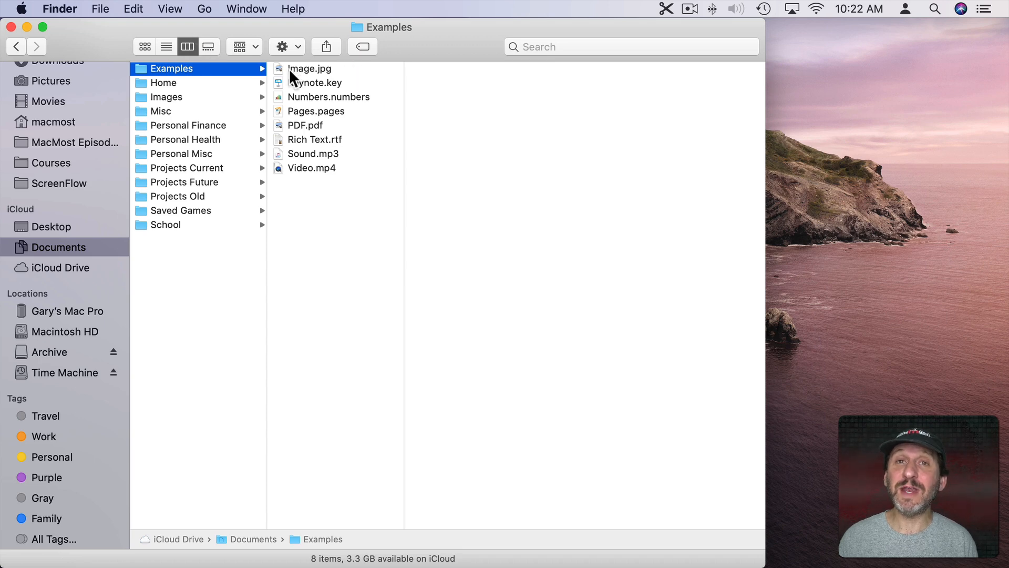
# Preview Image.jpg, Keynote.key, Numbers.numbers, Pages.pages, PDF.pdf and Rich Text.rtf in column view.
pyautogui.click(311, 68)
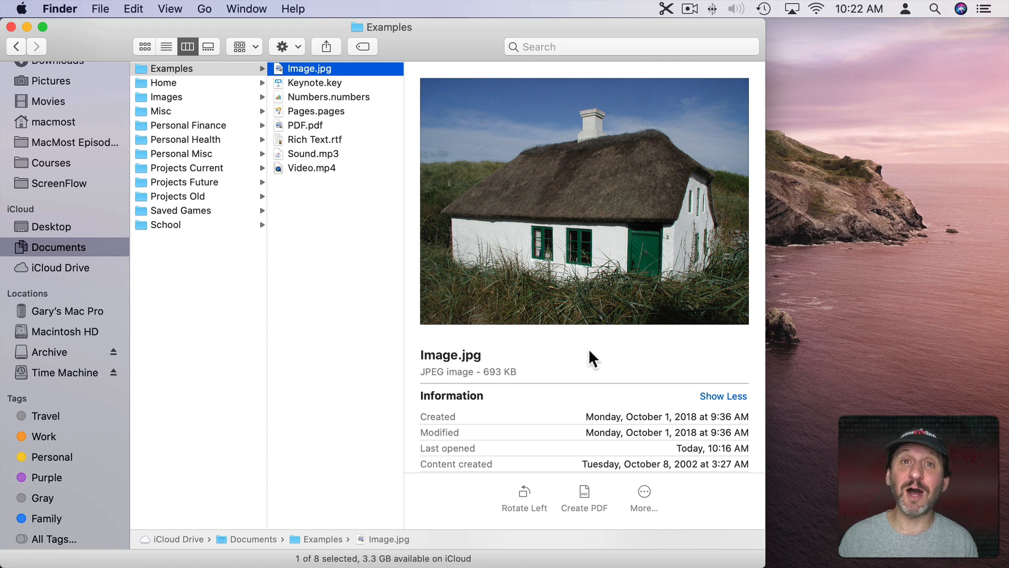
pyautogui.moveTo(570, 479)
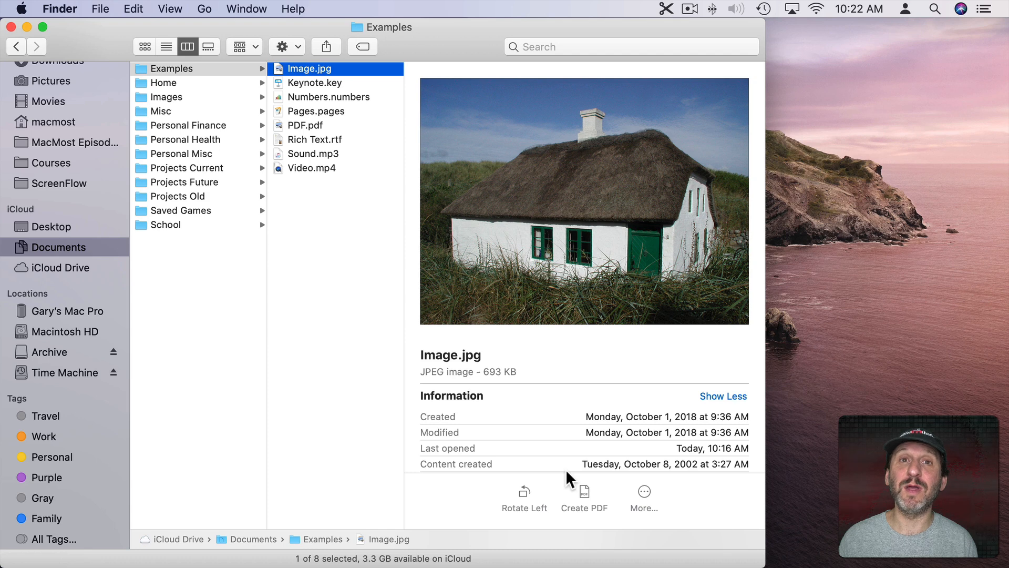
pyautogui.moveTo(562, 288)
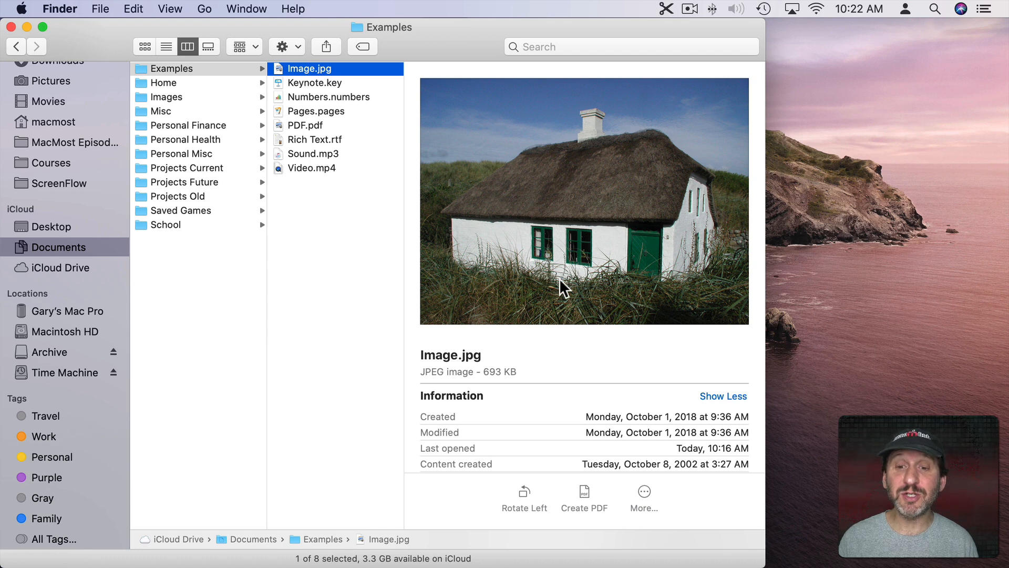
pyautogui.moveTo(529, 417)
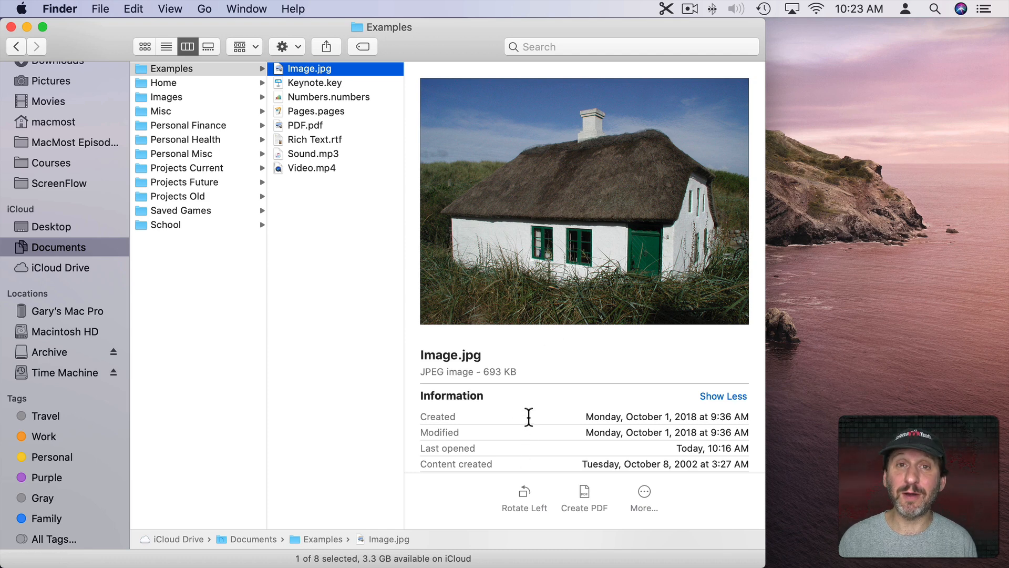
pyautogui.moveTo(412, 177)
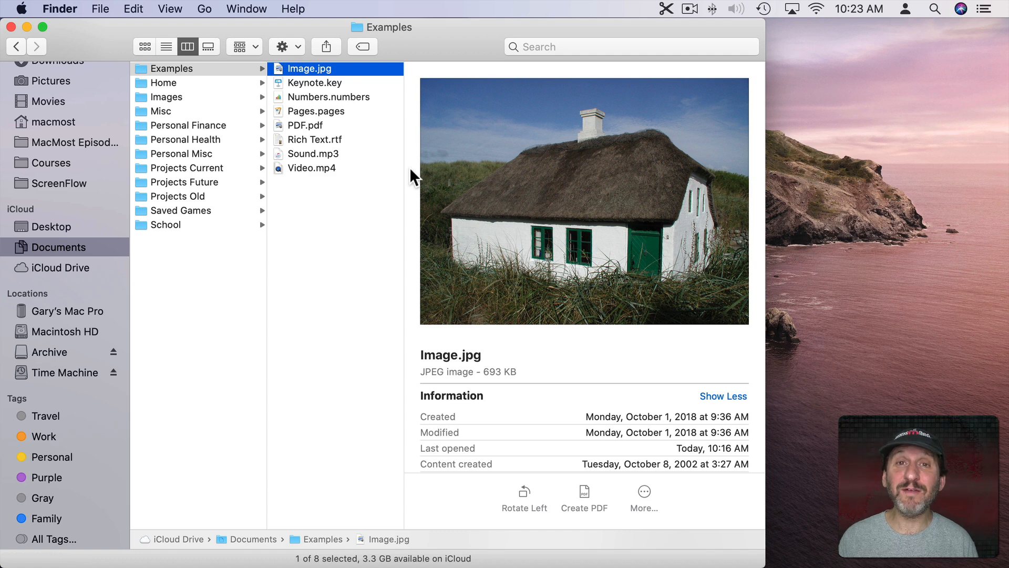
pyautogui.click(315, 82)
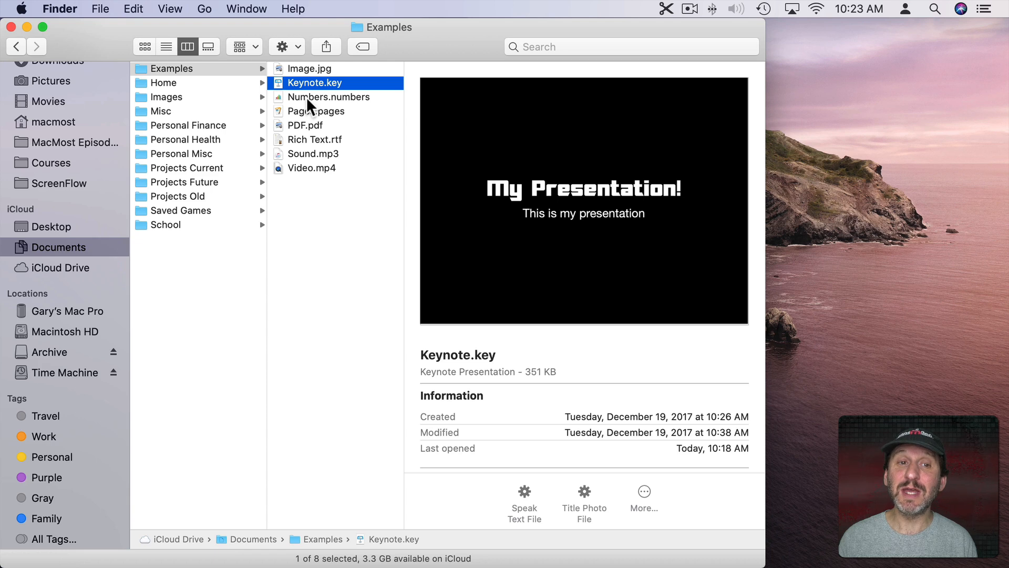
pyautogui.click(329, 97)
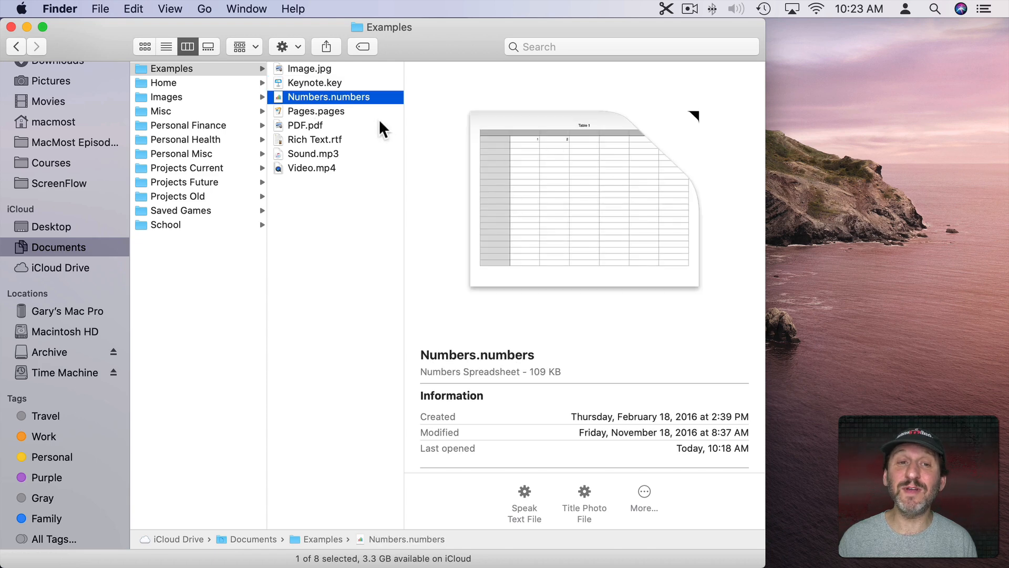
pyautogui.click(316, 110)
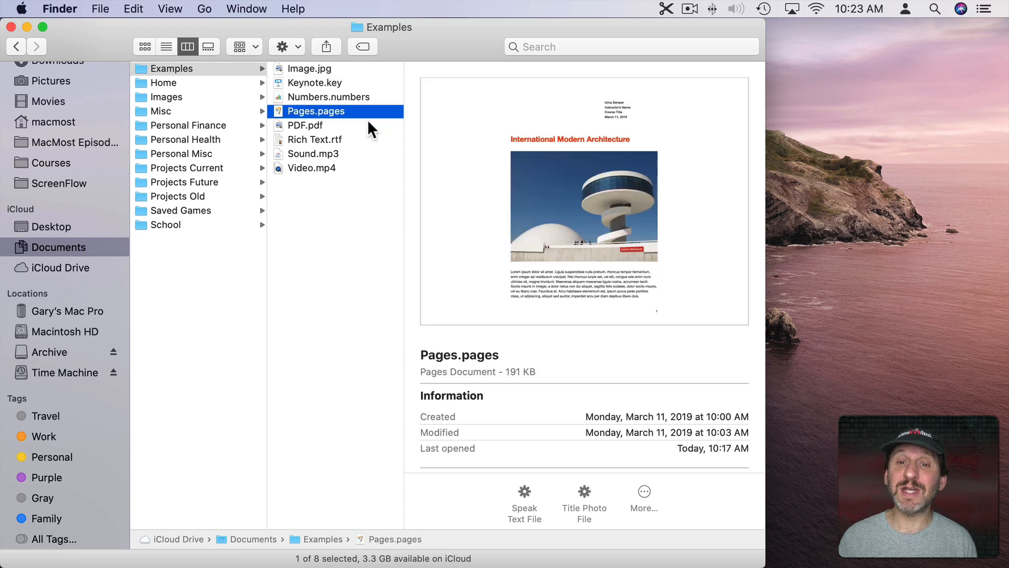
pyautogui.moveTo(312, 132)
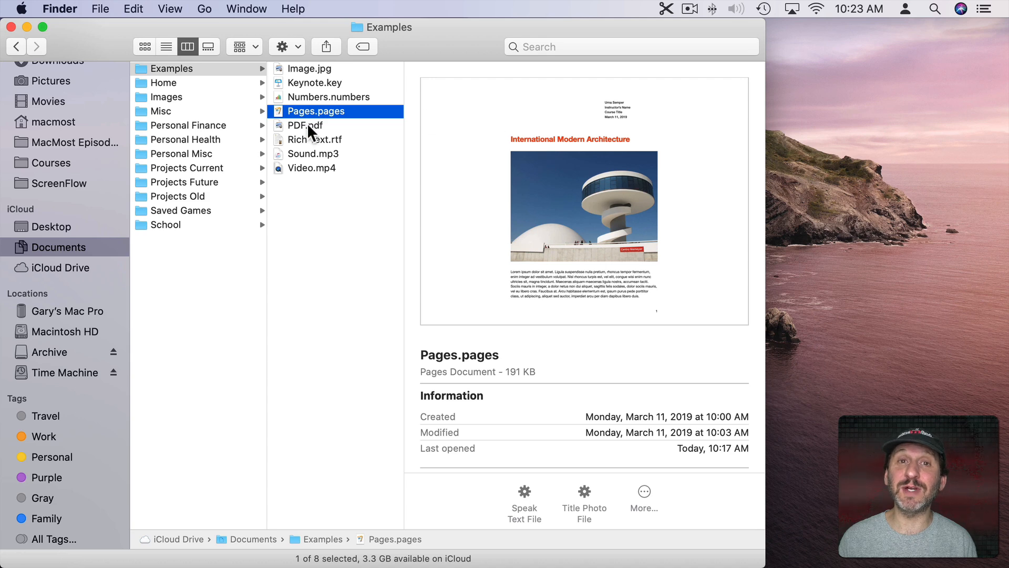
pyautogui.click(305, 125)
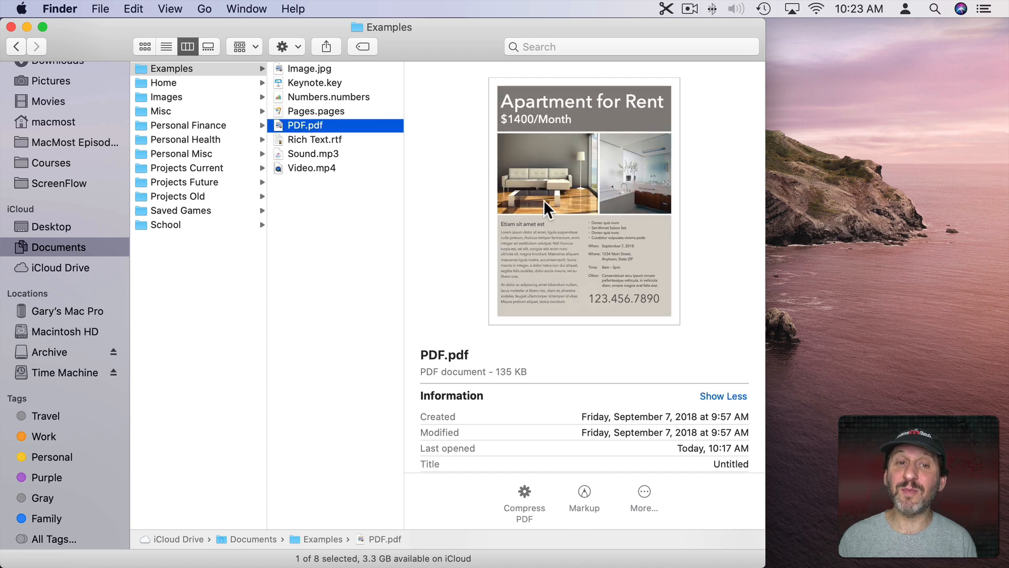
pyautogui.click(316, 140)
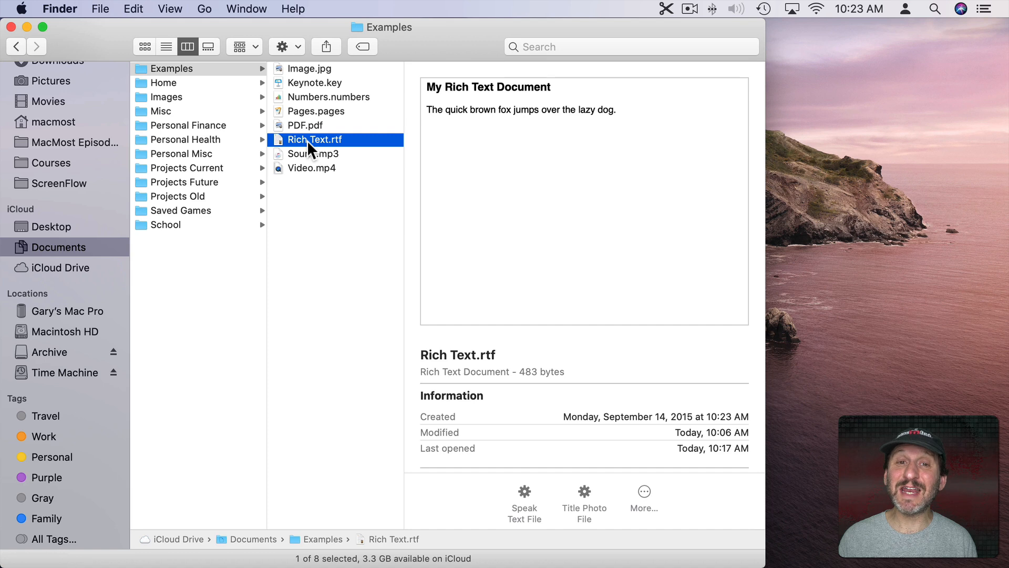
pyautogui.moveTo(426, 140)
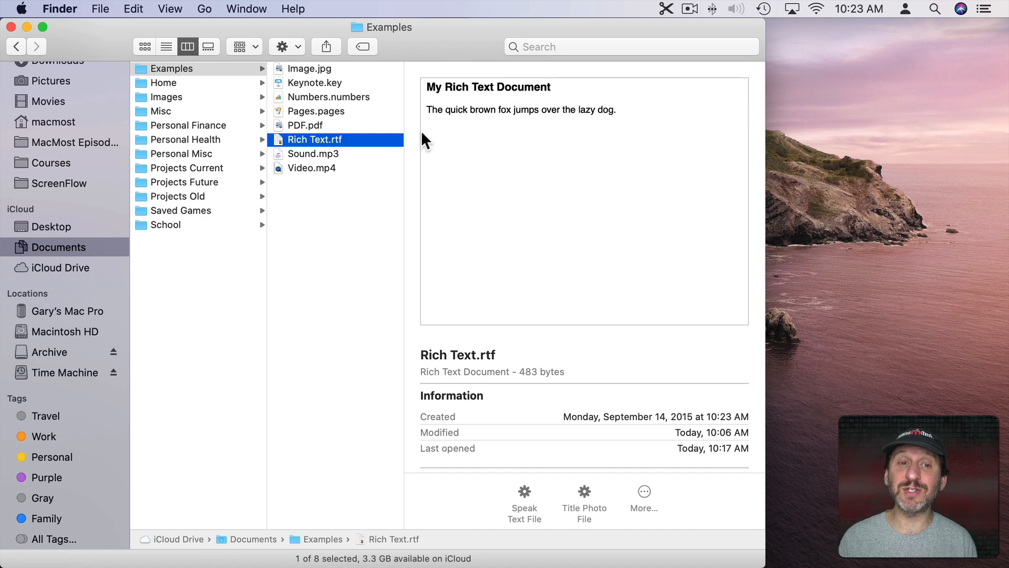
# Preview Sound.mp3 with playback, then play the Video.mp4 duck clip preview.
pyautogui.click(314, 153)
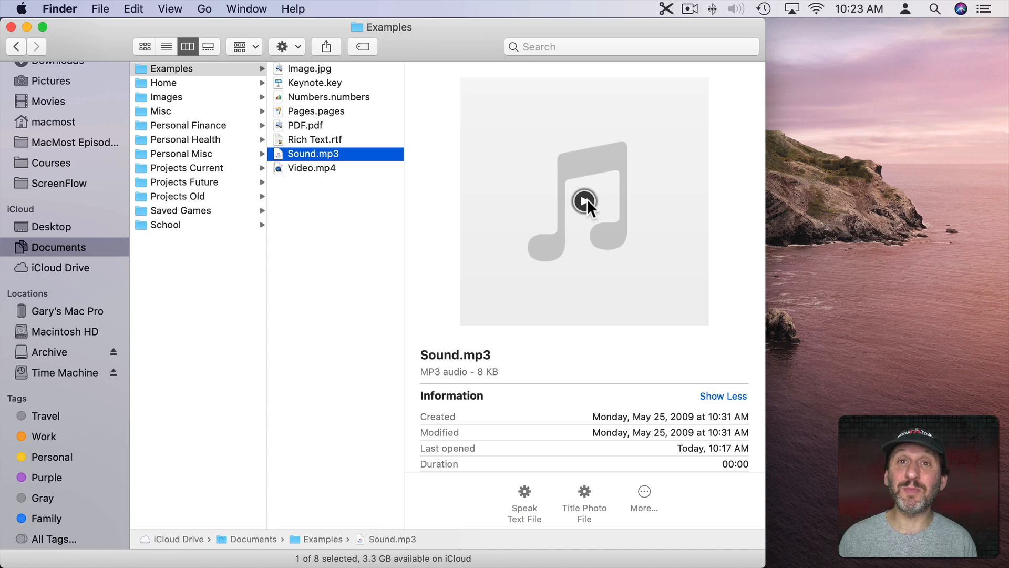
pyautogui.click(312, 168)
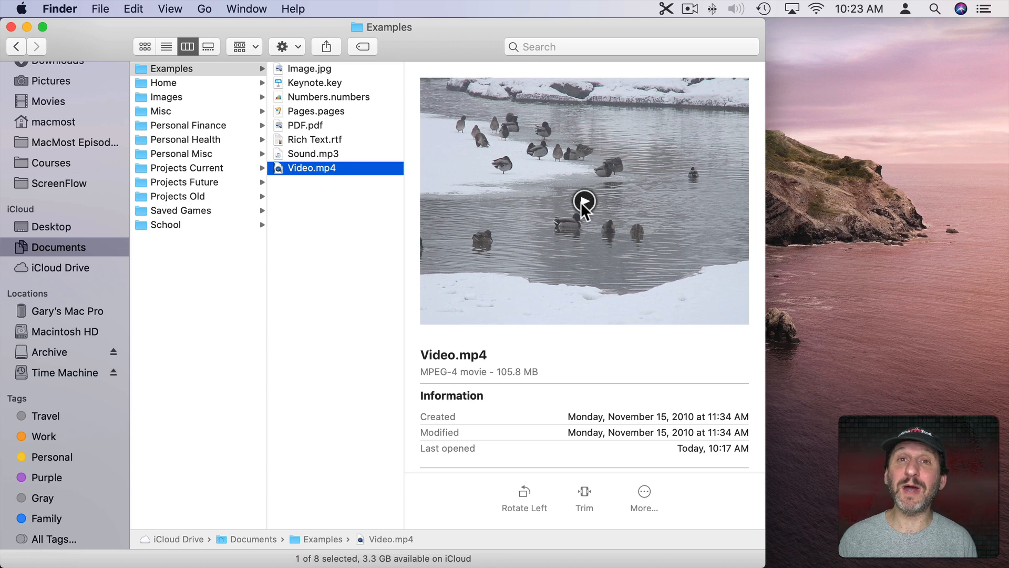
pyautogui.click(584, 201)
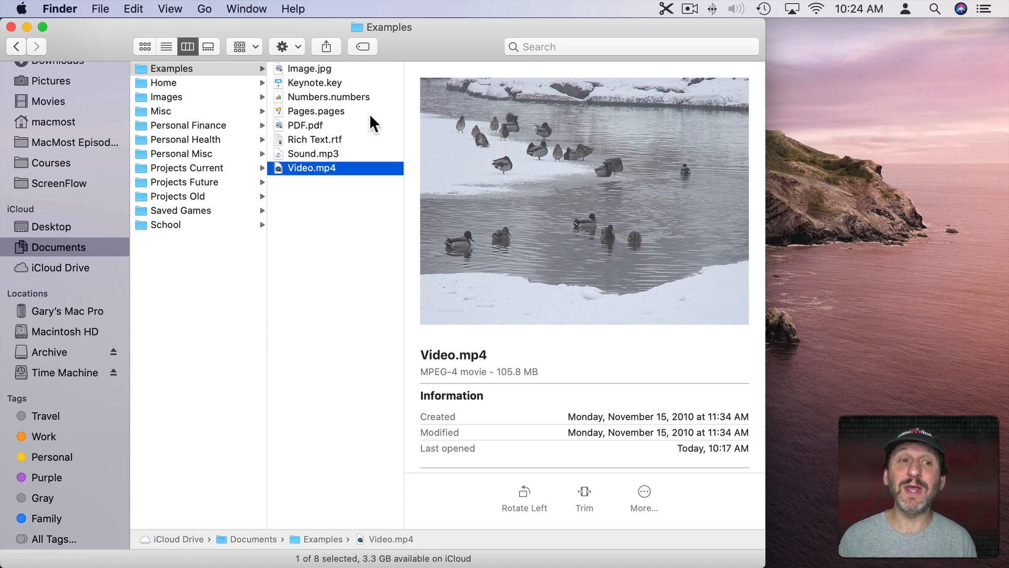
pyautogui.moveTo(312, 113)
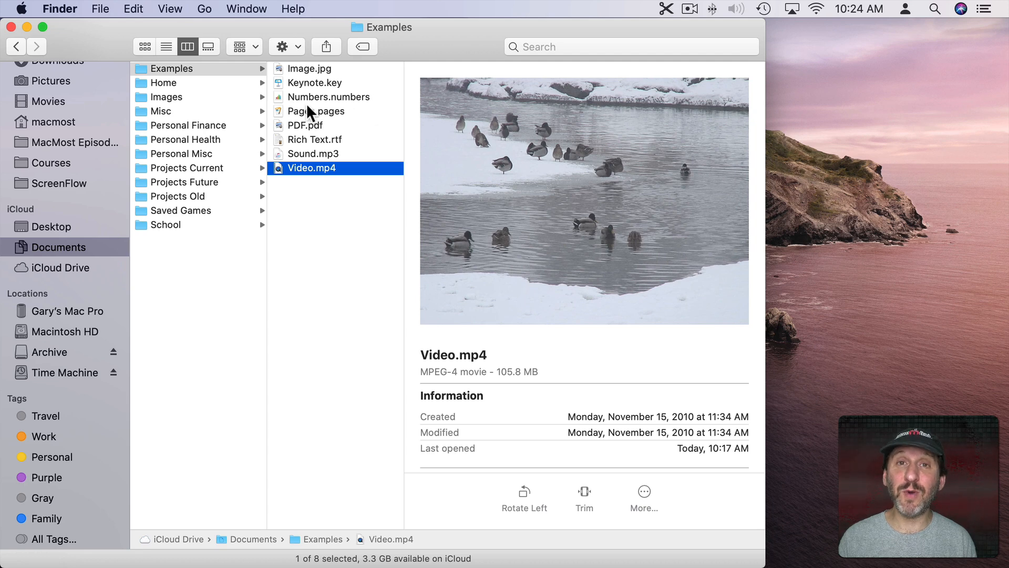
pyautogui.click(166, 46)
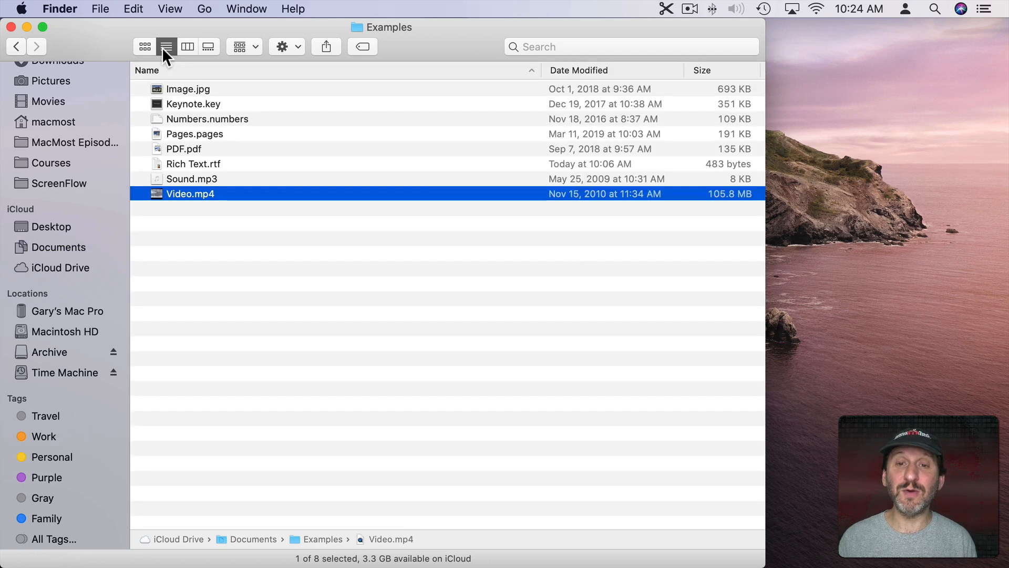
pyautogui.moveTo(169, 10)
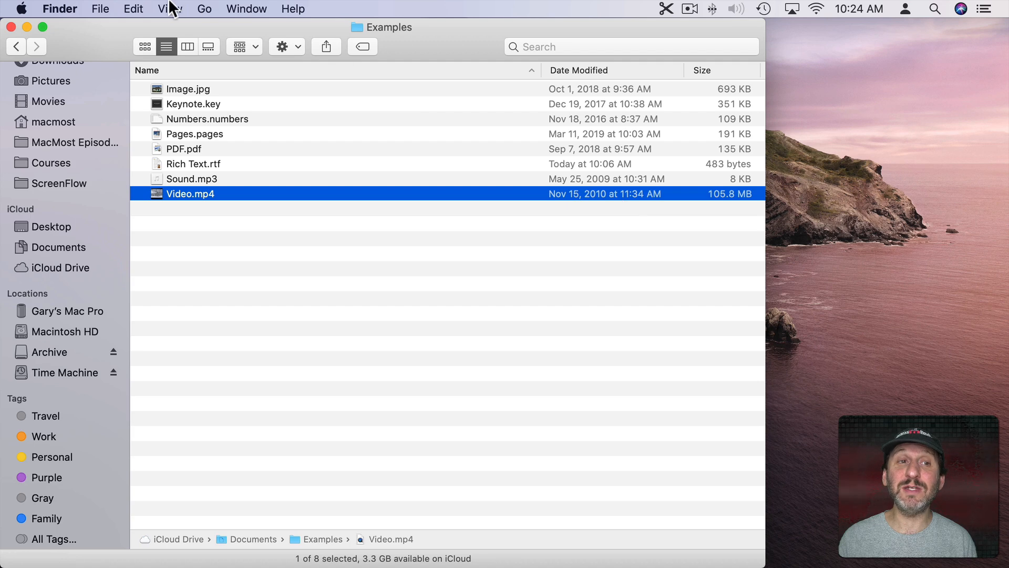
pyautogui.click(169, 10)
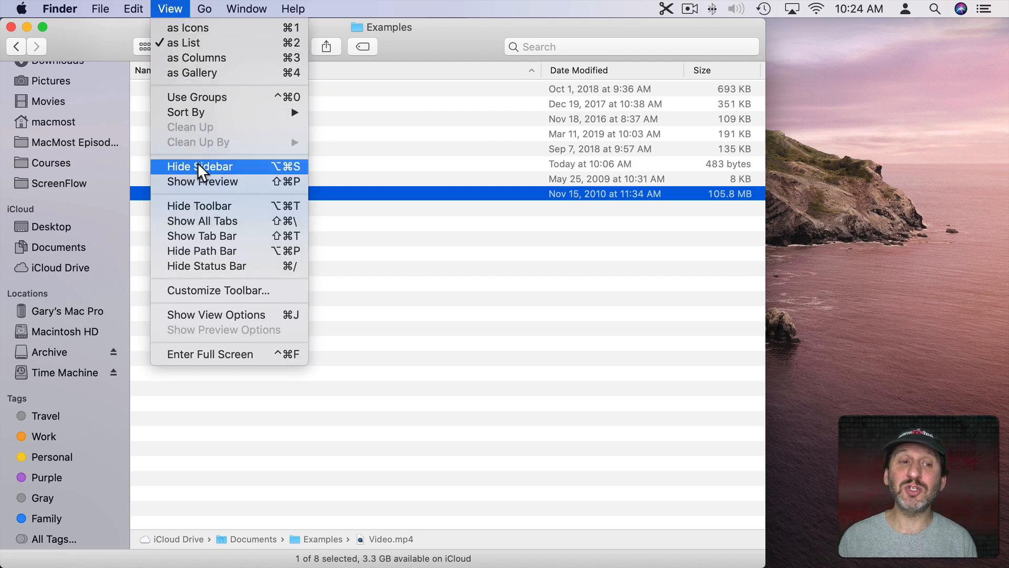
pyautogui.click(202, 182)
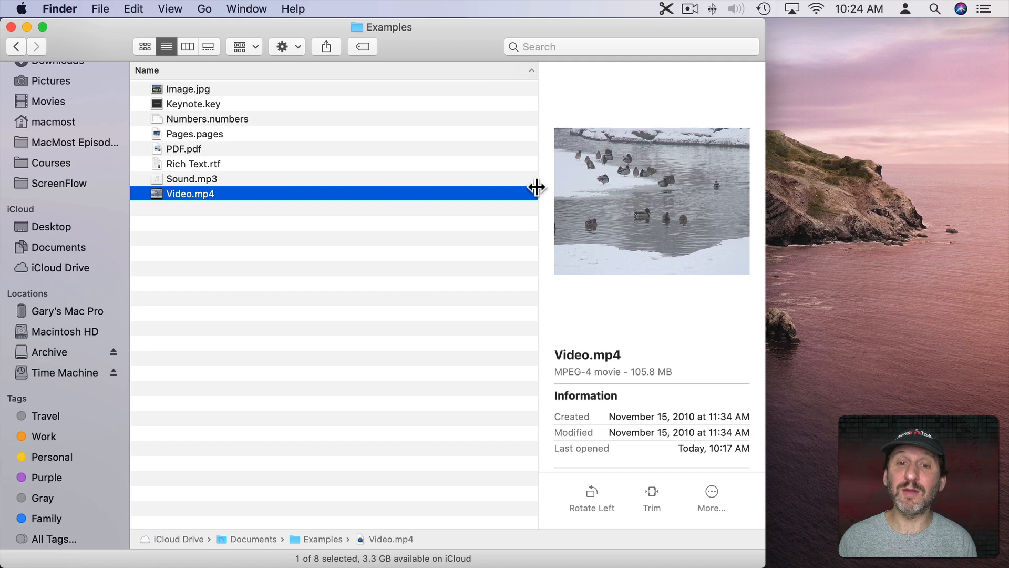
pyautogui.moveTo(537, 187); pyautogui.dragTo(444, 181)
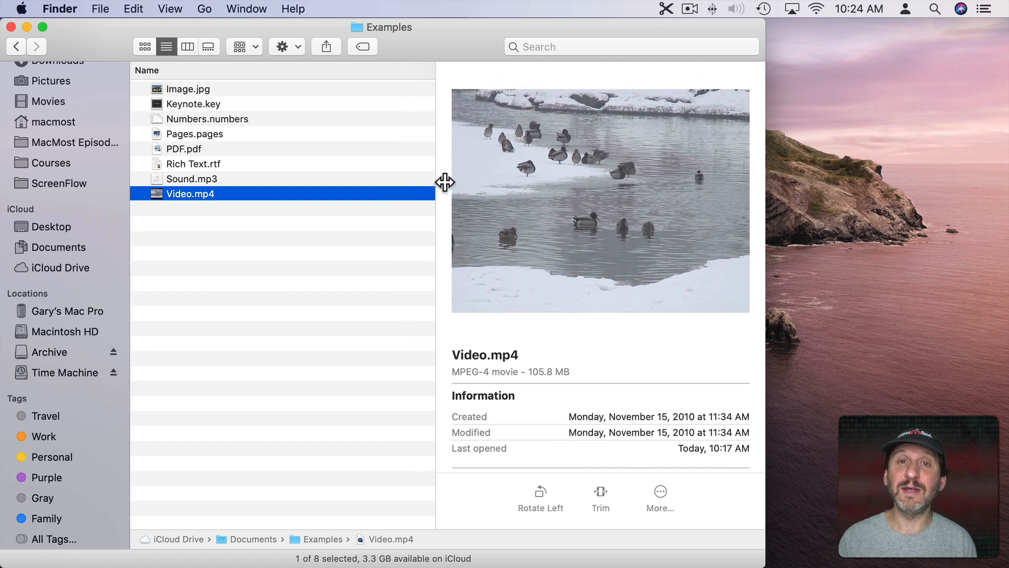
pyautogui.moveTo(444, 182); pyautogui.dragTo(394, 173)
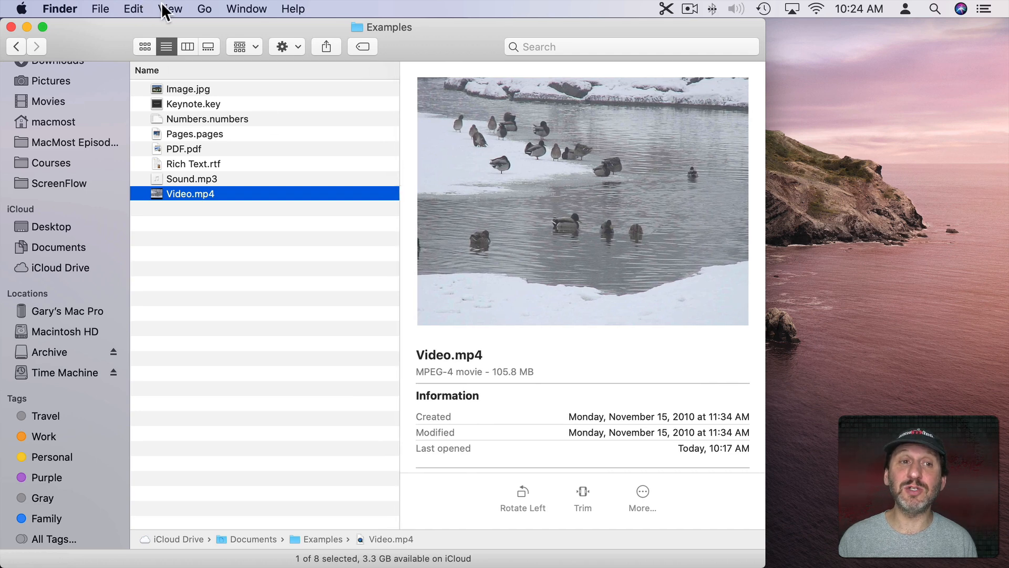
pyautogui.click(170, 9)
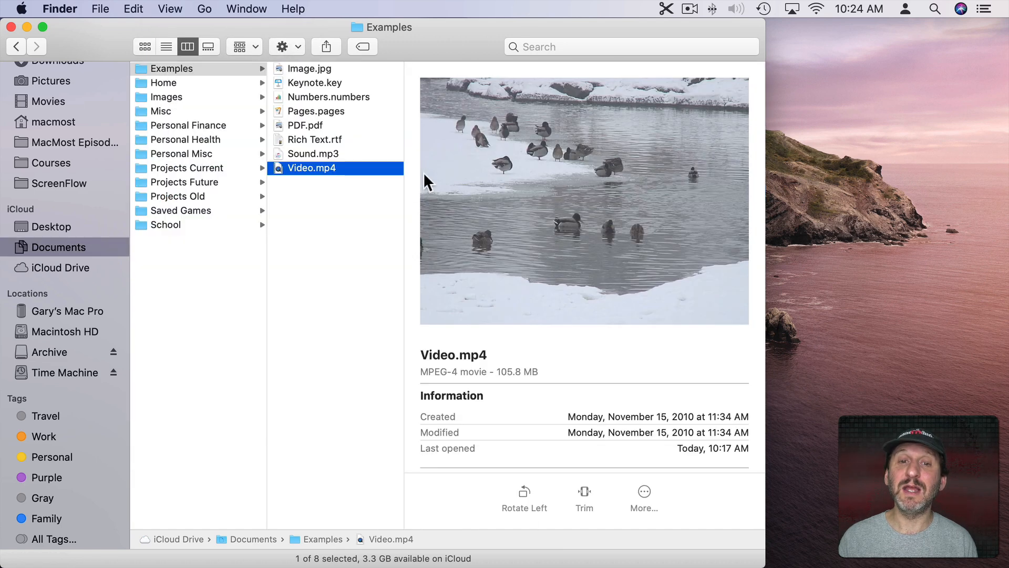
# Switch the Examples folder to icon view with the preview pane hidden.
pyautogui.click(169, 9)
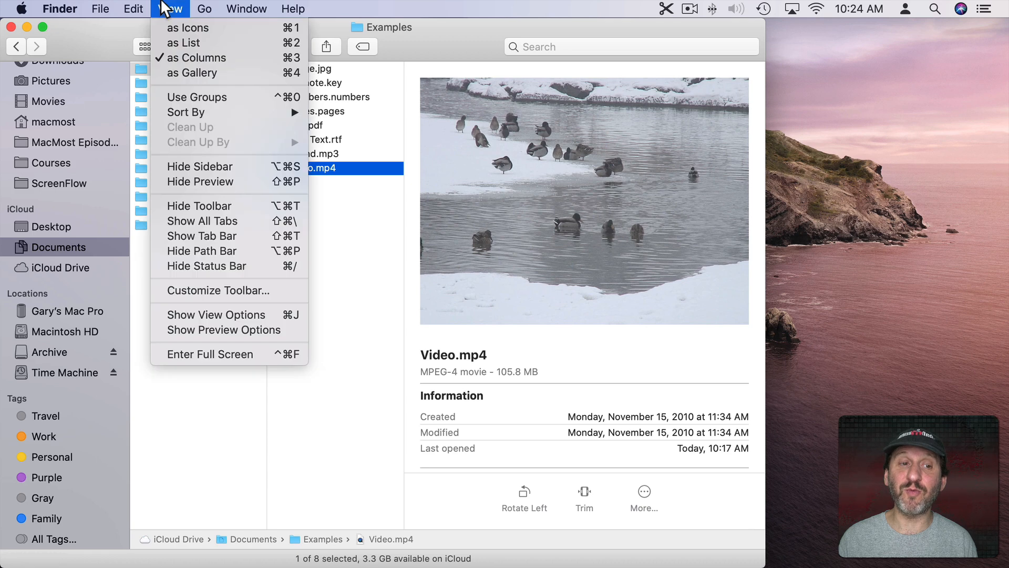
pyautogui.moveTo(200, 182)
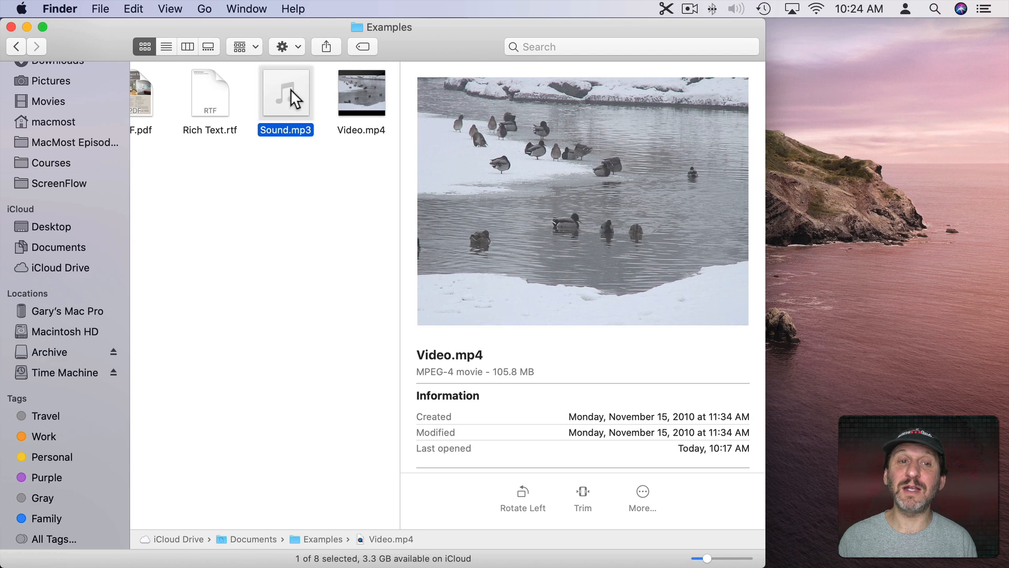
pyautogui.click(210, 93)
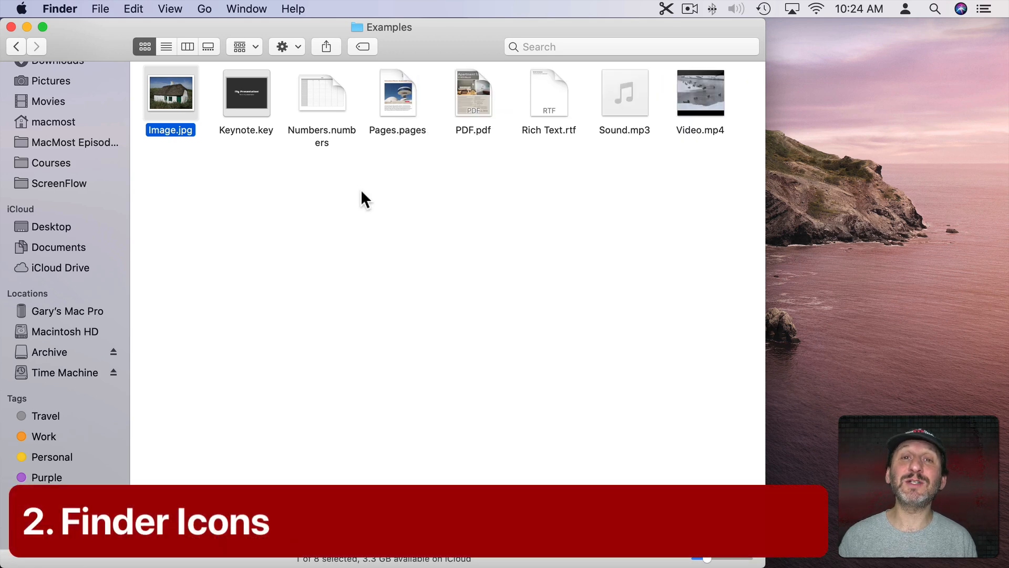
pyautogui.moveTo(206, 110)
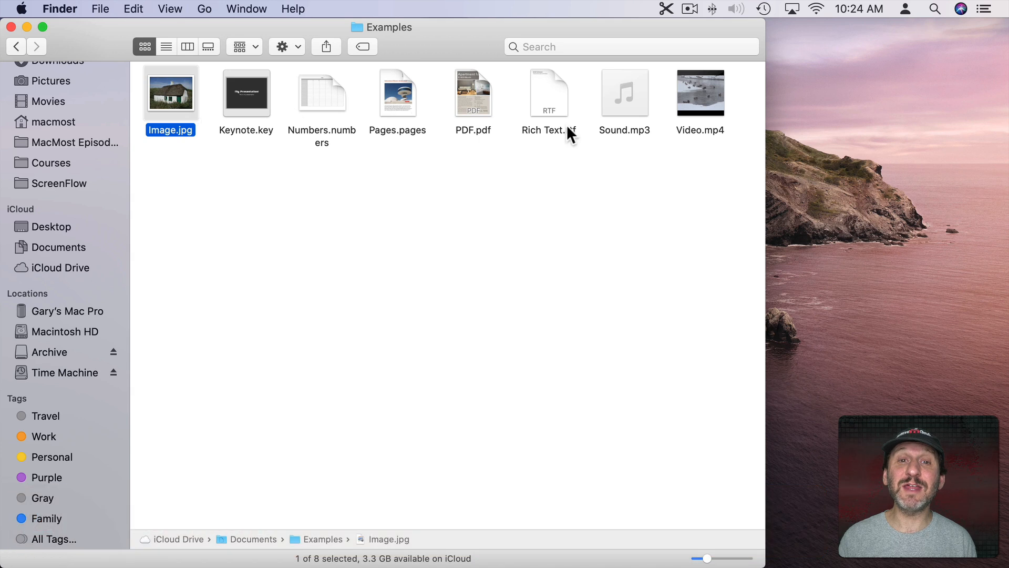
pyautogui.moveTo(325, 115)
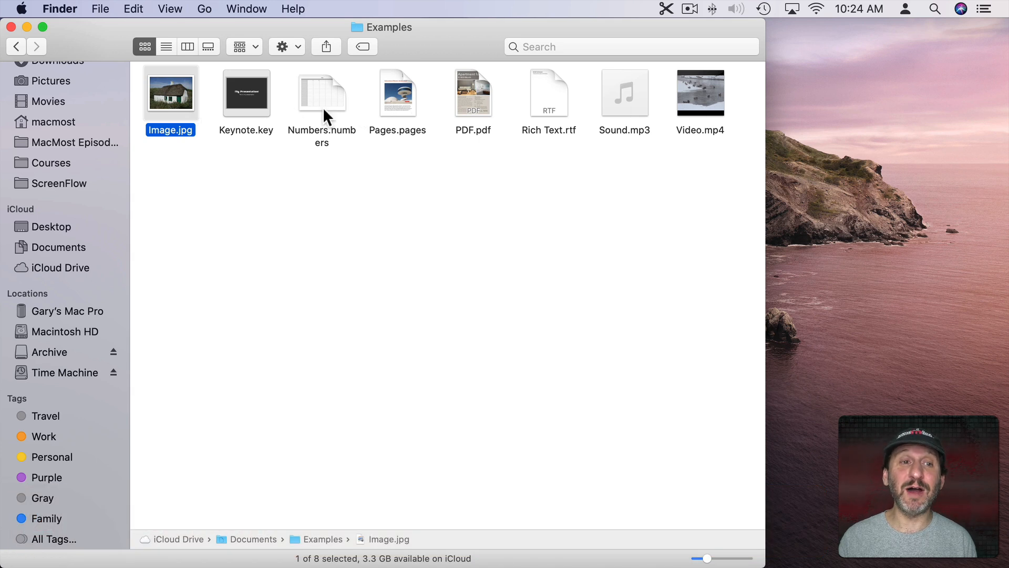
pyautogui.moveTo(168, 106)
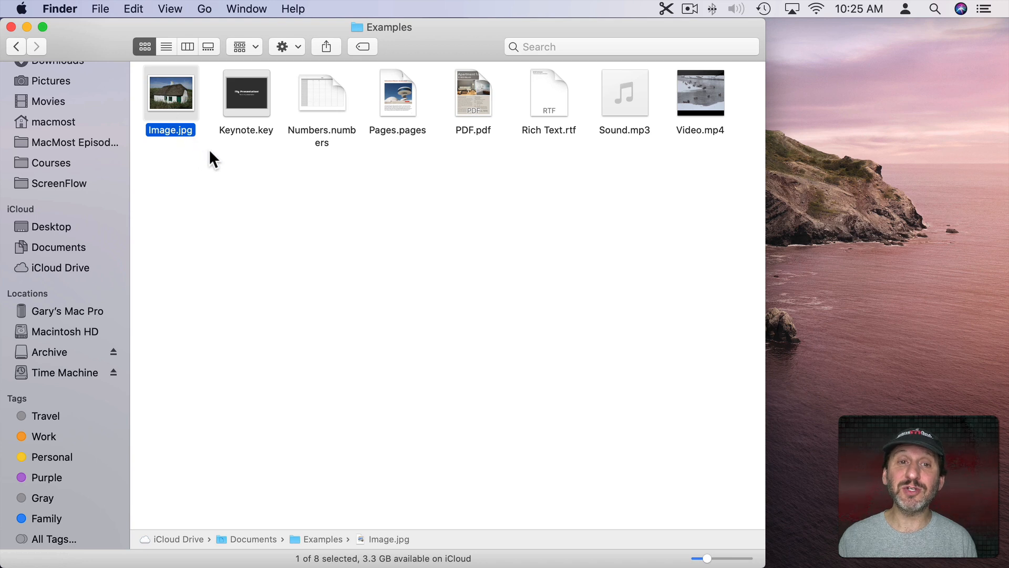
pyautogui.moveTo(246, 100)
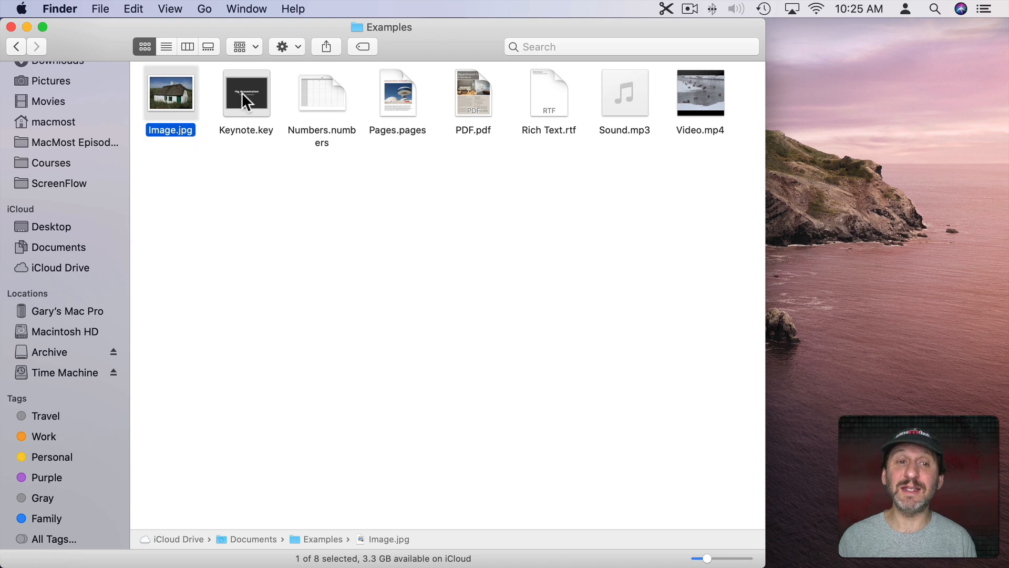
pyautogui.moveTo(314, 103)
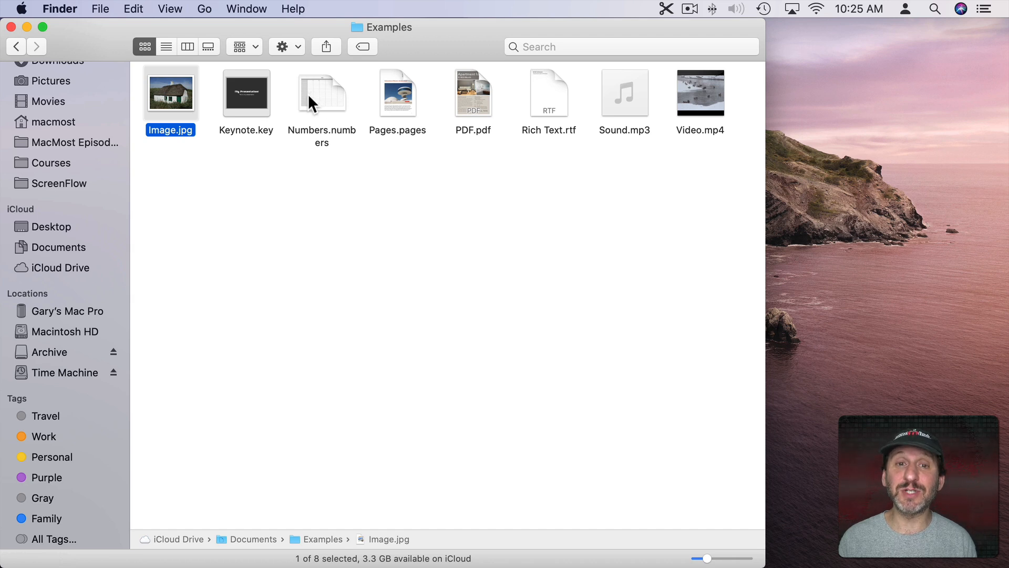
pyautogui.moveTo(479, 103)
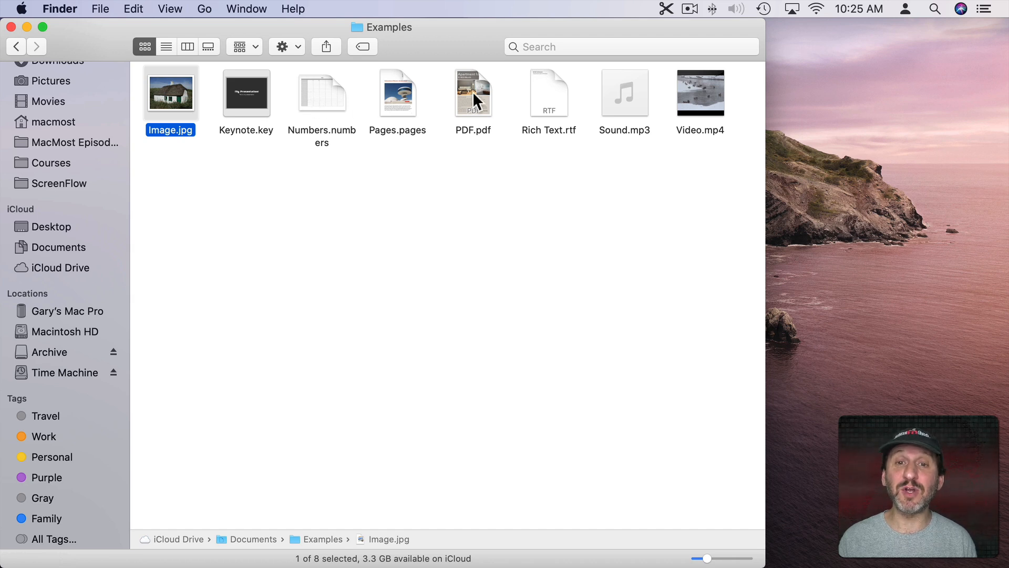
pyautogui.moveTo(555, 85)
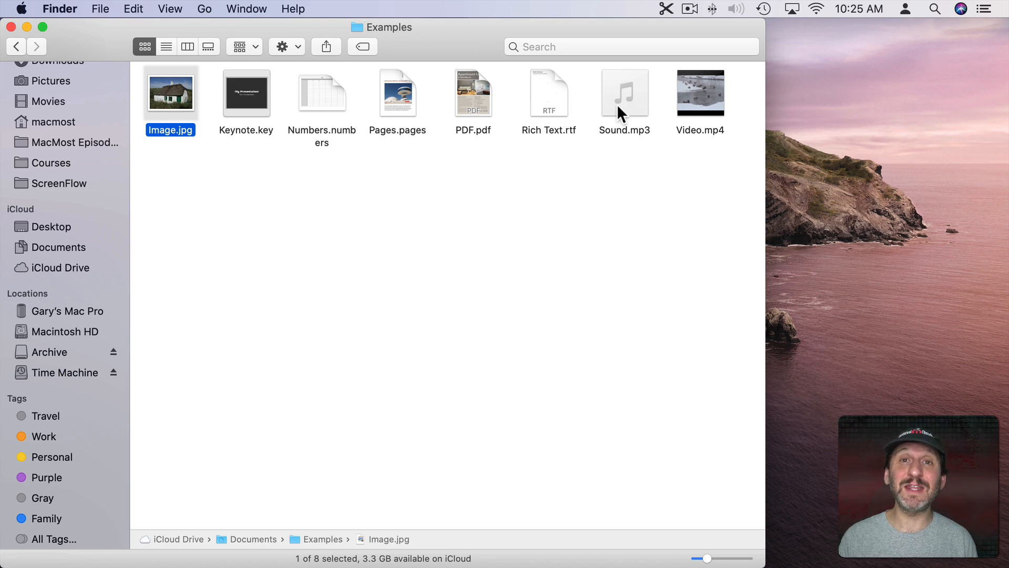
pyautogui.moveTo(709, 104)
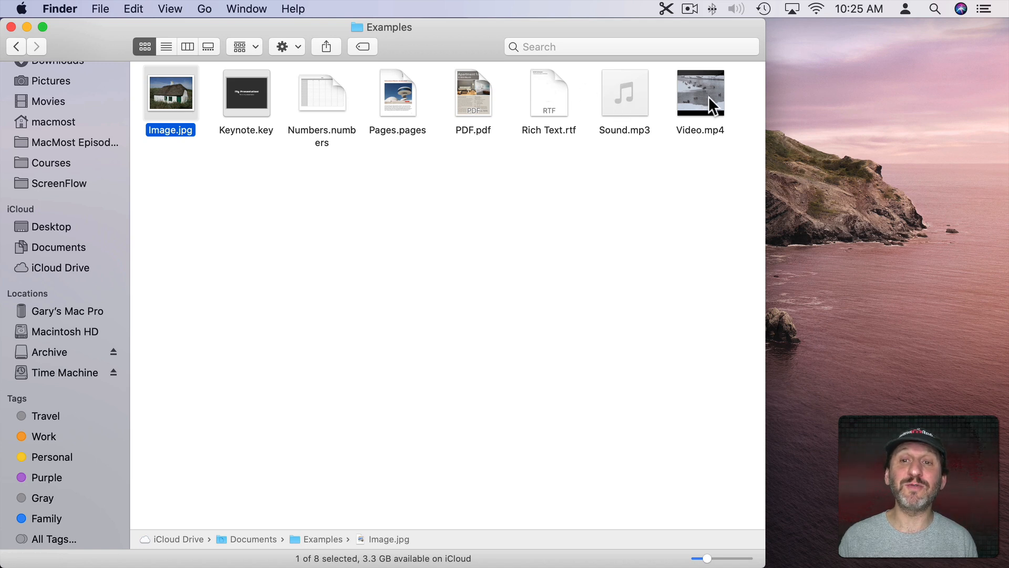
pyautogui.moveTo(609, 242)
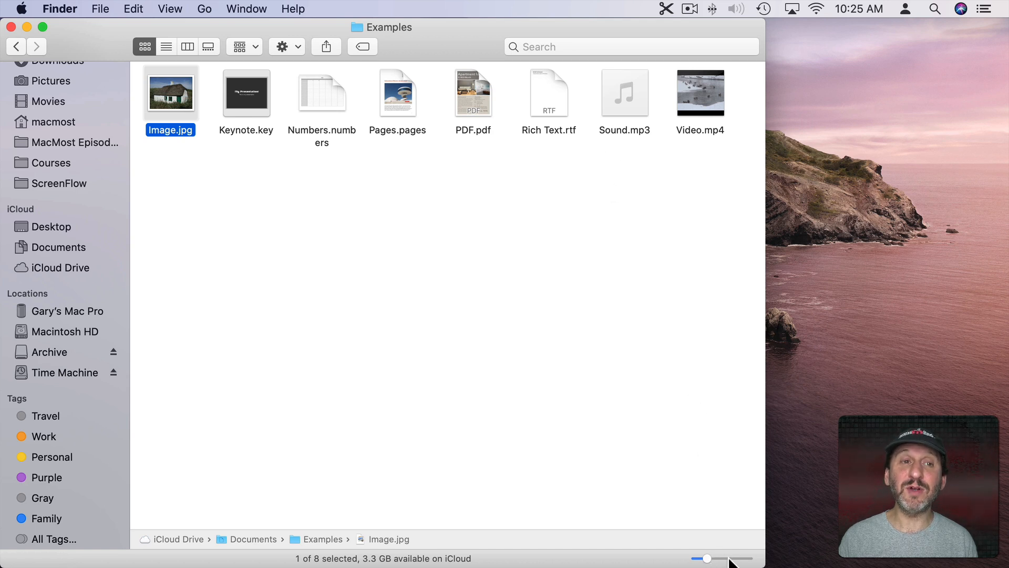
# Enlarge the Examples folder icons with the status-bar size slider and deselect the photo.
pyautogui.click(170, 9)
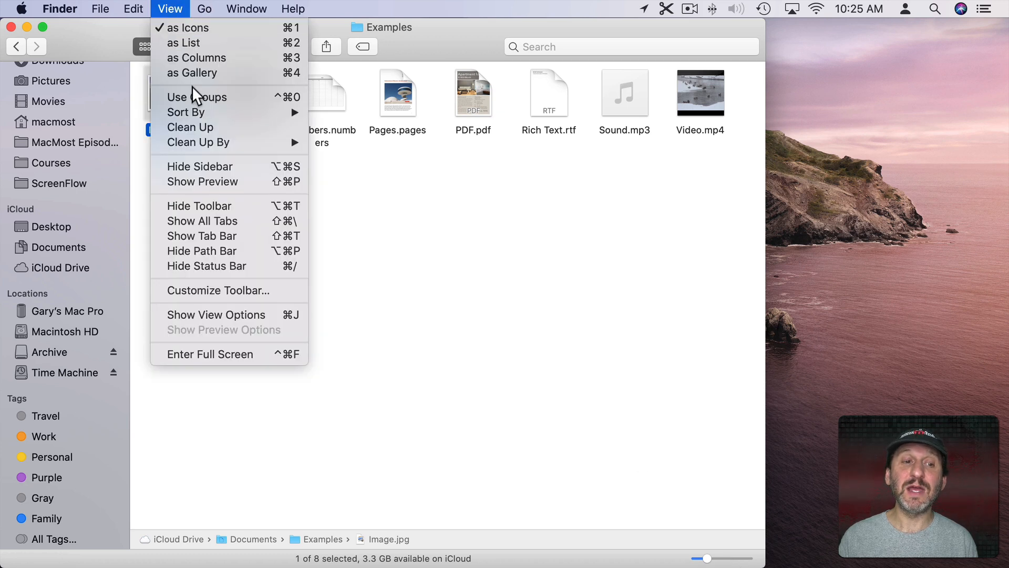
pyautogui.moveTo(214, 266)
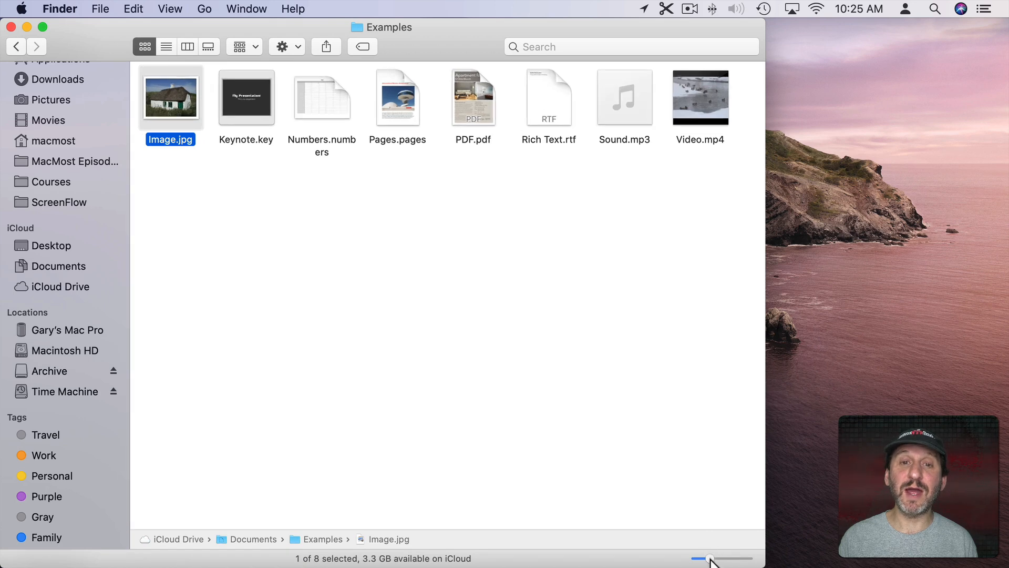
pyautogui.moveTo(709, 558); pyautogui.dragTo(726, 558)
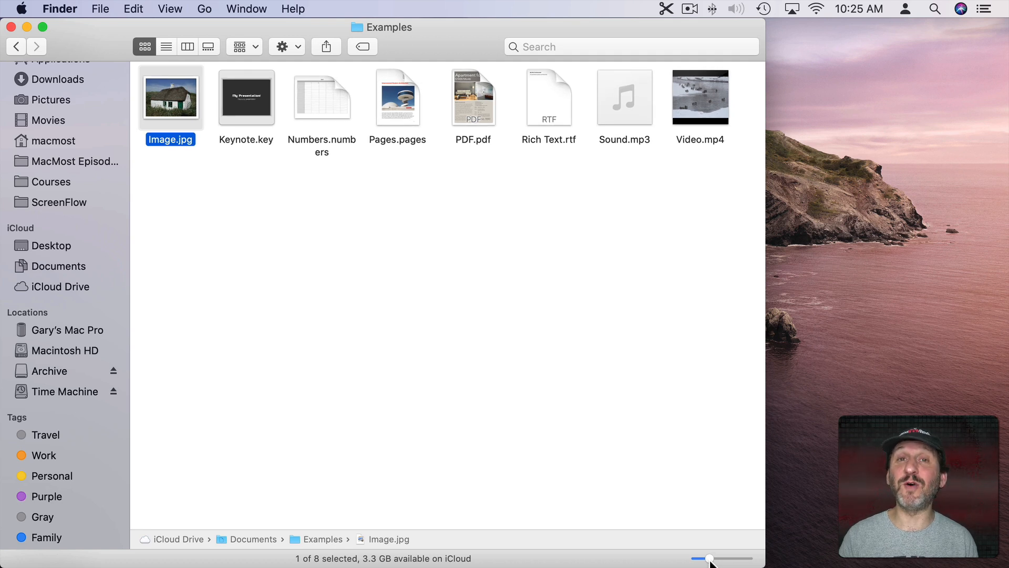
pyautogui.moveTo(598, 411)
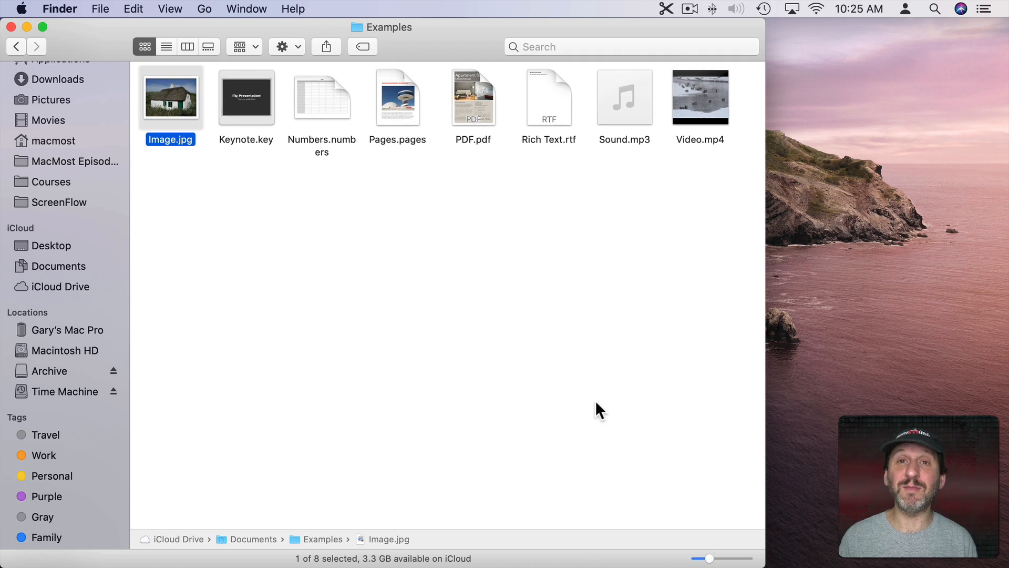
pyautogui.moveTo(437, 142)
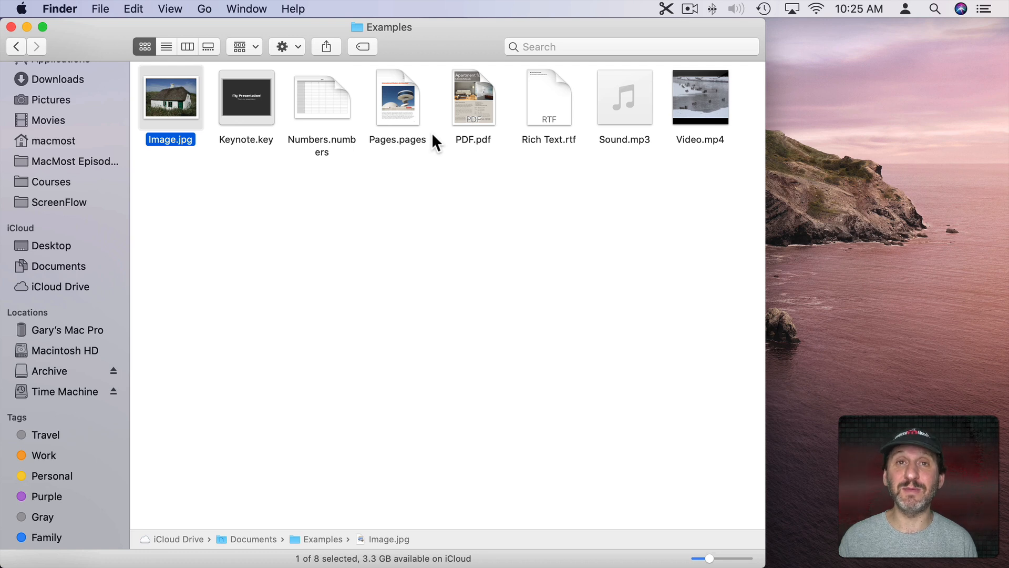
pyautogui.click(290, 219)
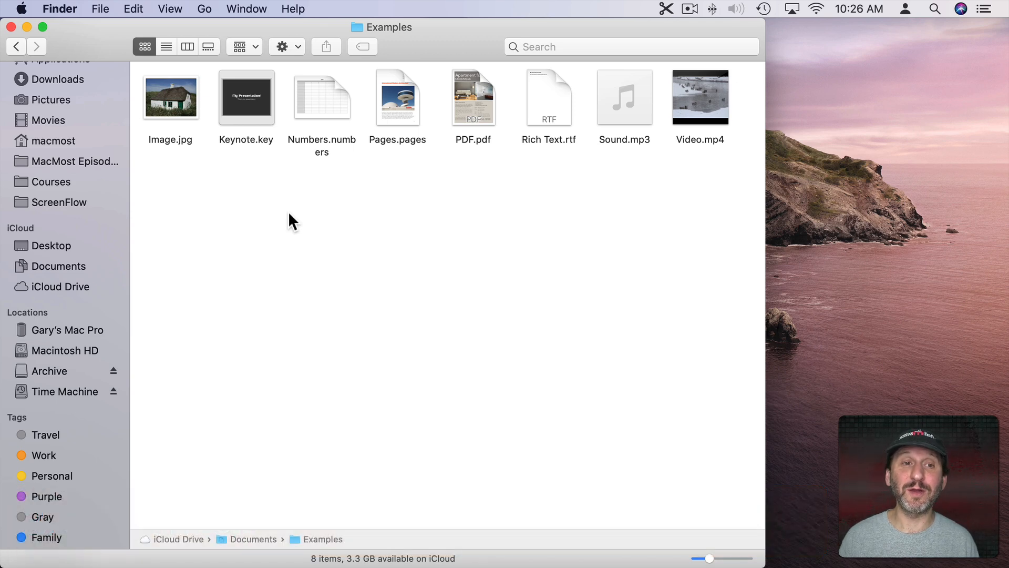
pyautogui.click(170, 97)
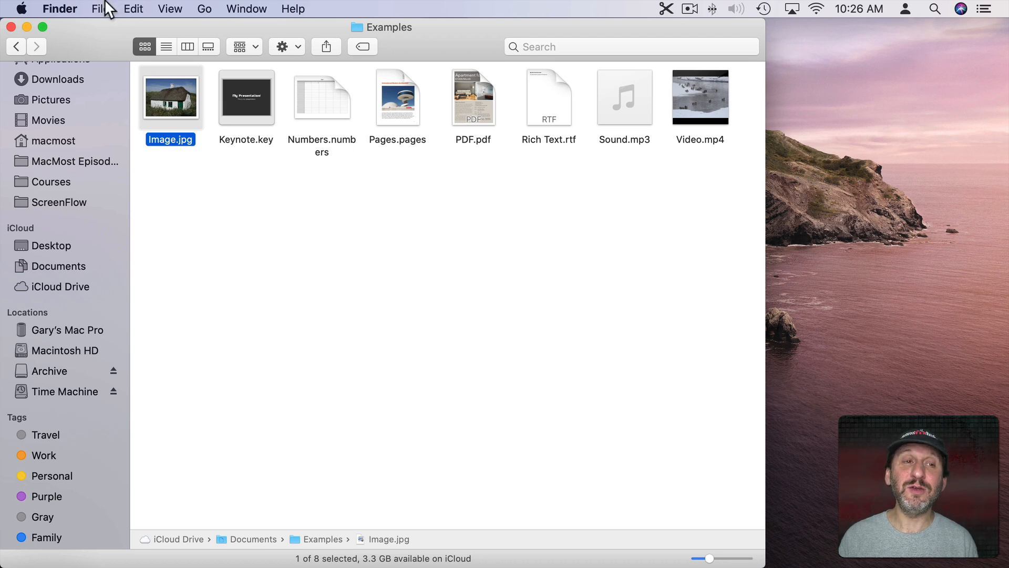
pyautogui.click(101, 8)
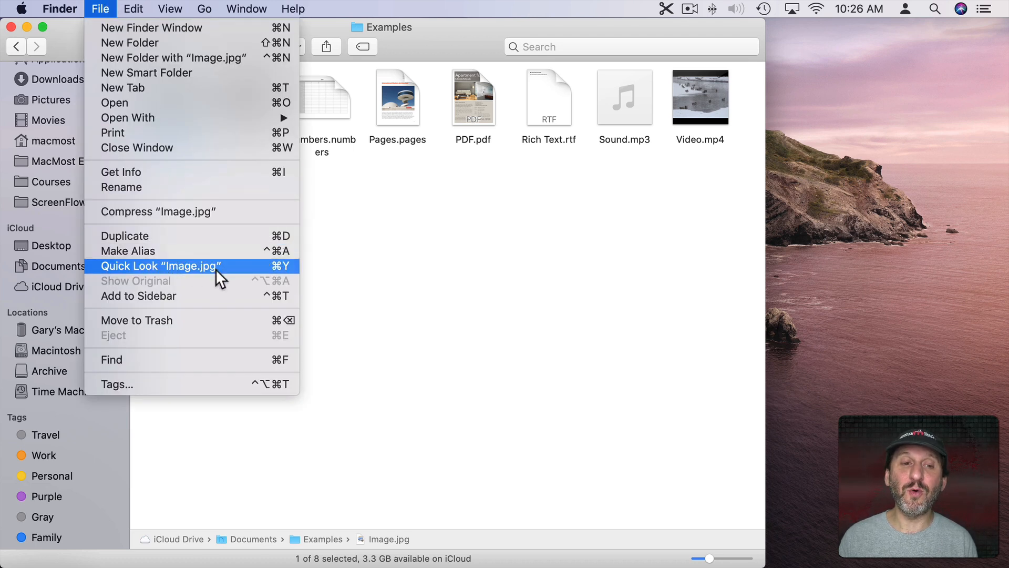
pyautogui.moveTo(251, 275)
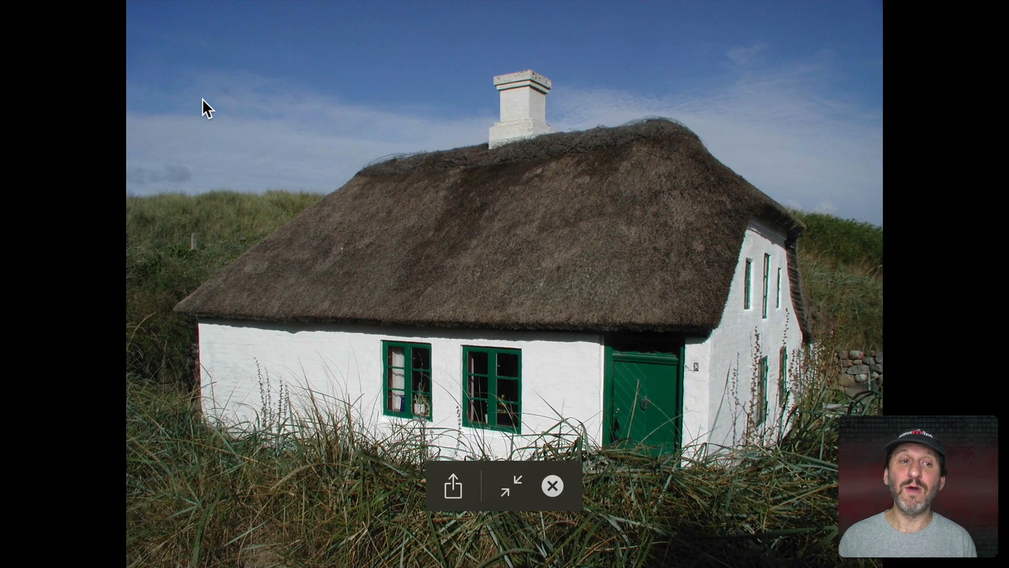
pyautogui.moveTo(511, 486)
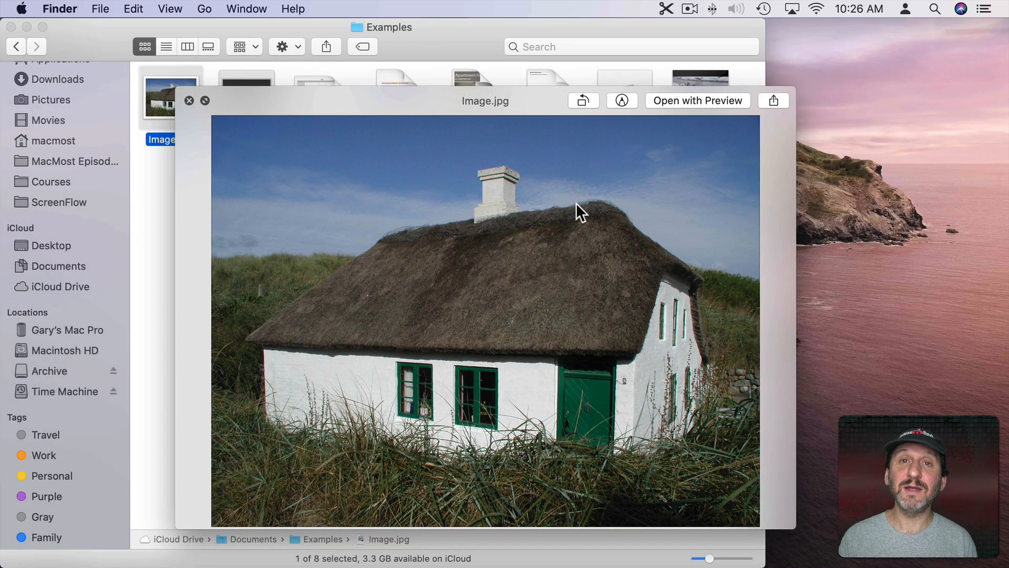
pyautogui.moveTo(688, 110)
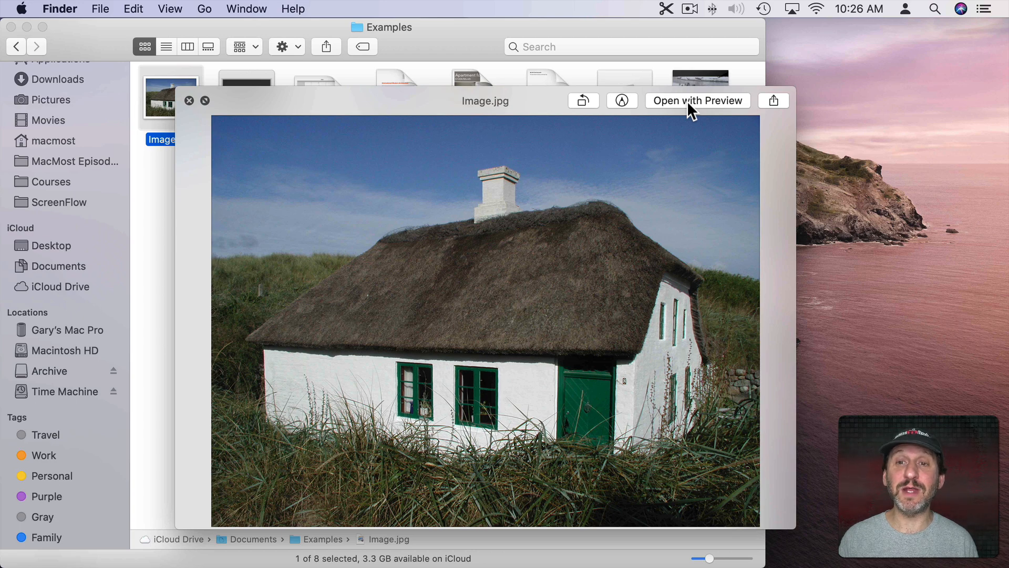
pyautogui.moveTo(704, 113)
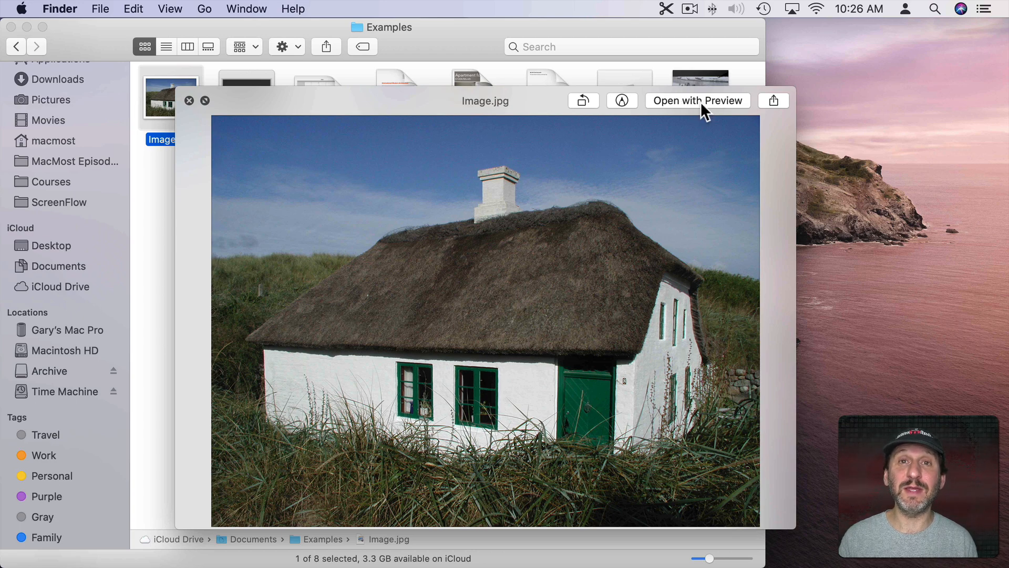
pyautogui.moveTo(777, 110)
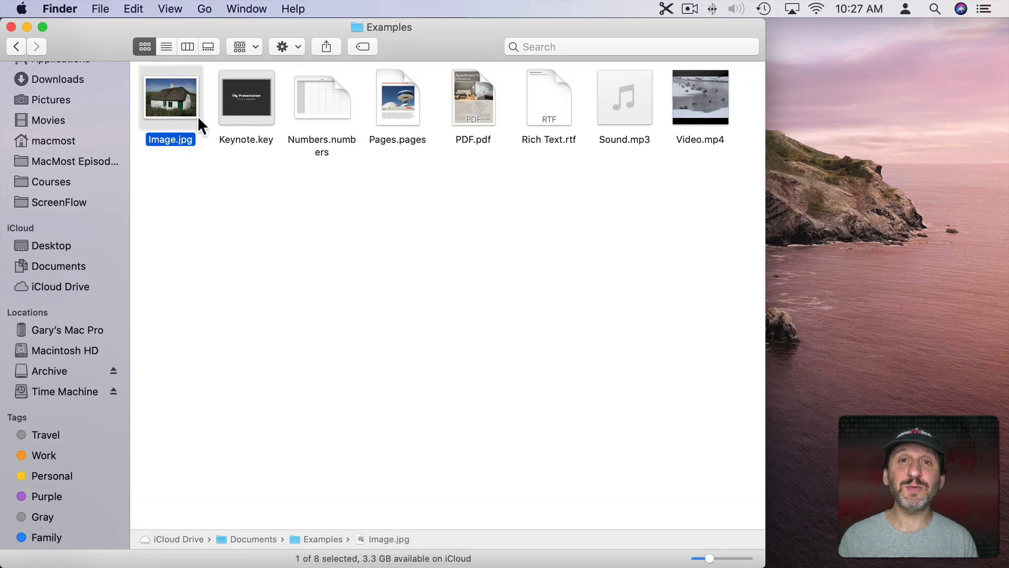
pyautogui.click(246, 97)
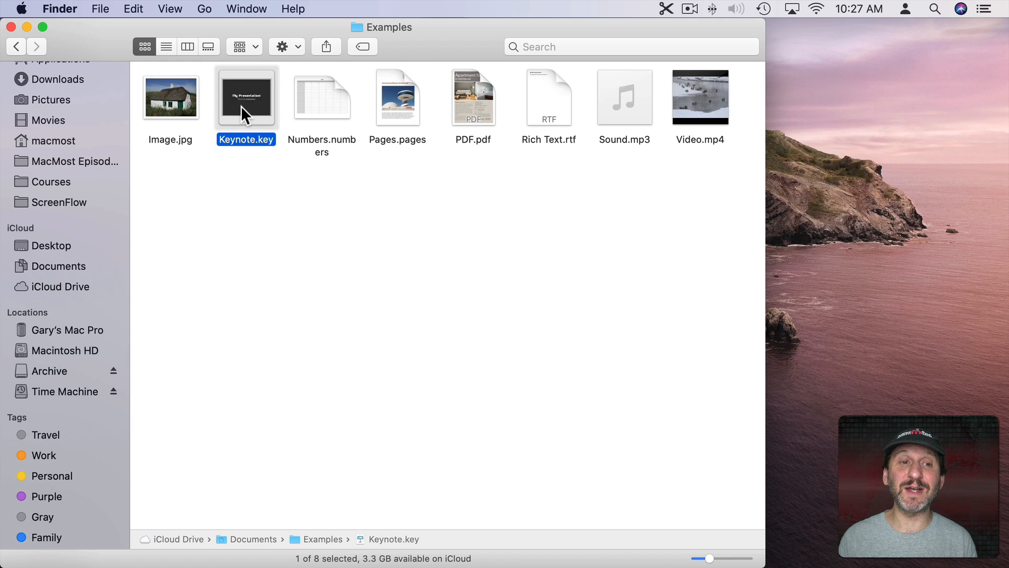
pyautogui.press('space')
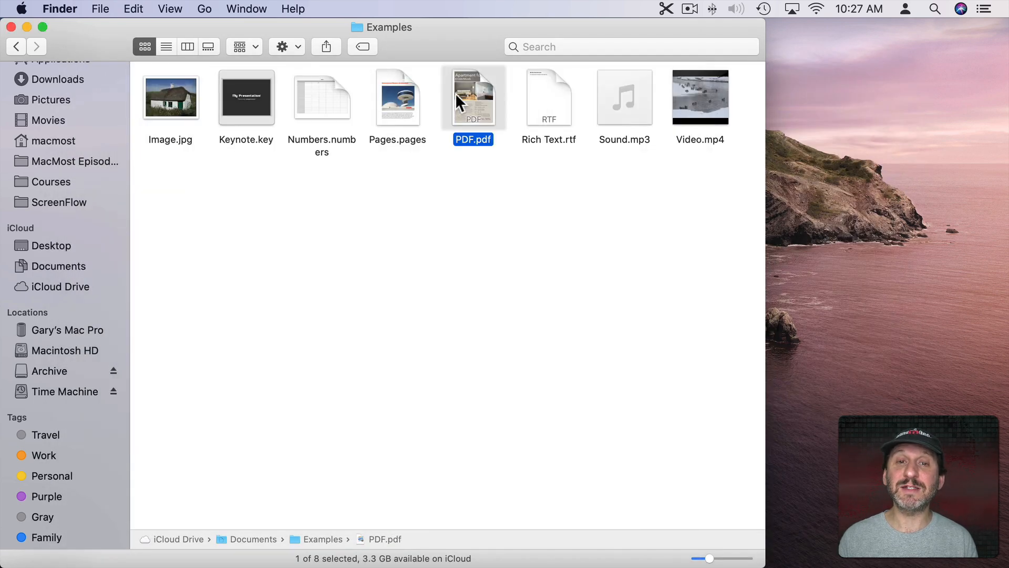
pyautogui.press('space')
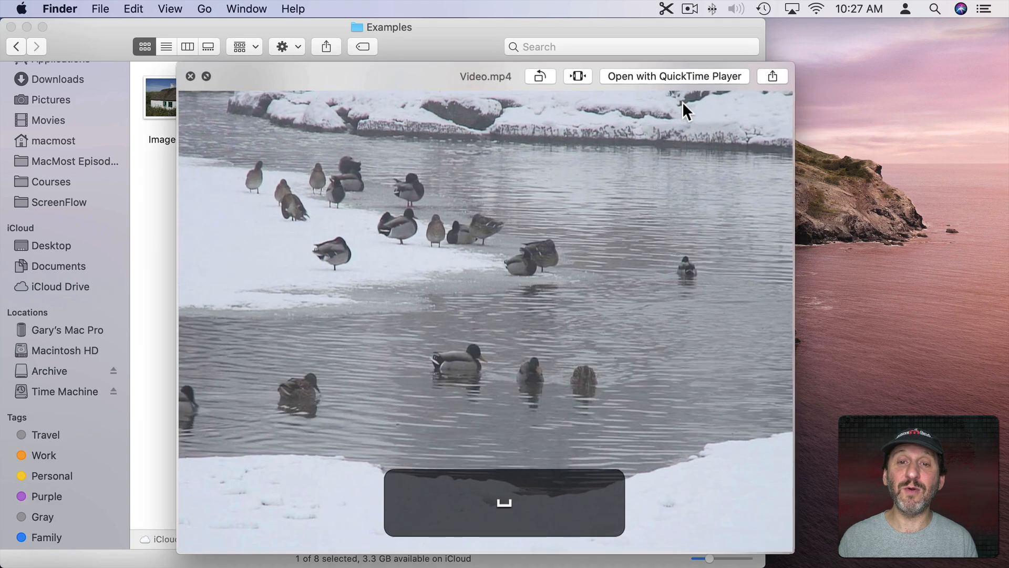
pyautogui.click(503, 503)
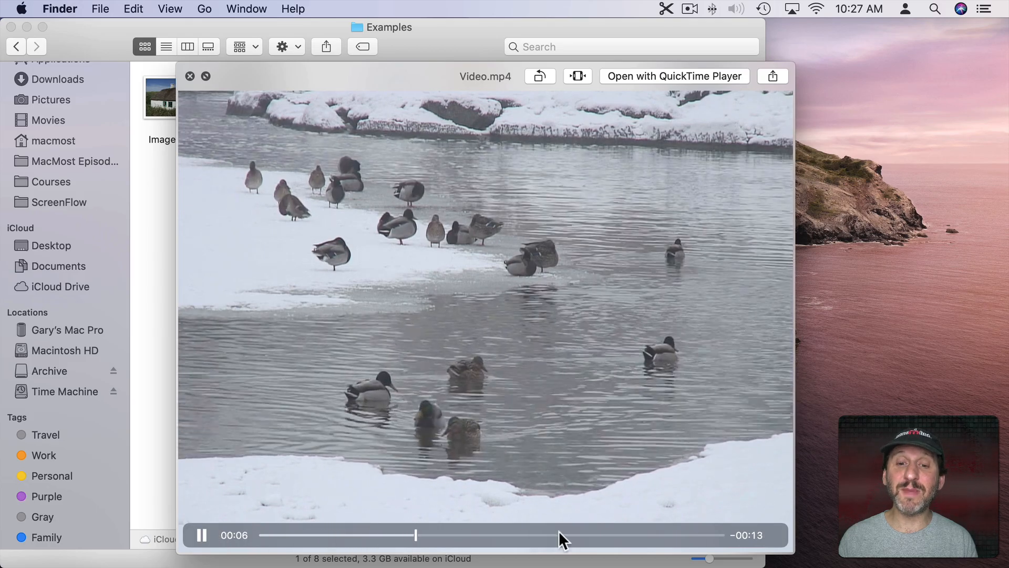
pyautogui.click(190, 76)
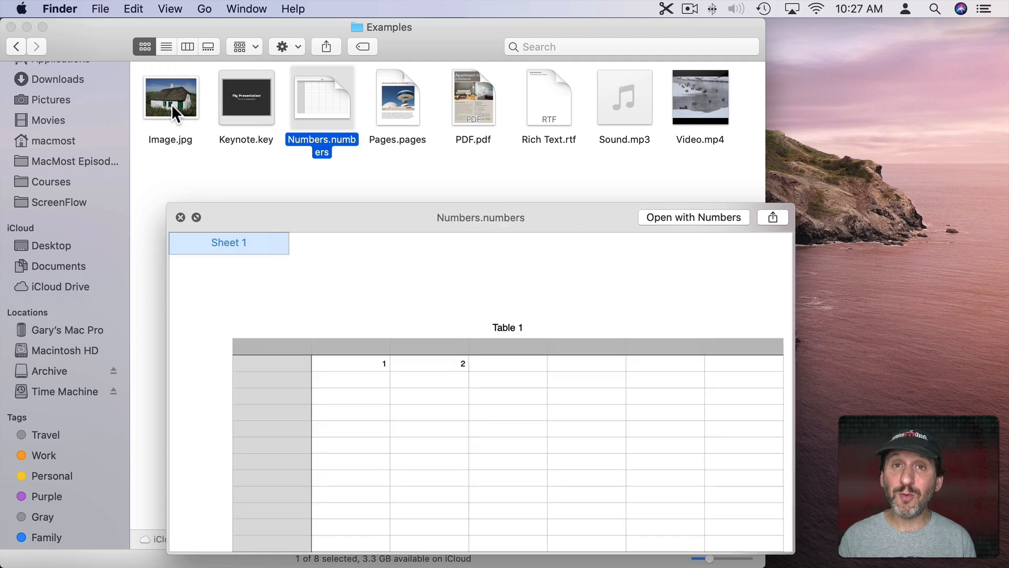
pyautogui.click(398, 97)
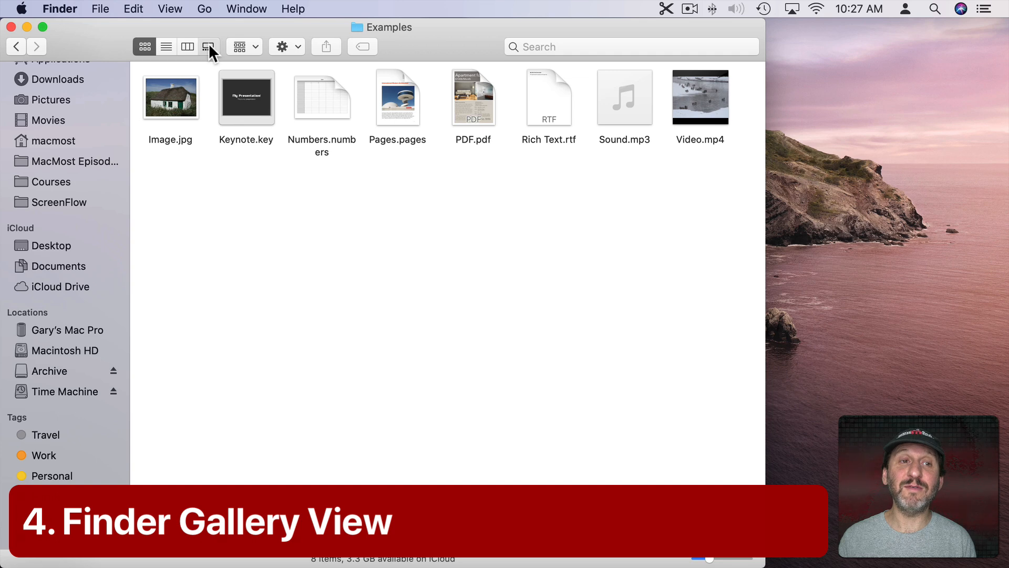
# Browse Gallery view previews of the photo, Keynote and Sound.mp3 files, then return to icon layout.
pyautogui.click(209, 46)
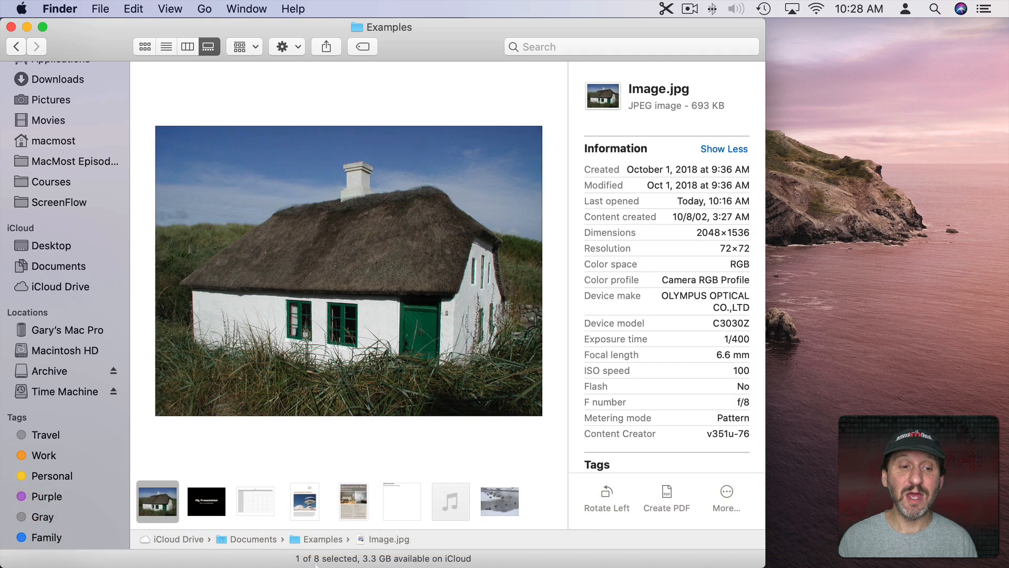
pyautogui.moveTo(514, 515)
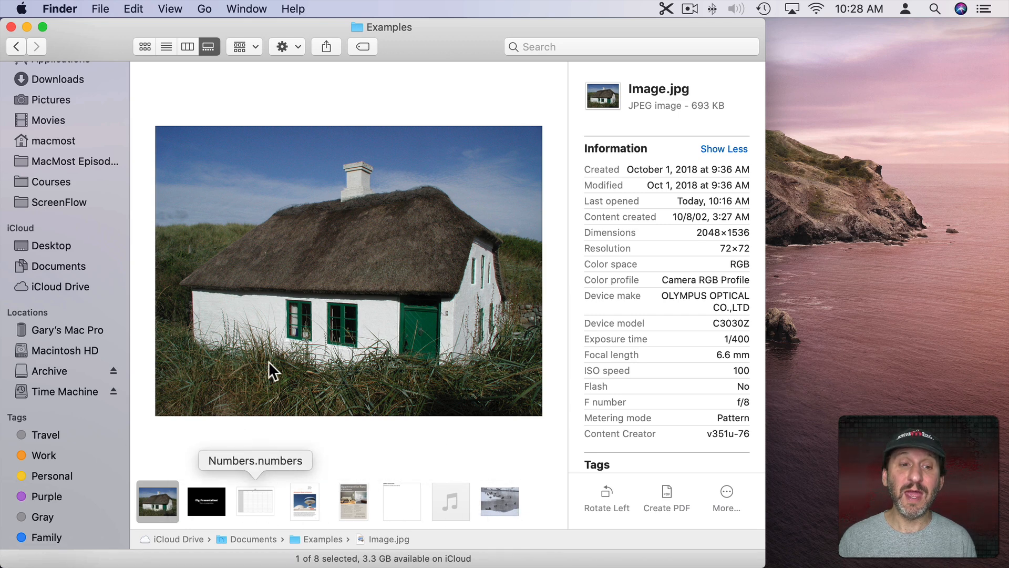
pyautogui.moveTo(385, 200)
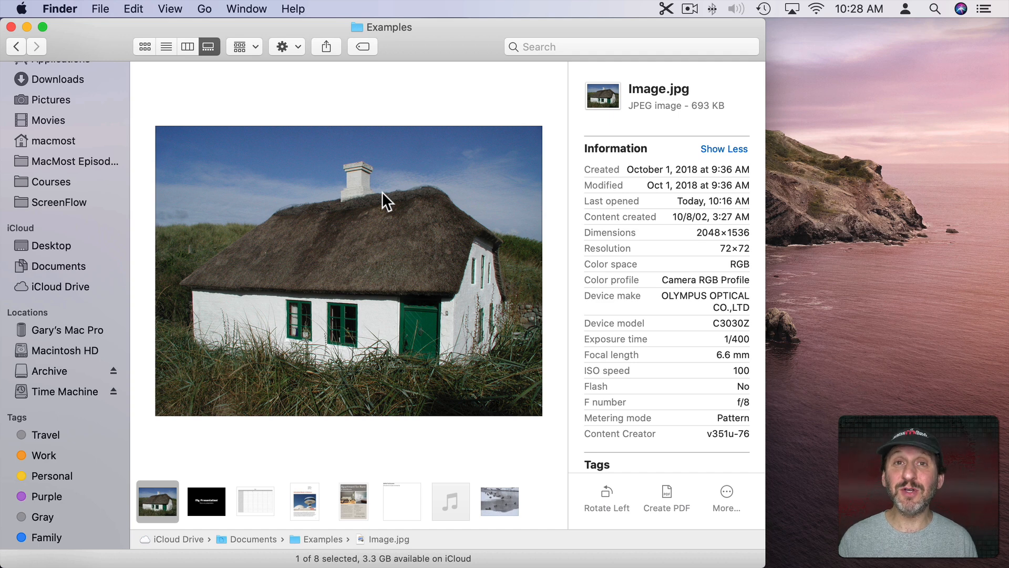
pyautogui.moveTo(308, 309)
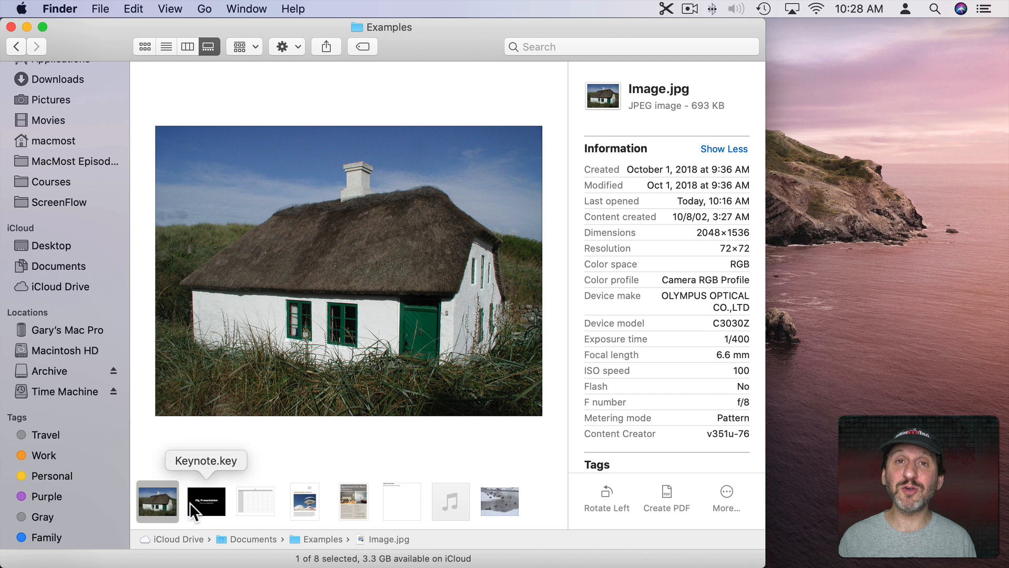
pyautogui.moveTo(213, 512)
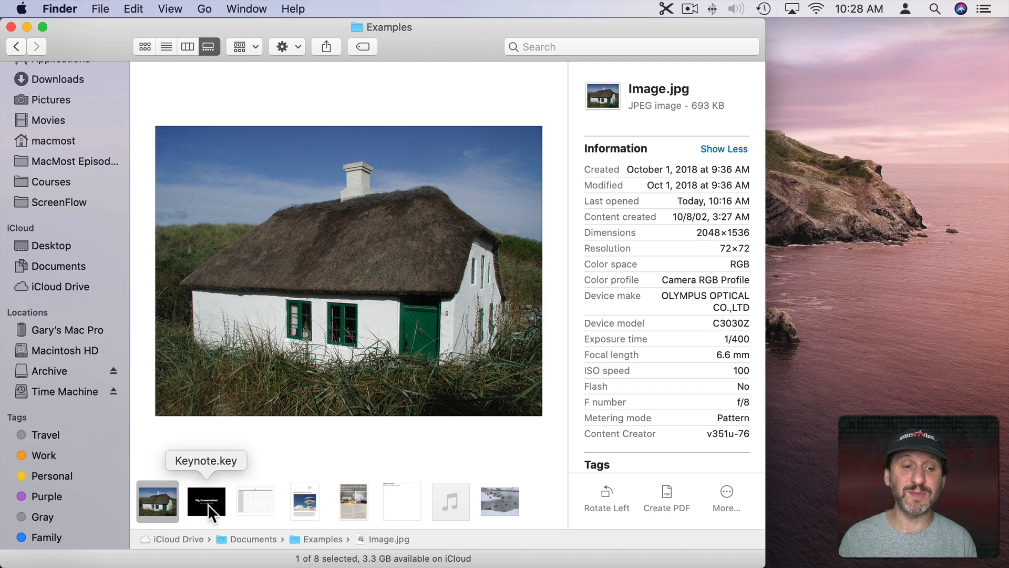
pyautogui.click(206, 501)
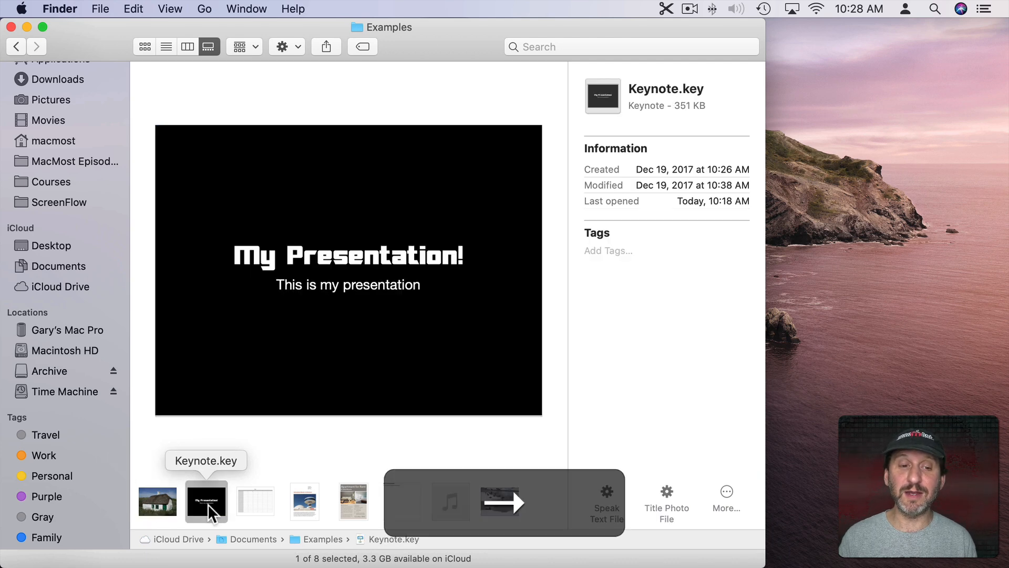
pyautogui.click(255, 501)
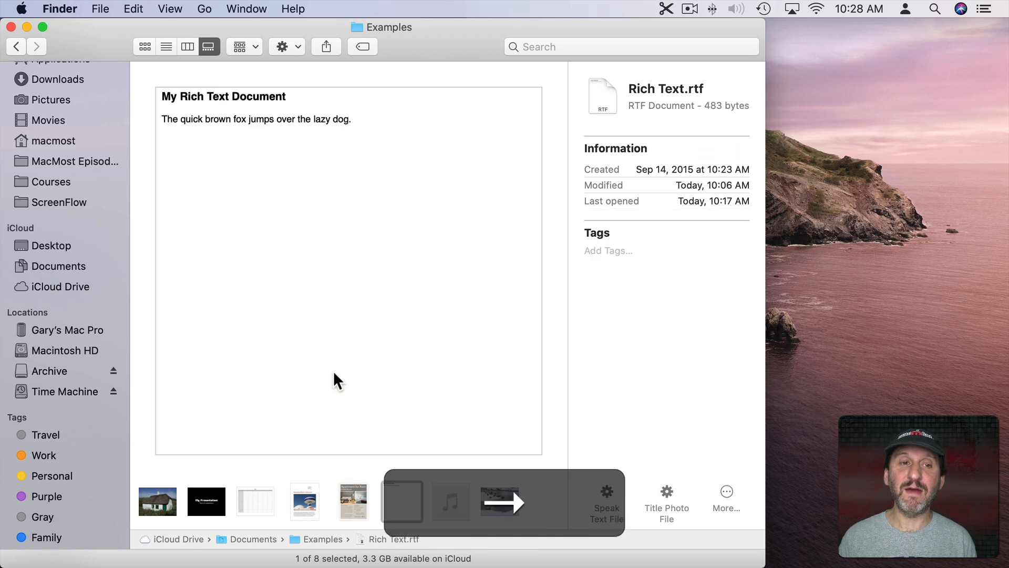
pyautogui.click(451, 502)
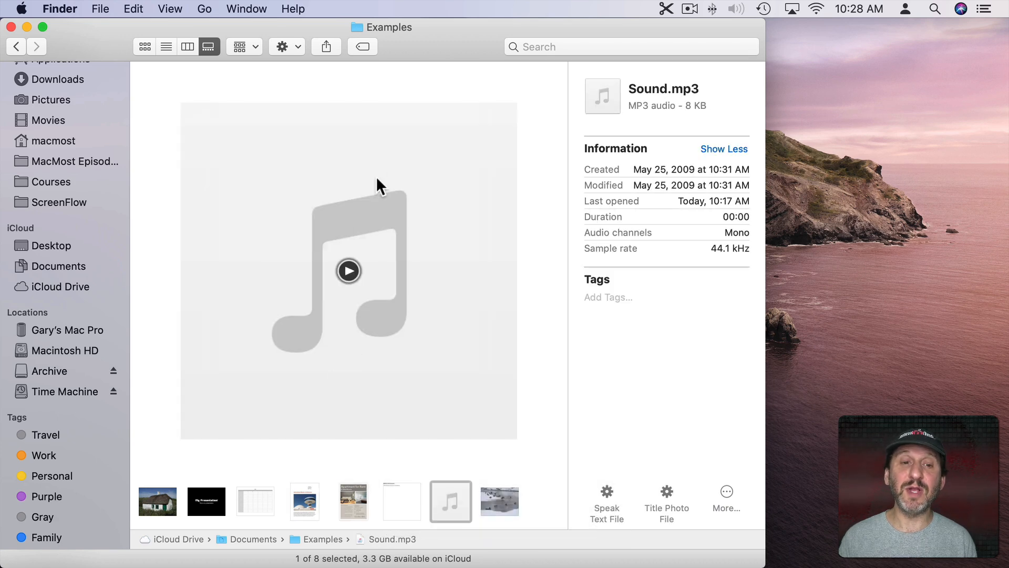
pyautogui.click(499, 501)
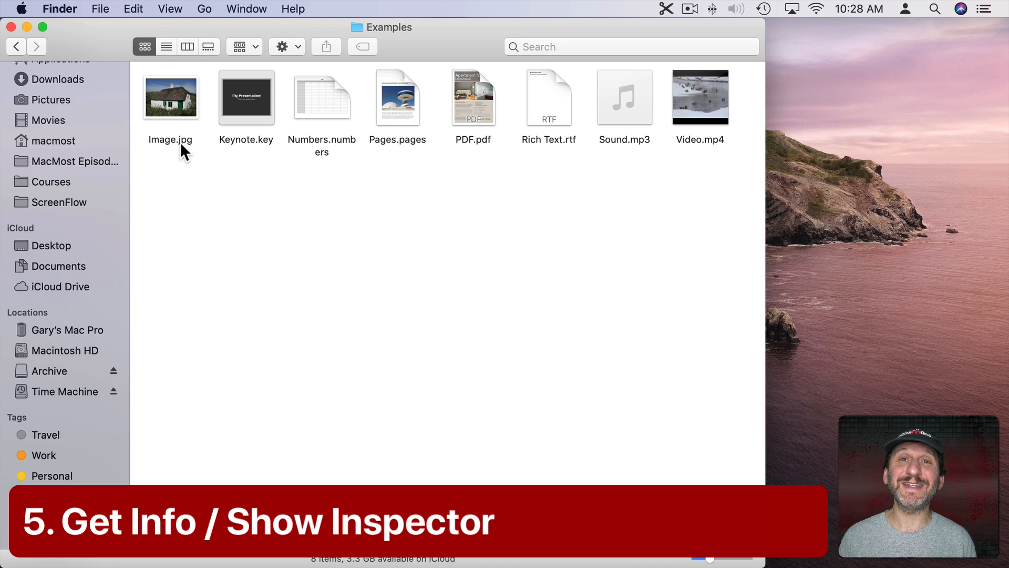
pyautogui.click(170, 98)
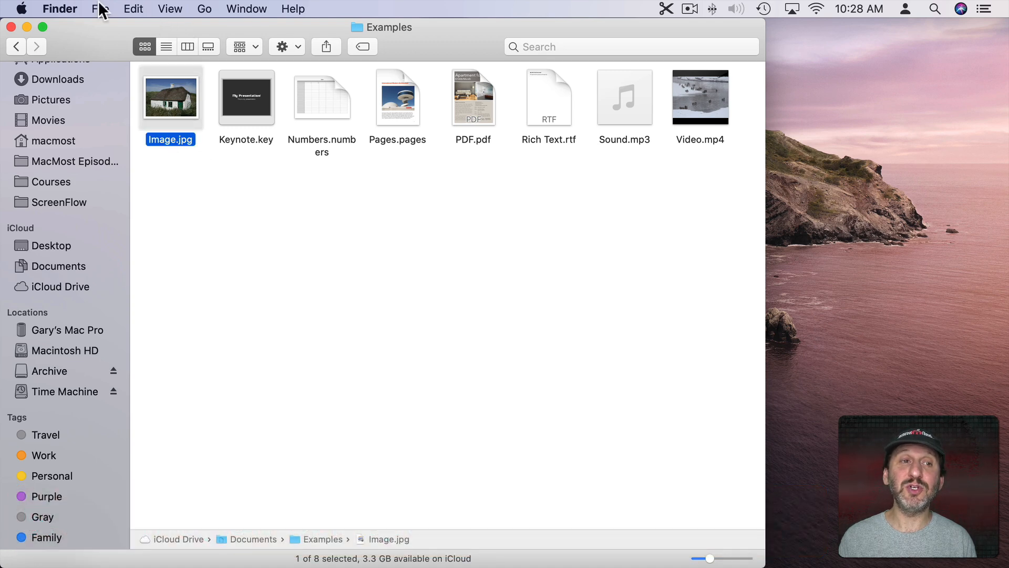
pyautogui.click(101, 8)
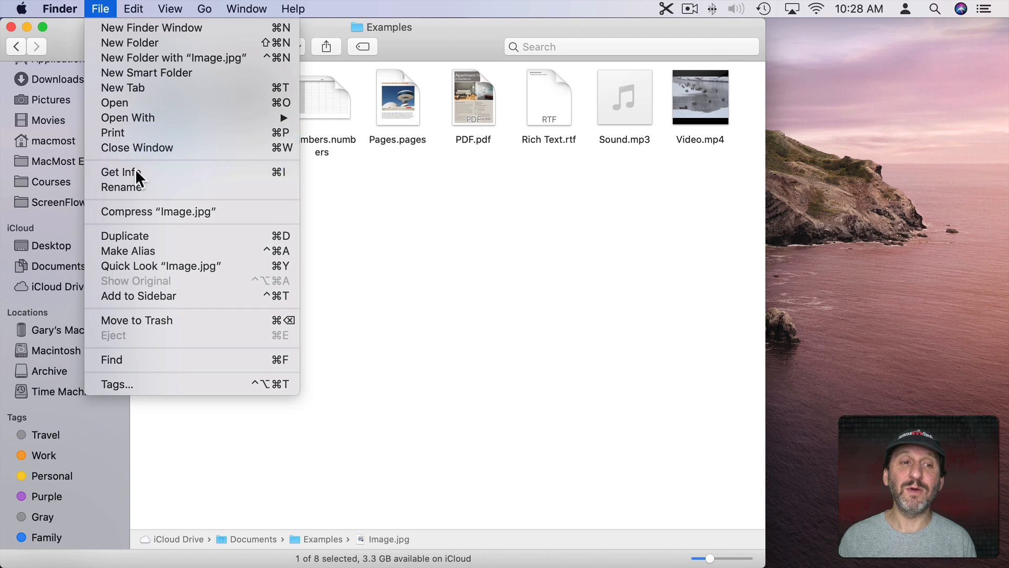
pyautogui.click(119, 172)
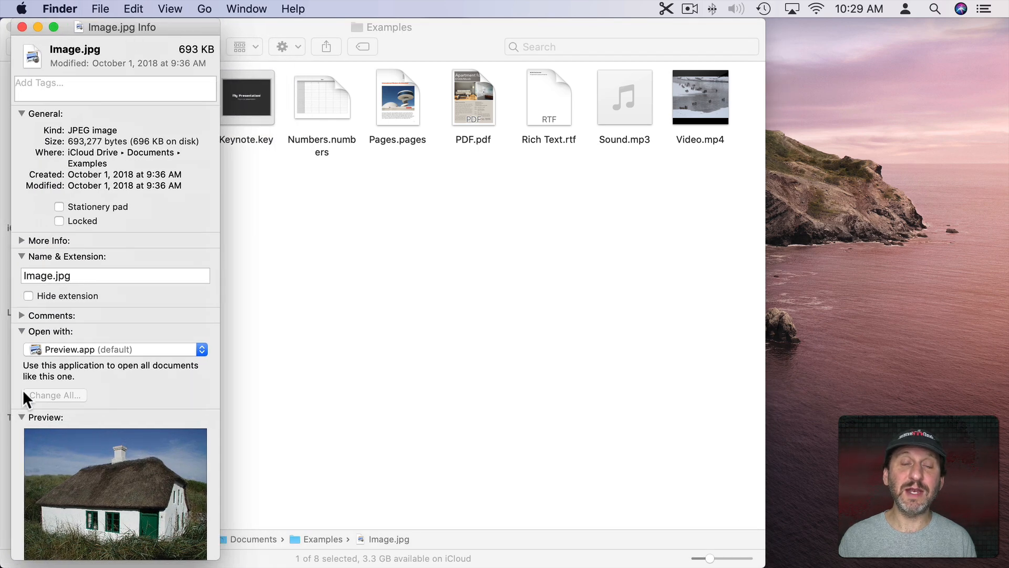
pyautogui.click(21, 416)
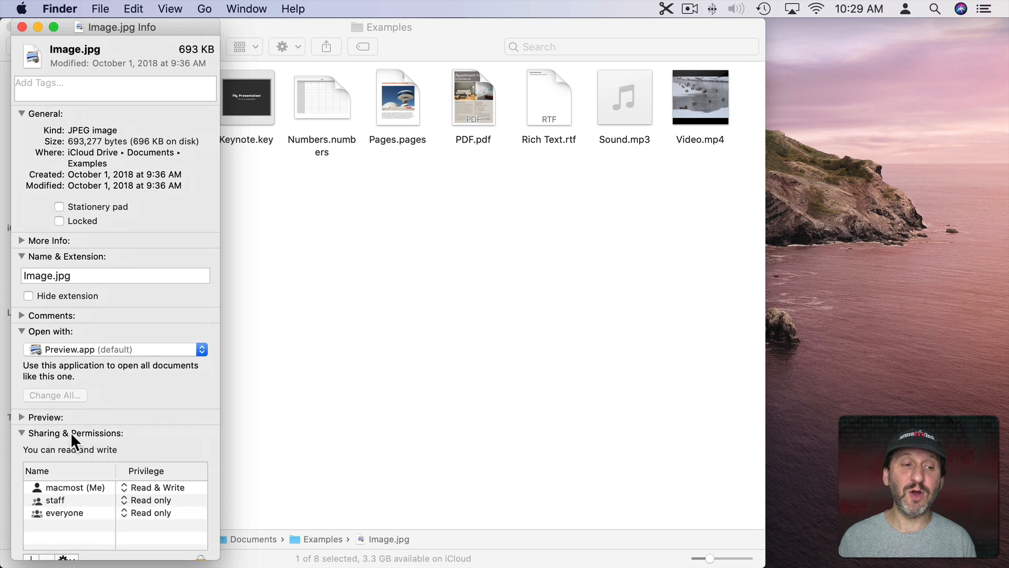
pyautogui.click(22, 27)
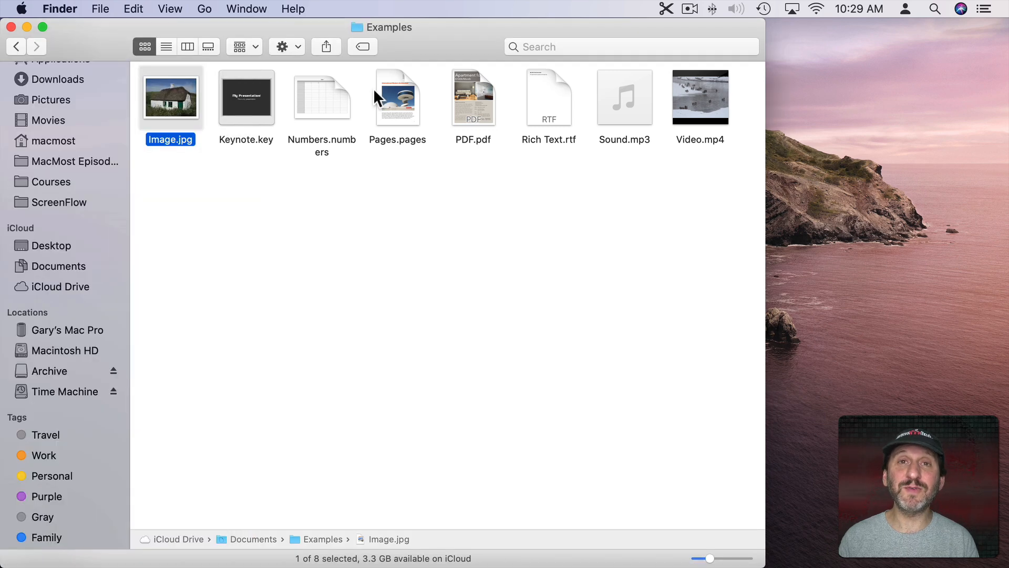
pyautogui.moveTo(397, 108)
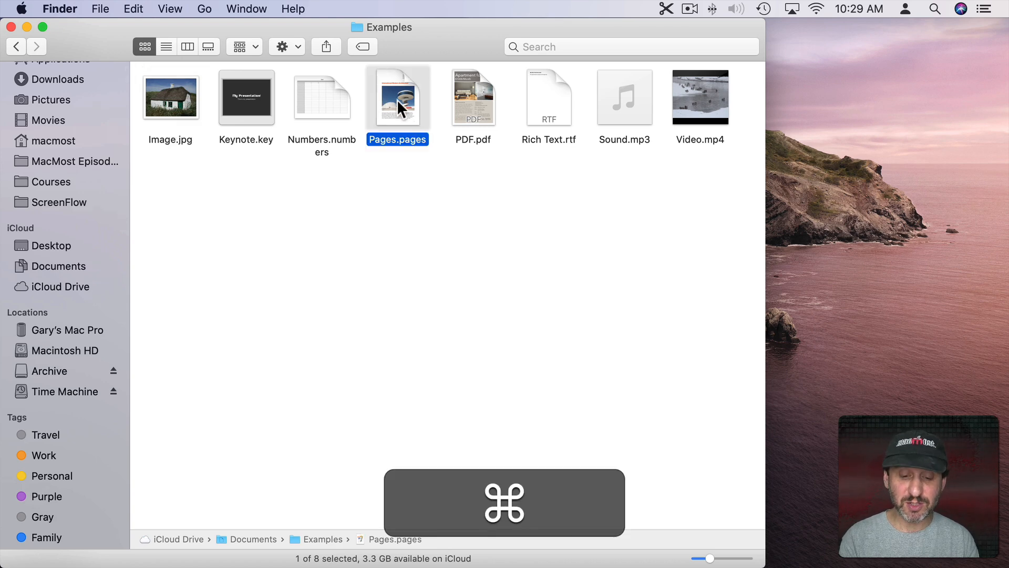
pyautogui.press('cmd+i')
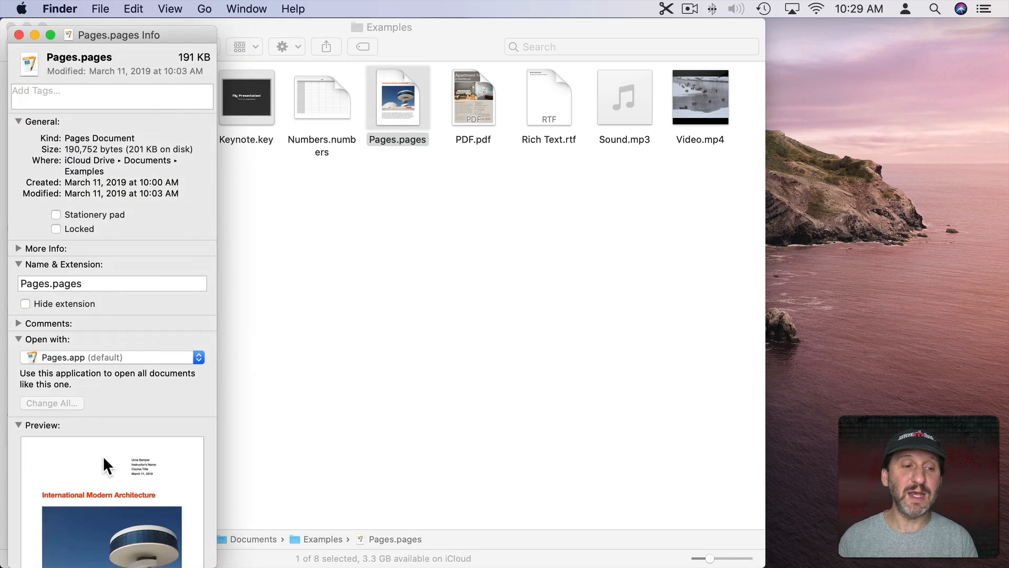
pyautogui.scroll(-3)
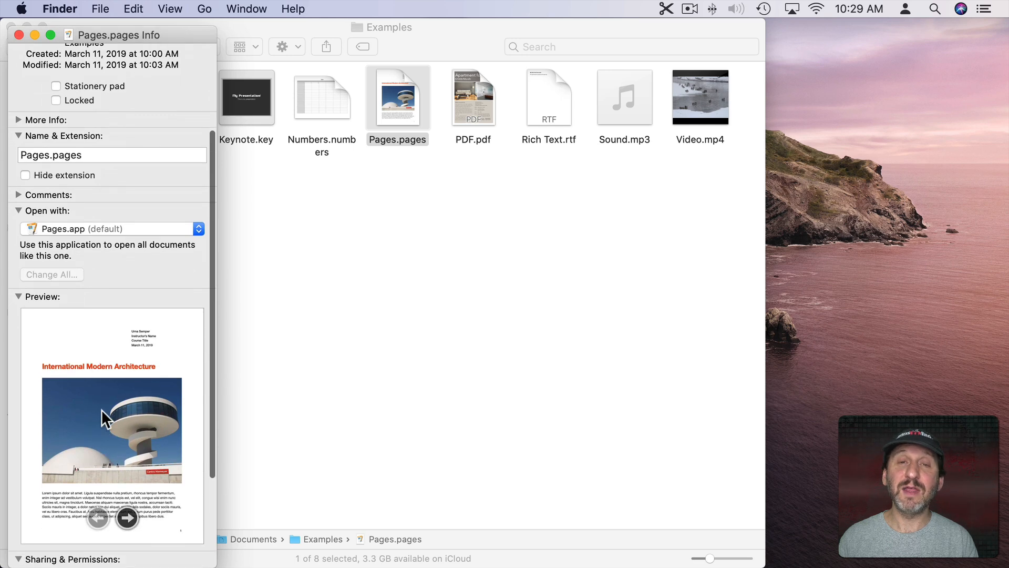
pyautogui.click(127, 518)
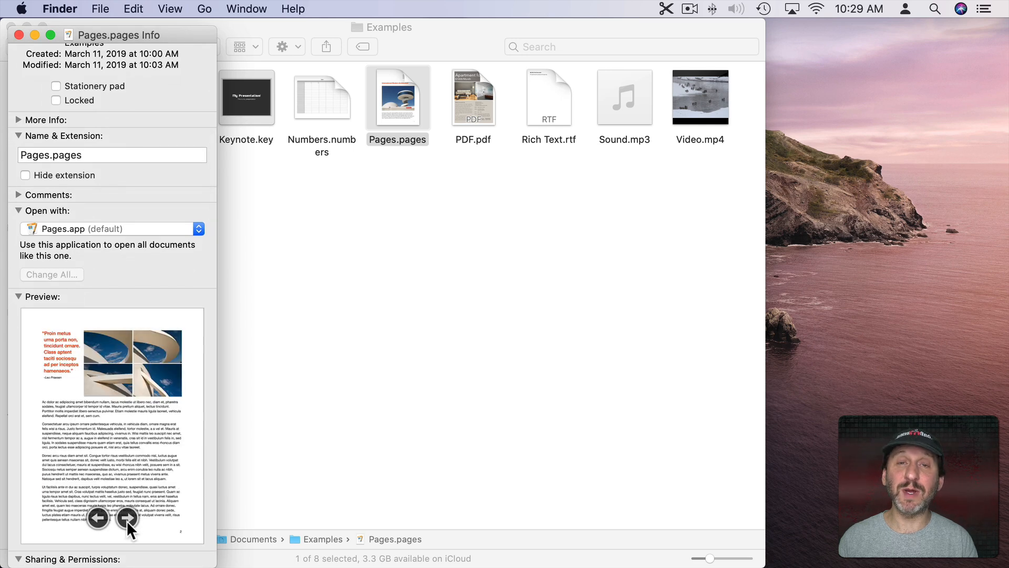
pyautogui.click(19, 36)
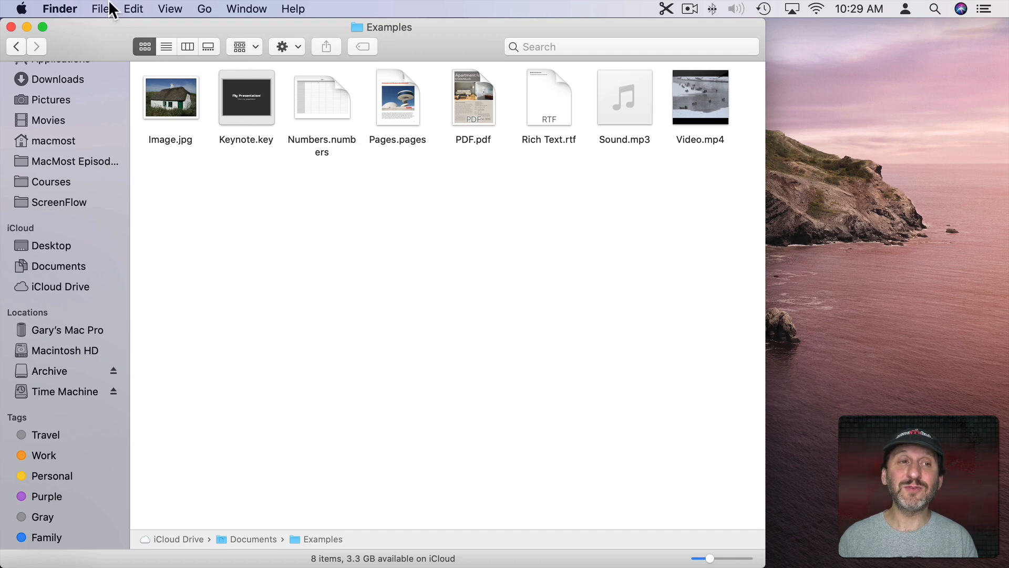
pyautogui.click(100, 9)
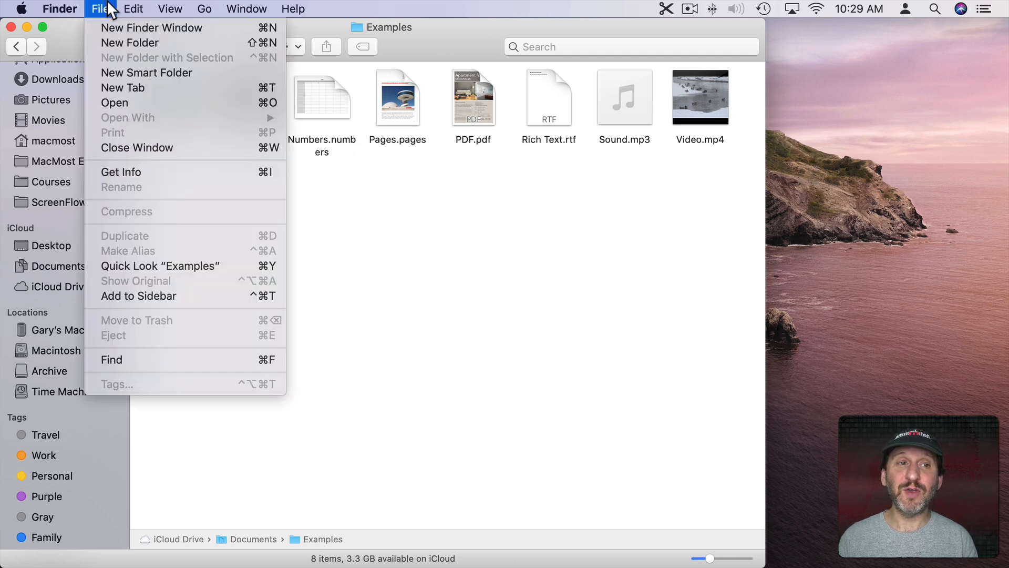
pyautogui.moveTo(146, 175)
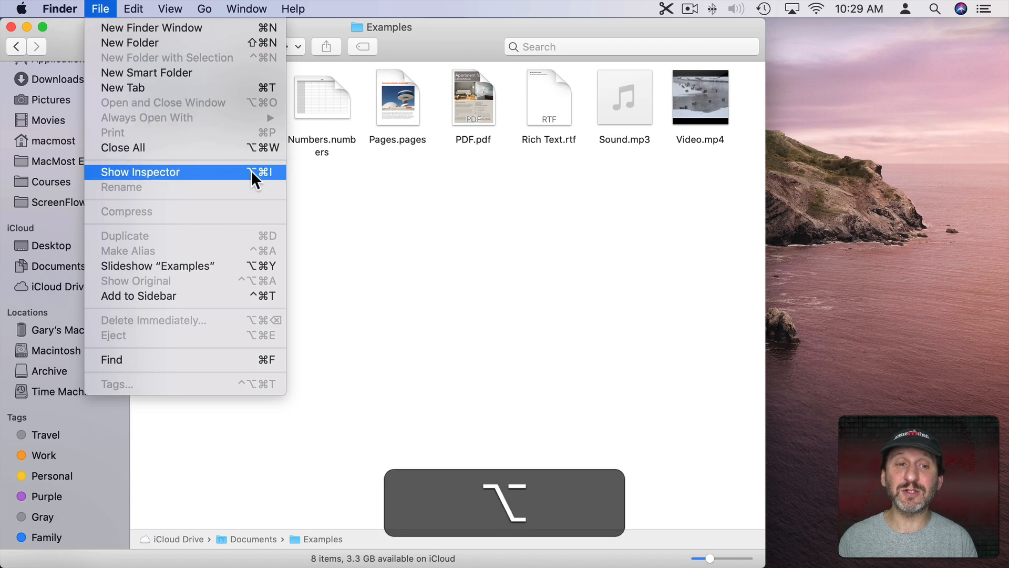
pyautogui.click(140, 172)
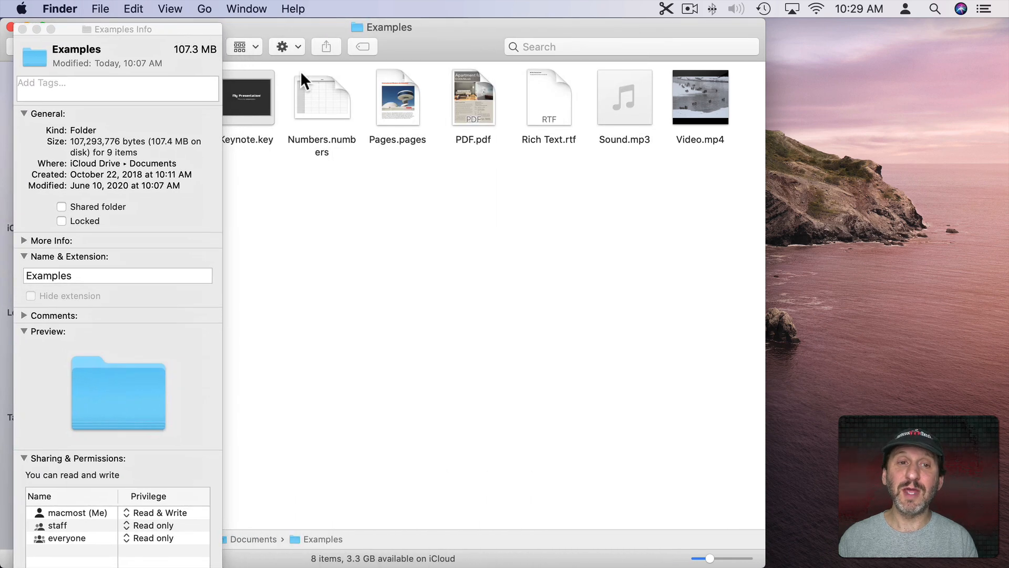
pyautogui.moveTo(143, 132)
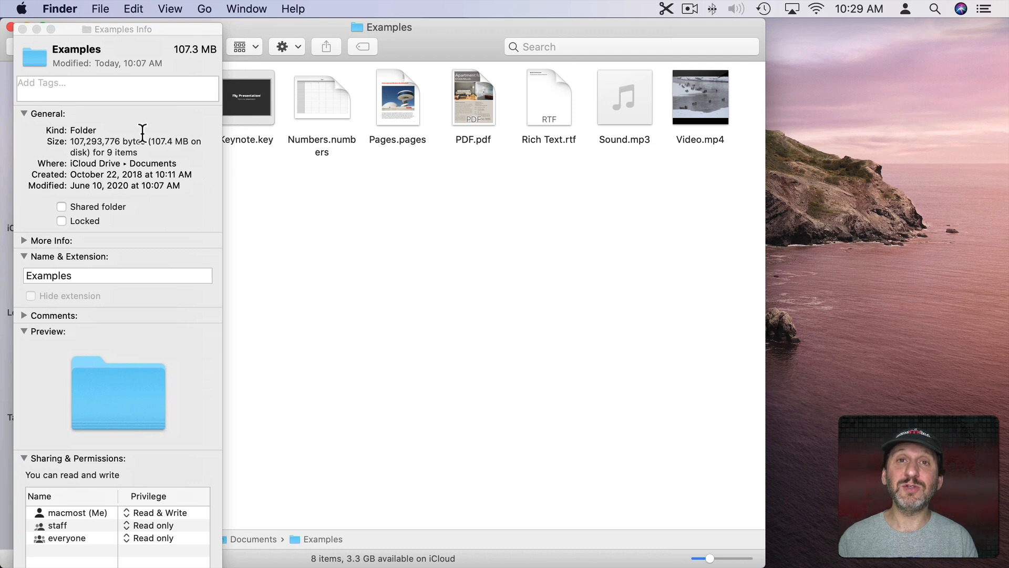
pyautogui.moveTo(270, 125)
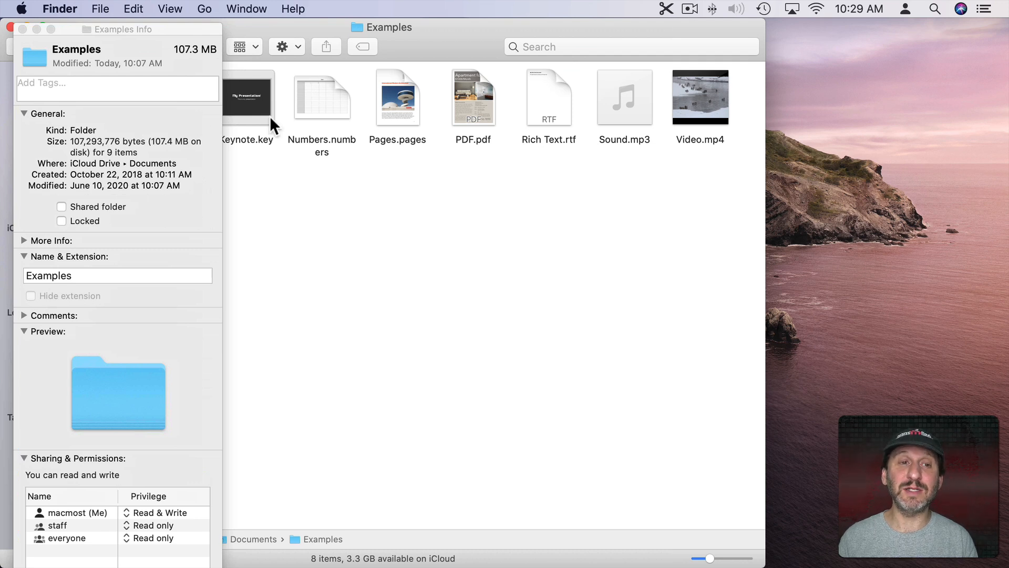
pyautogui.click(321, 96)
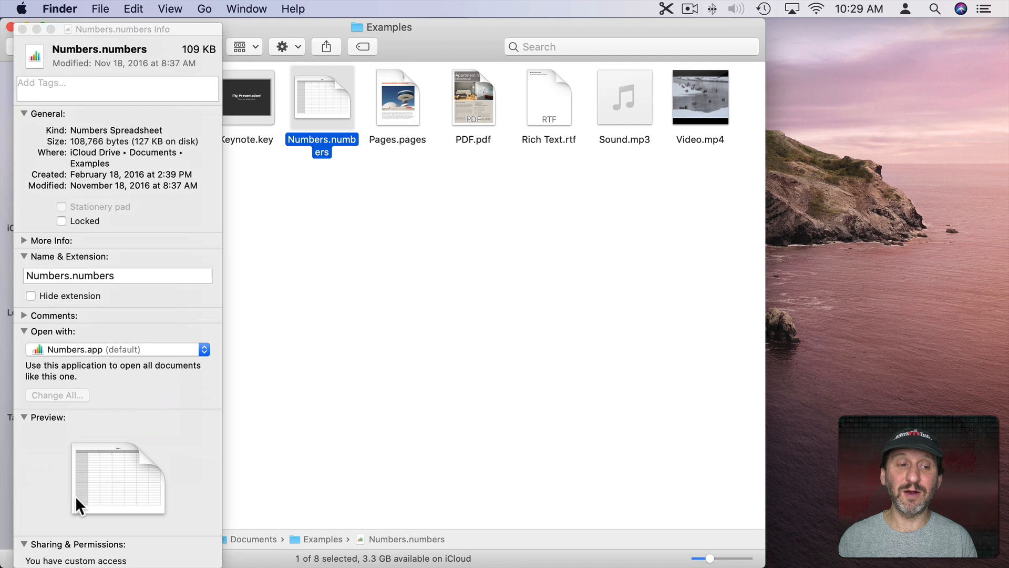
pyautogui.click(473, 97)
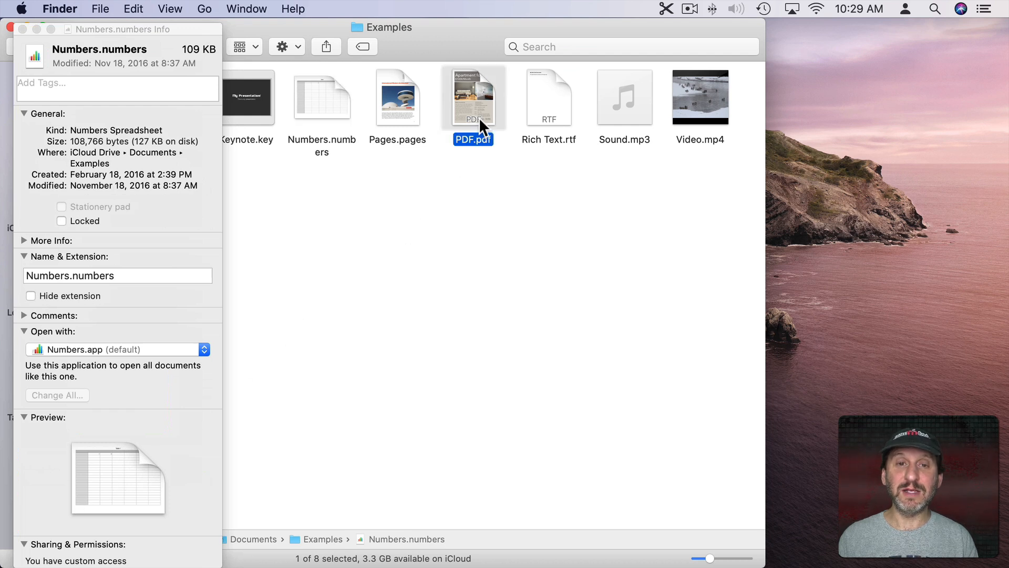
pyautogui.click(473, 97)
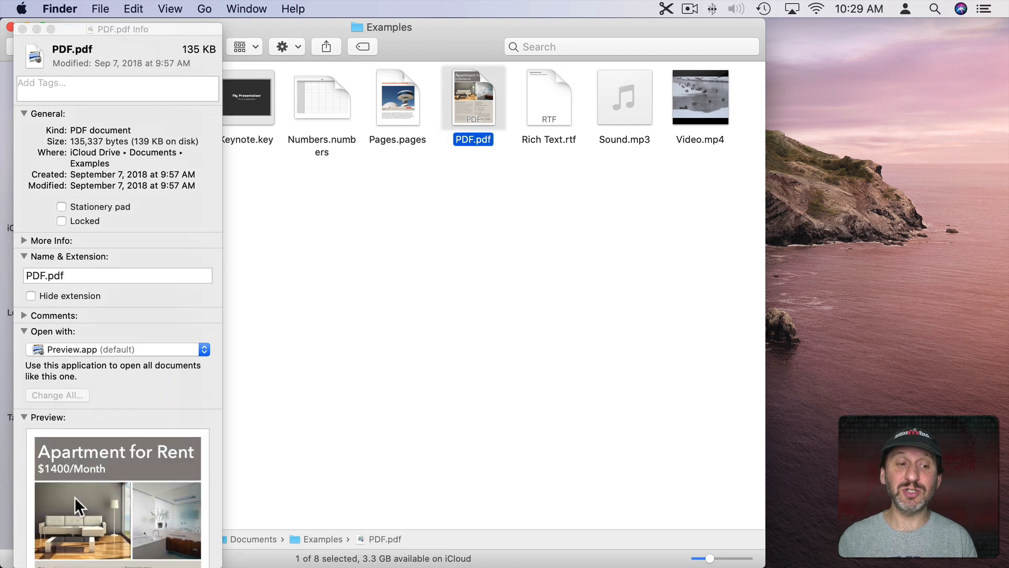
pyautogui.moveTo(76, 37)
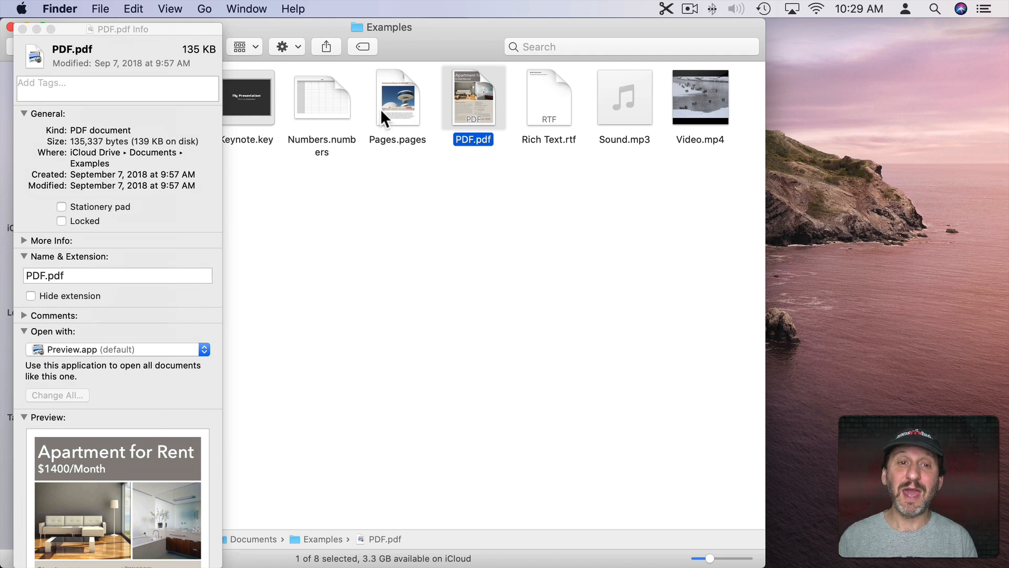
pyautogui.click(322, 97)
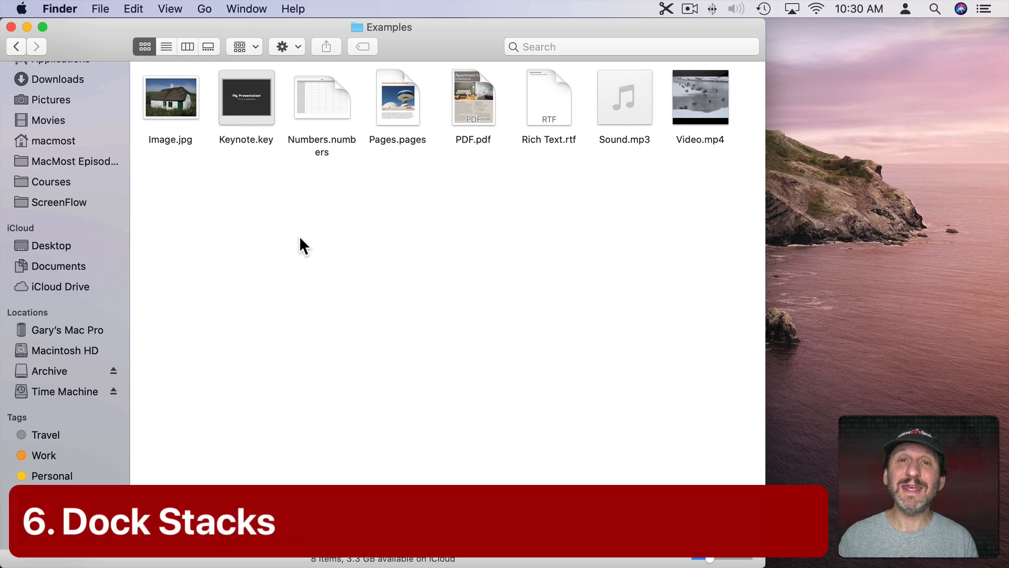
pyautogui.moveTo(231, 58)
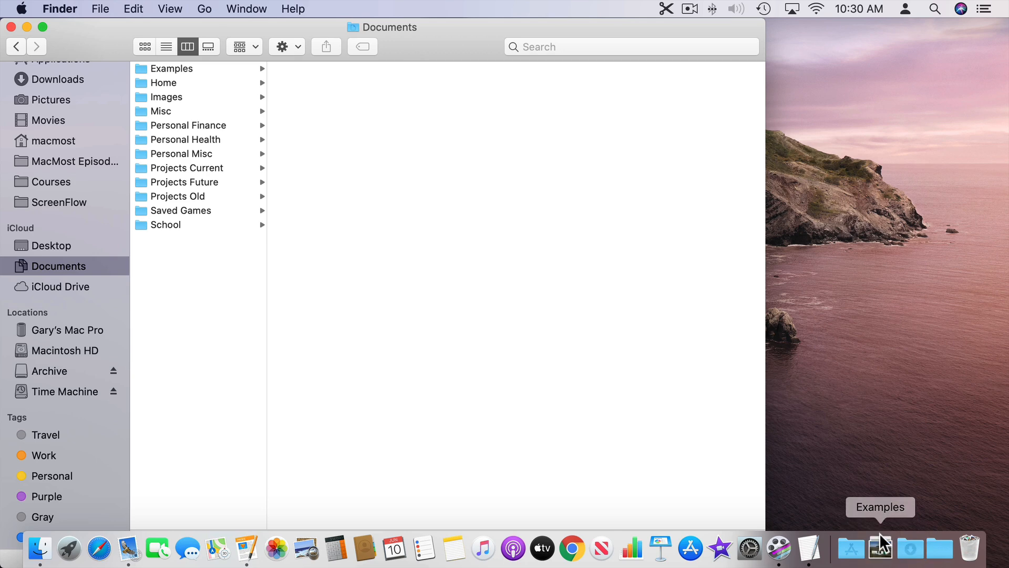
# Set the Examples Dock stack to Automatic content view, close it, and open the Downloads stack.
pyautogui.click(880, 549)
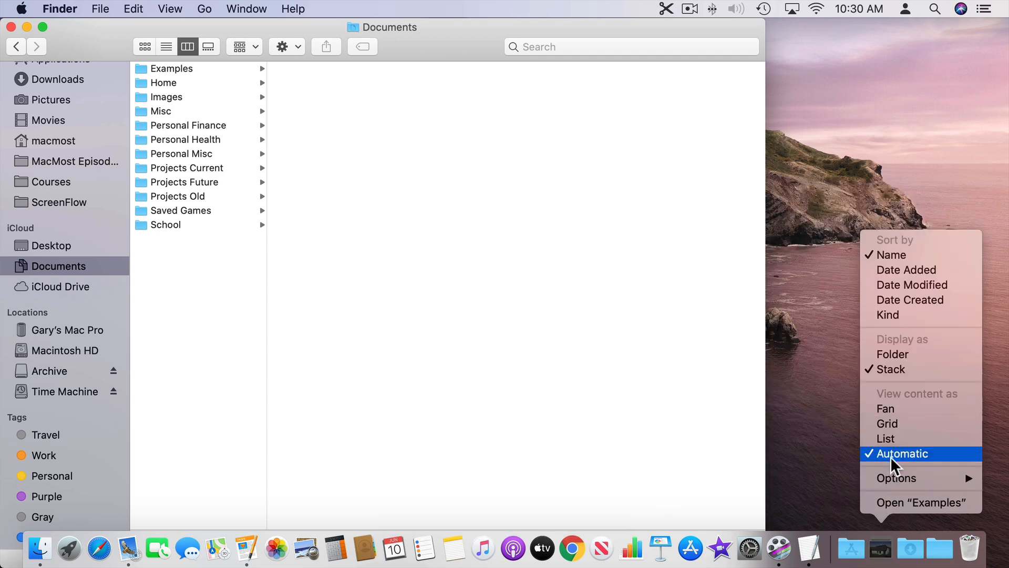
pyautogui.click(902, 454)
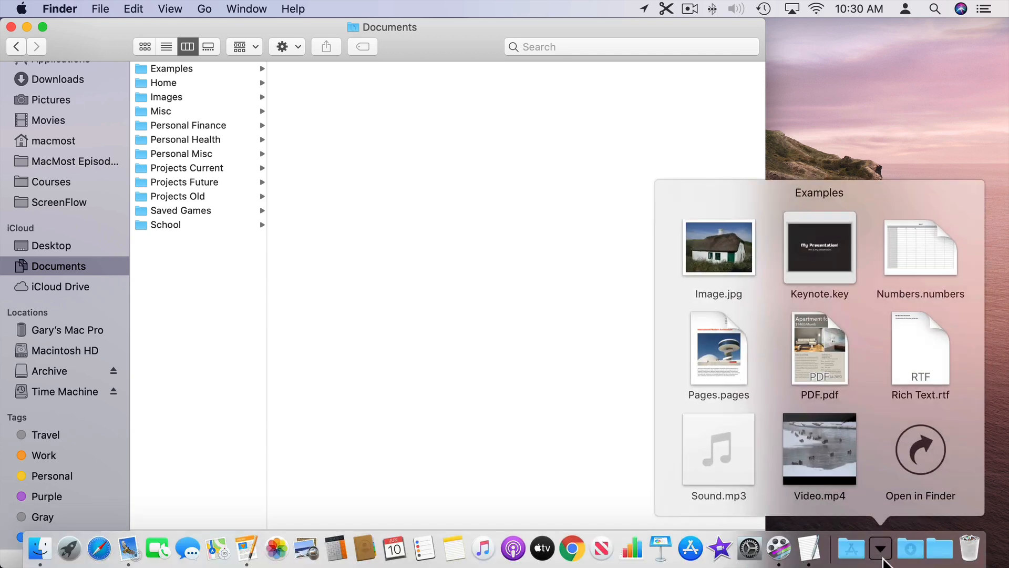
pyautogui.click(880, 549)
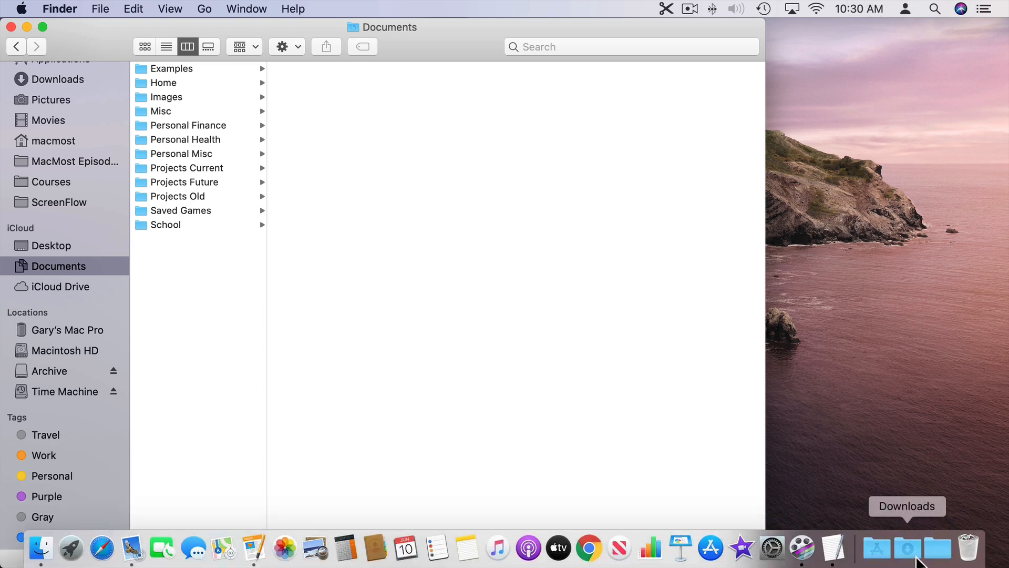
pyautogui.click(907, 548)
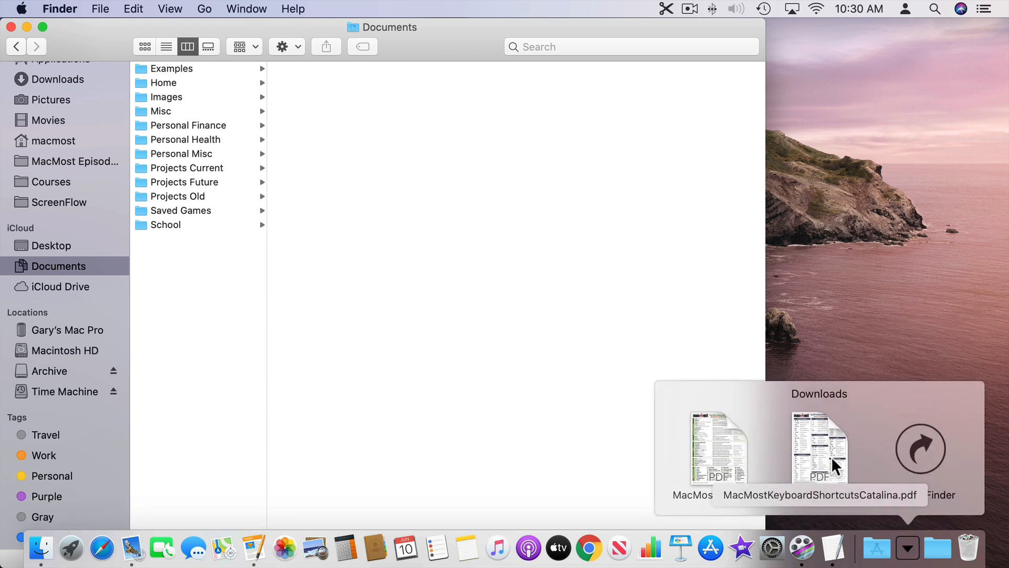
pyautogui.moveTo(719, 457)
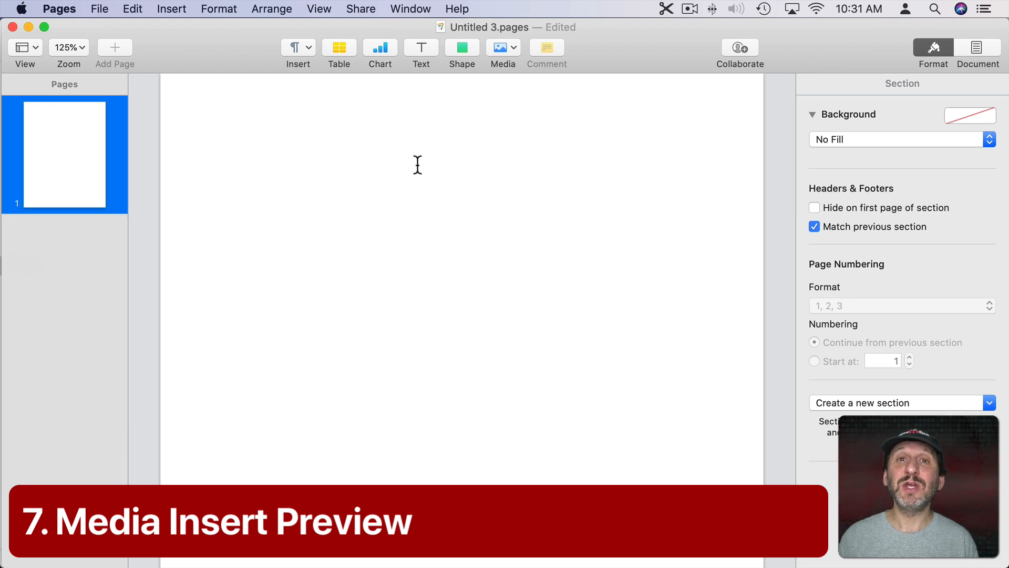
pyautogui.moveTo(513, 58)
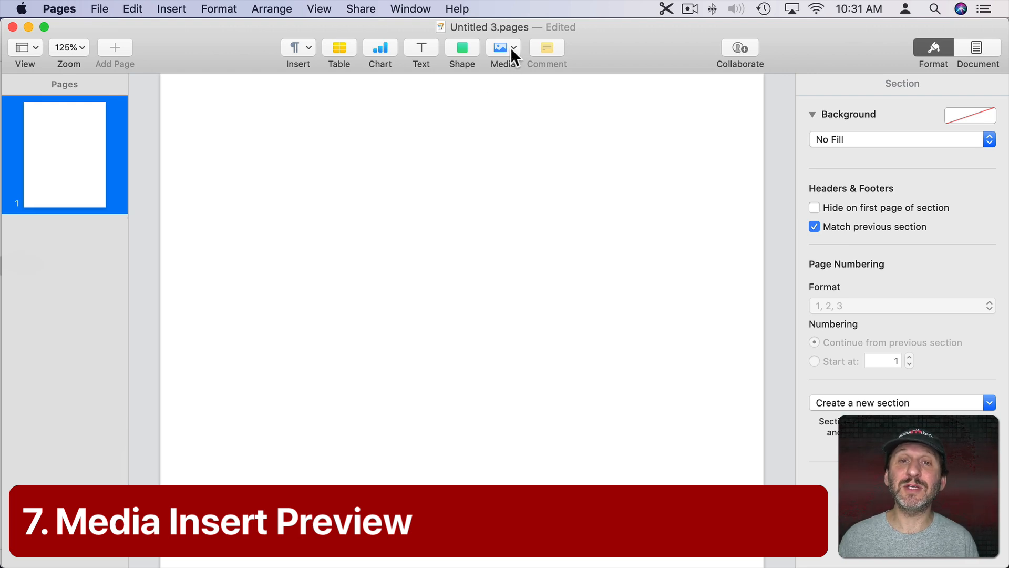
# Show the Photos media browser in Pages and scroll through the library thumbnails.
pyautogui.click(499, 47)
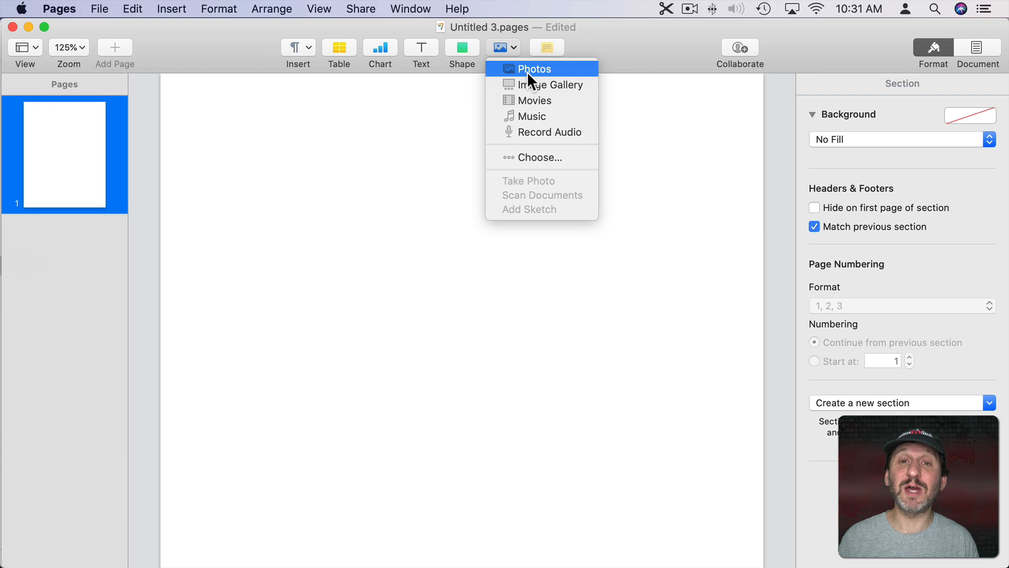
pyautogui.click(534, 69)
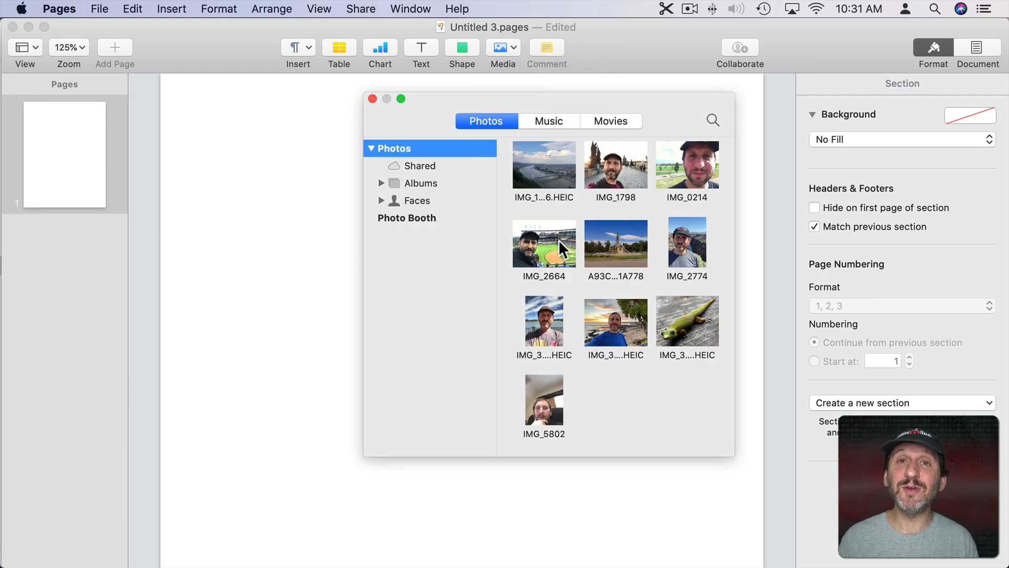
pyautogui.scroll(-3)
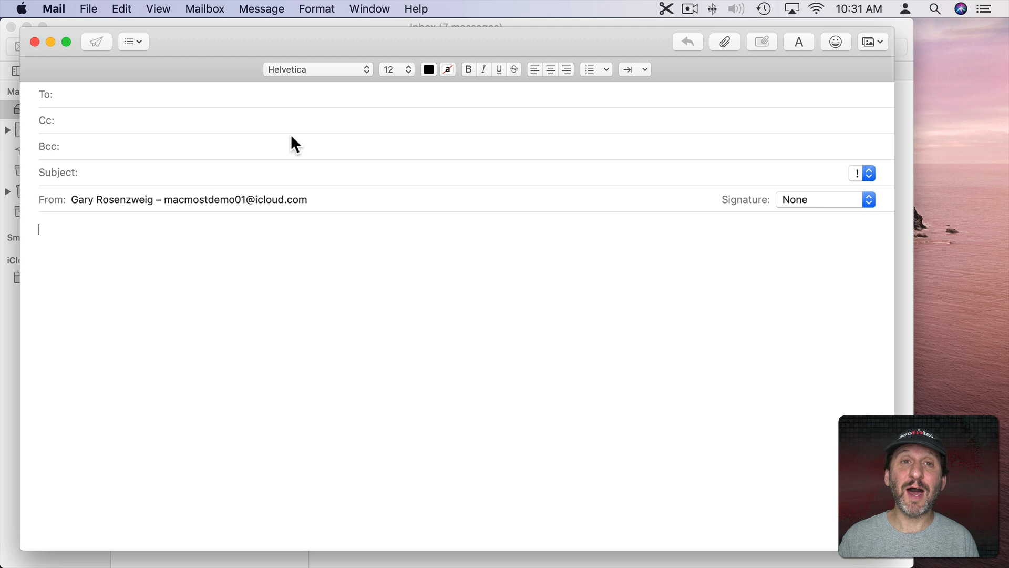
pyautogui.moveTo(669, 77)
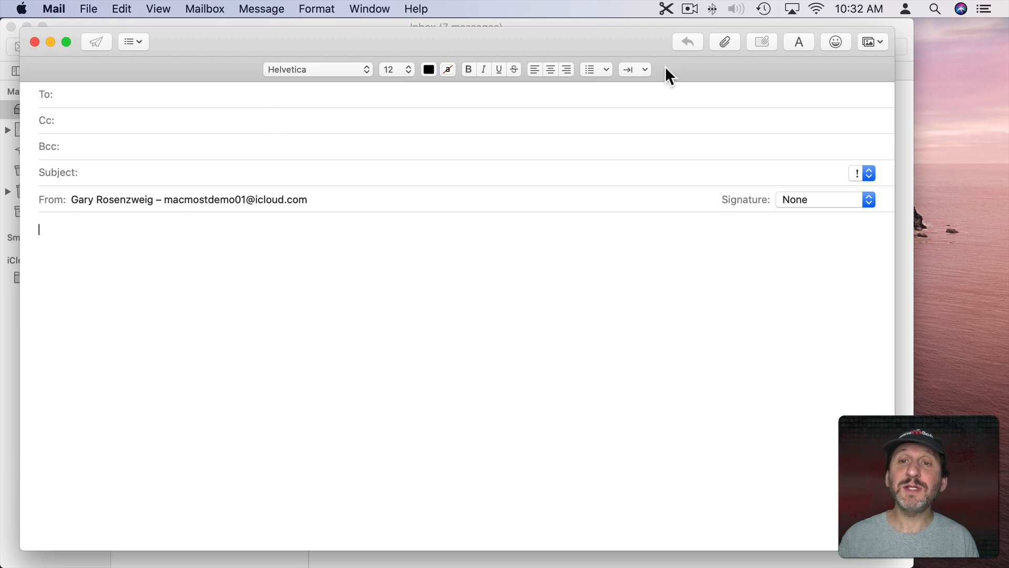
# Bring up Mail's attachment chooser and navigate to iCloud Documents > Examples.
pyautogui.click(723, 41)
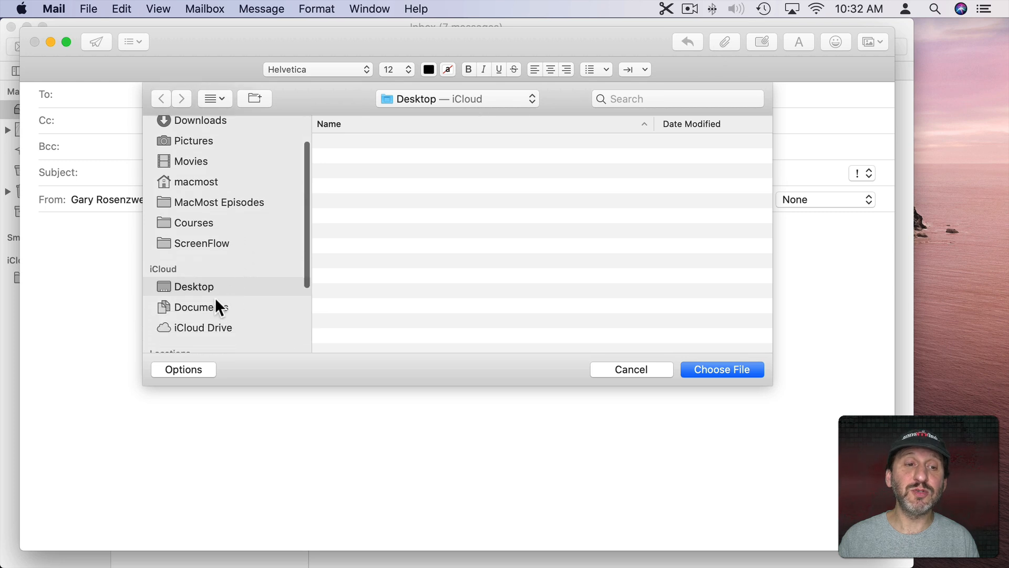
pyautogui.click(197, 306)
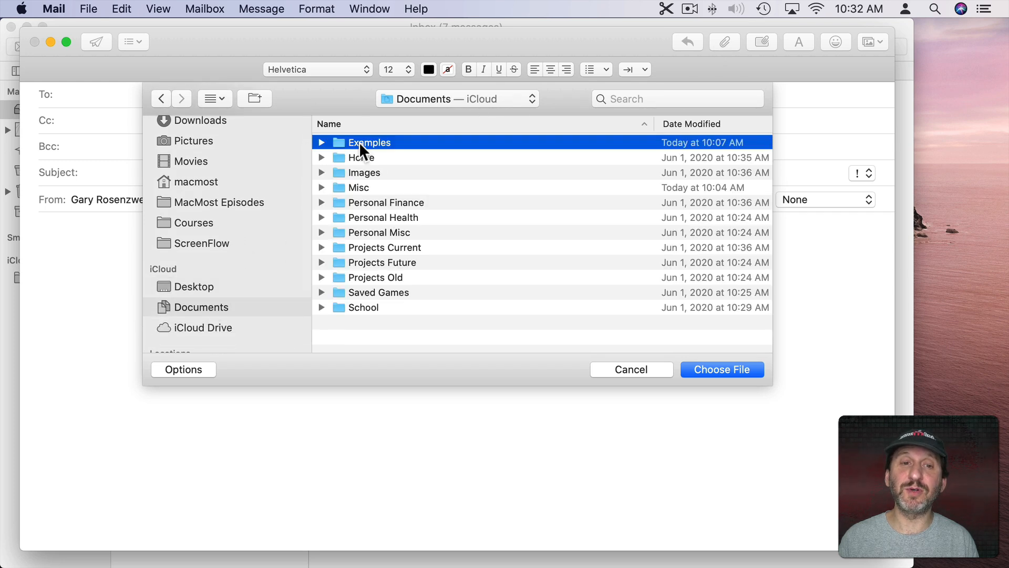
pyautogui.click(210, 98)
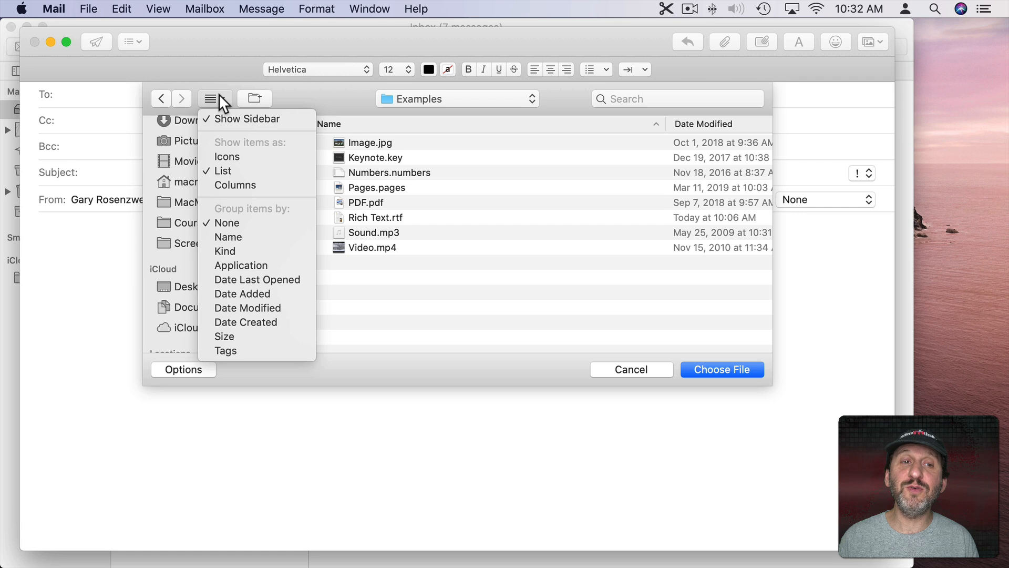
pyautogui.moveTo(242, 161)
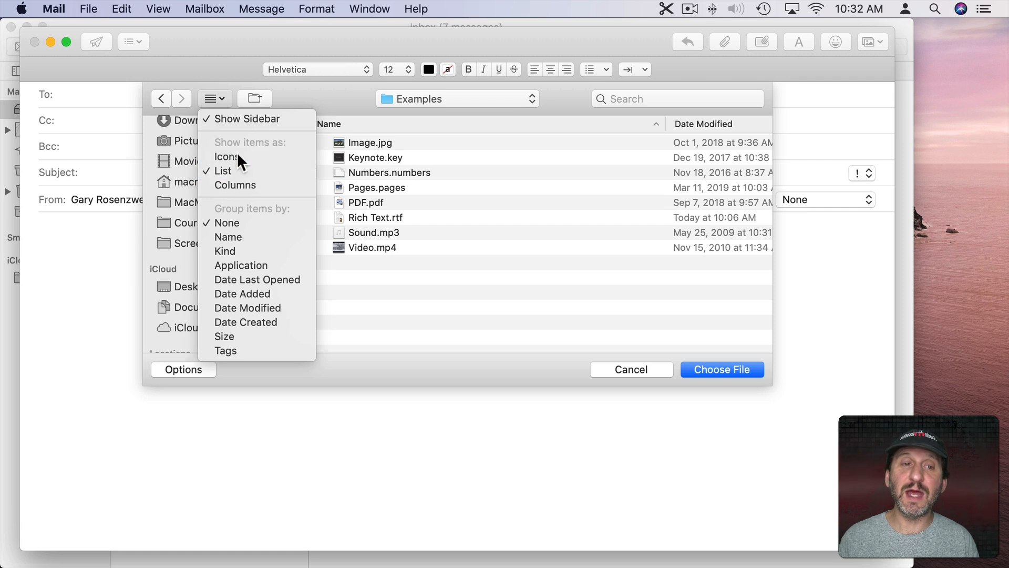
# Show the Examples files as icons, then columns, and select Image.jpg for preview.
pyautogui.click(227, 156)
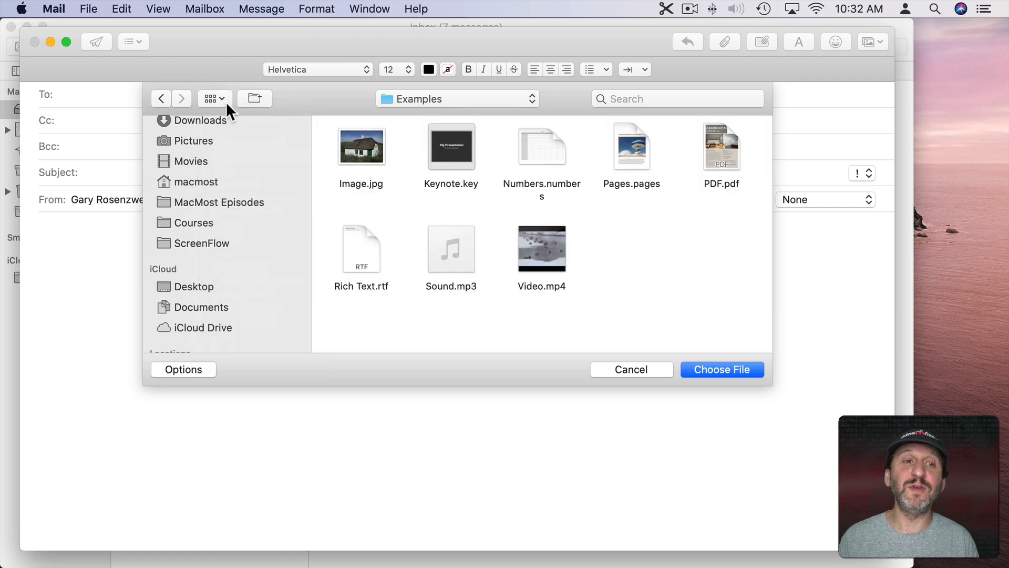
pyautogui.click(210, 99)
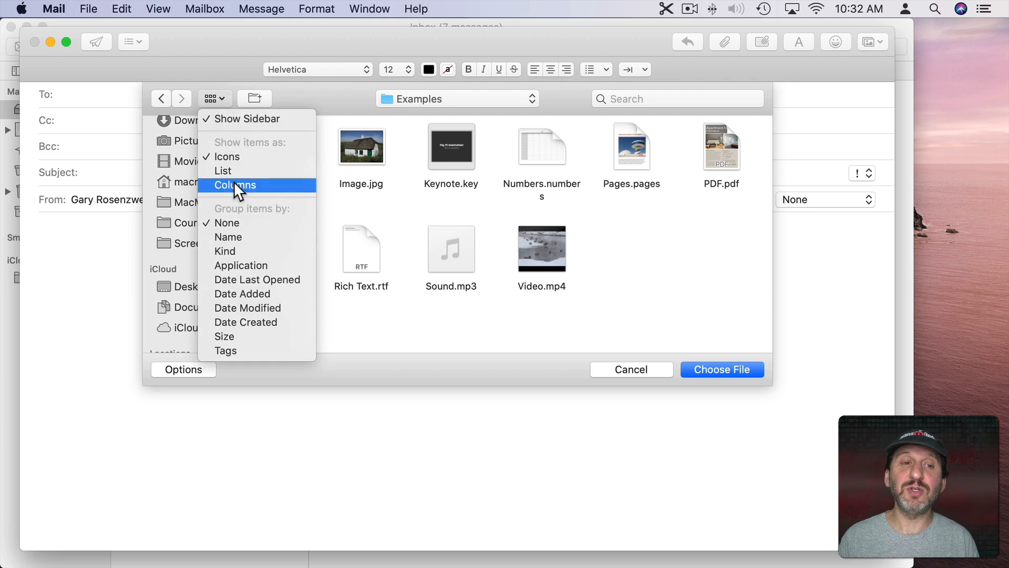
pyautogui.click(234, 185)
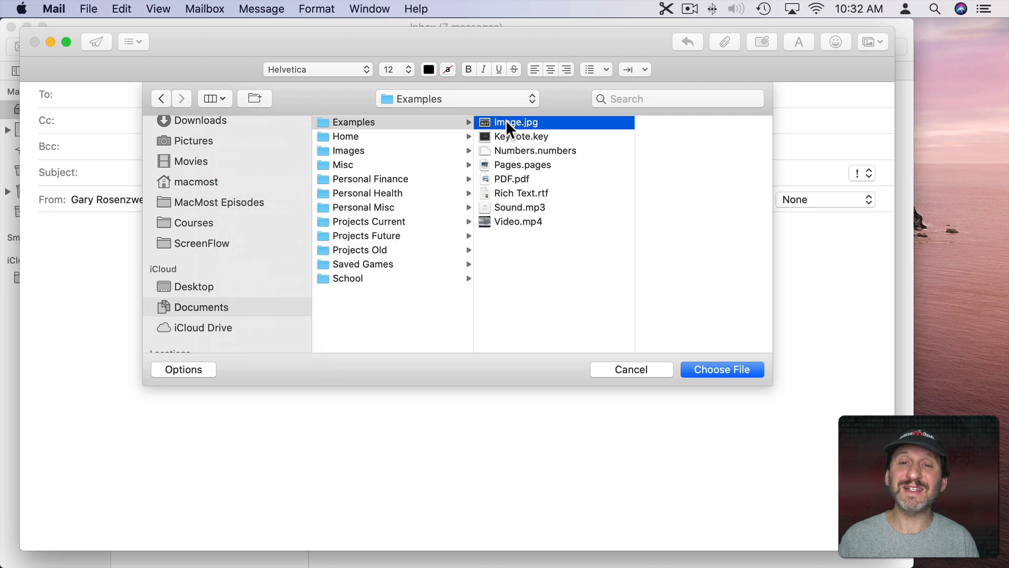
pyautogui.click(515, 122)
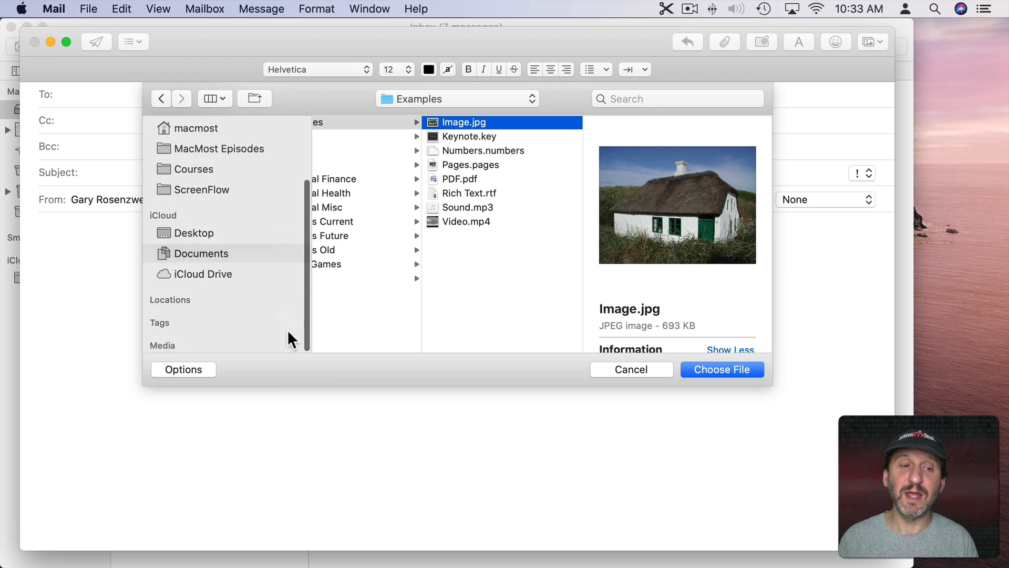
# Browse the Photos library in the attachment chooser and choose IMG_2664.heic.
pyautogui.scroll(-3)
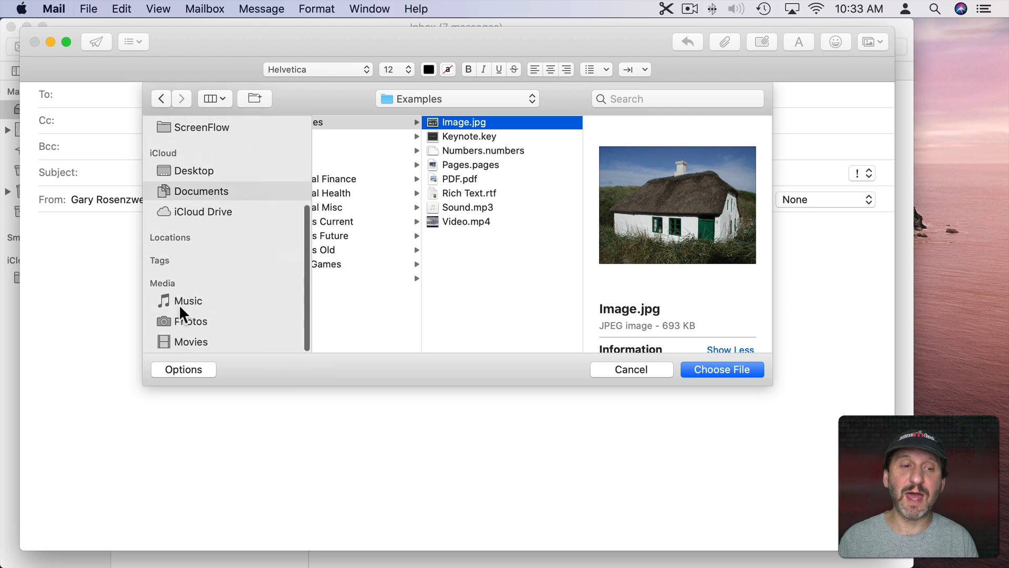
pyautogui.click(192, 322)
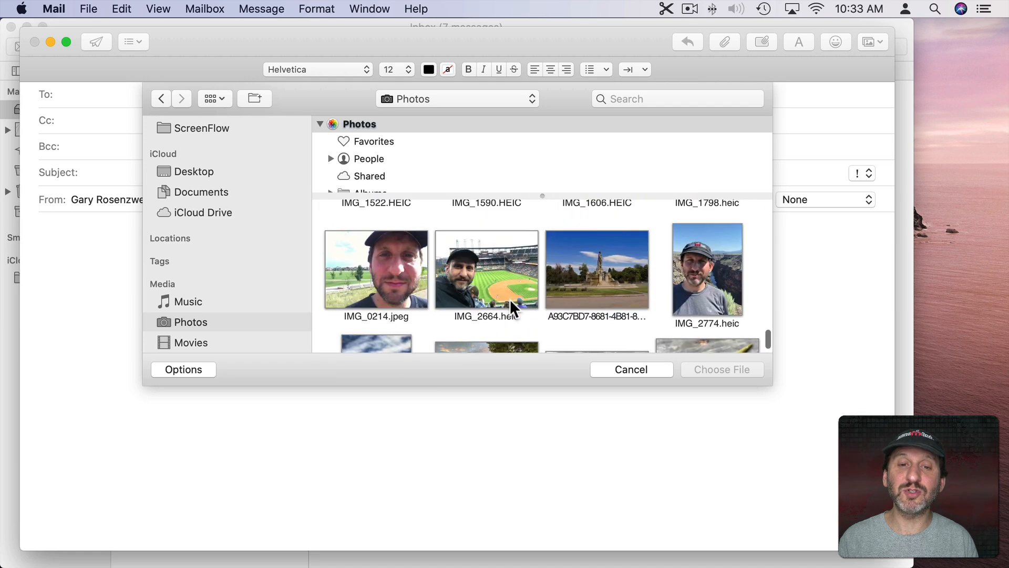
pyautogui.click(486, 269)
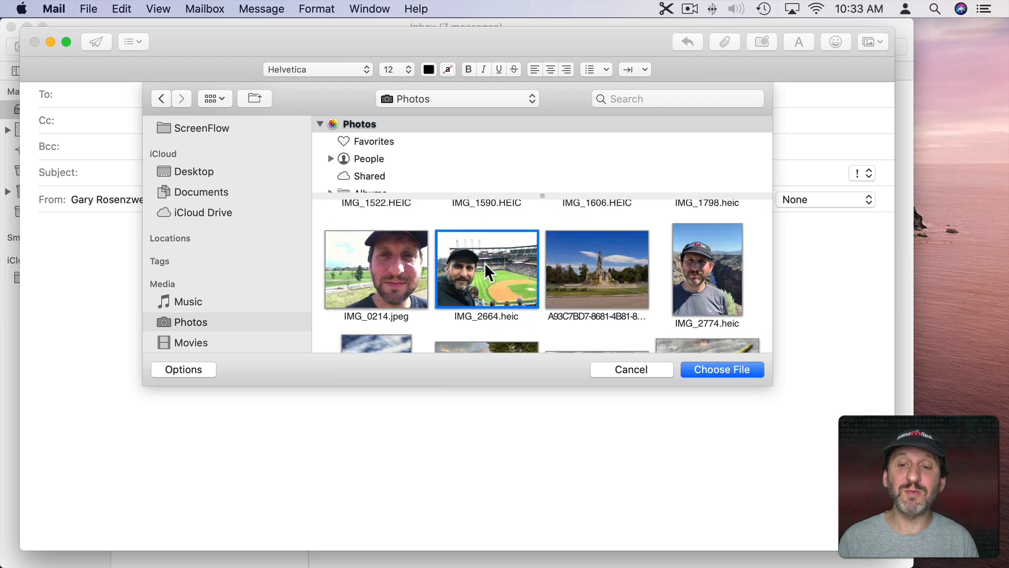
pyautogui.doubleClick(485, 268)
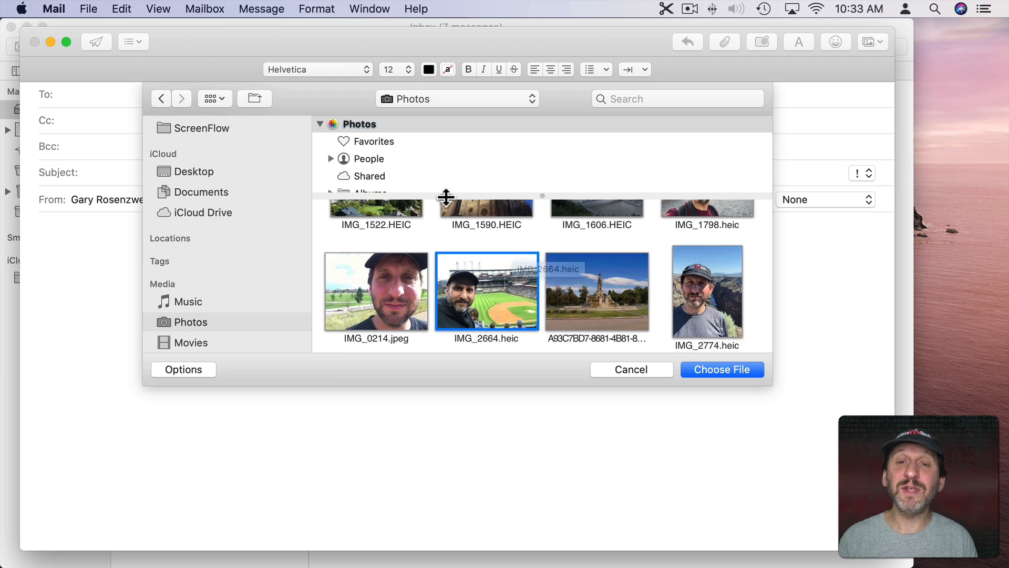
pyautogui.moveTo(306, 207)
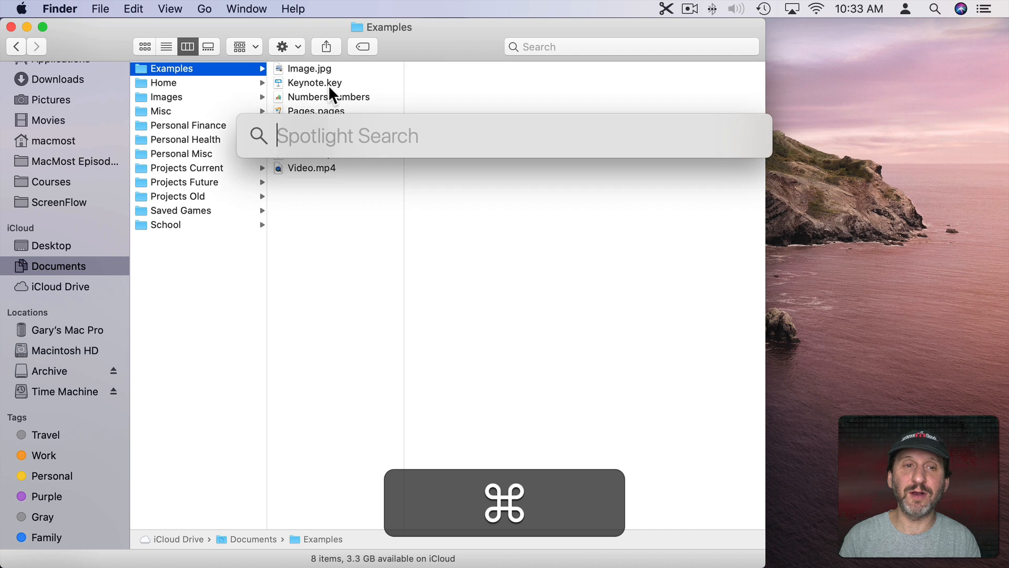
# Spotlight-search 'Image.jpg' and scroll through the 101MacTips.pdf result's preview pages.
pyautogui.write('Image.')
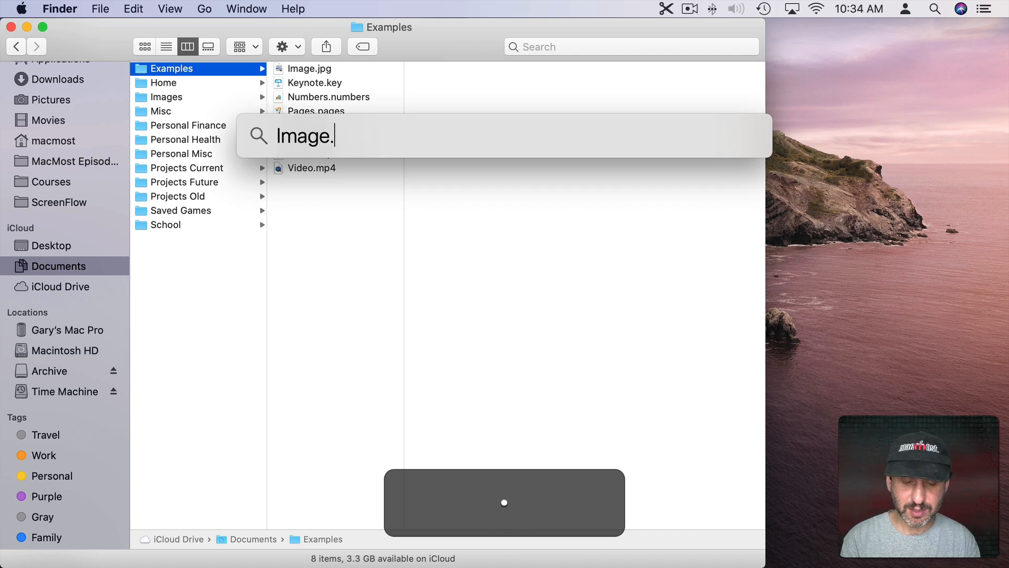
pyautogui.write('jpg')
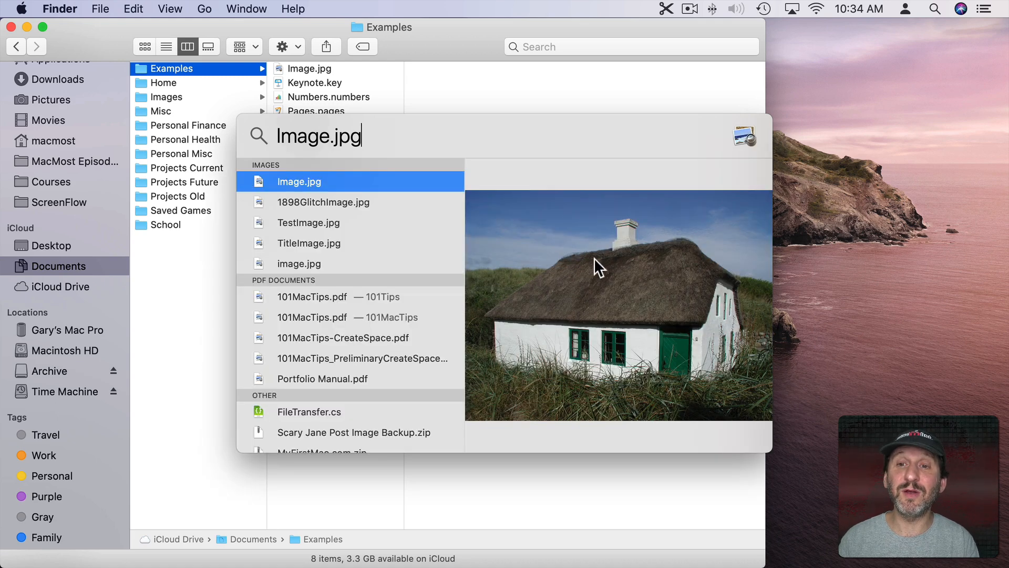
pyautogui.moveTo(400, 202)
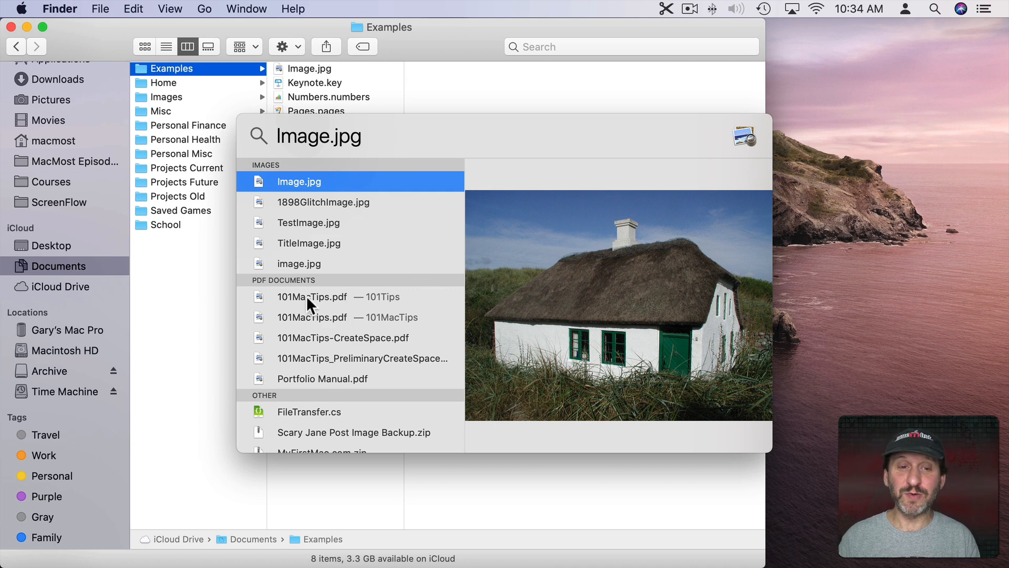
pyautogui.click(313, 296)
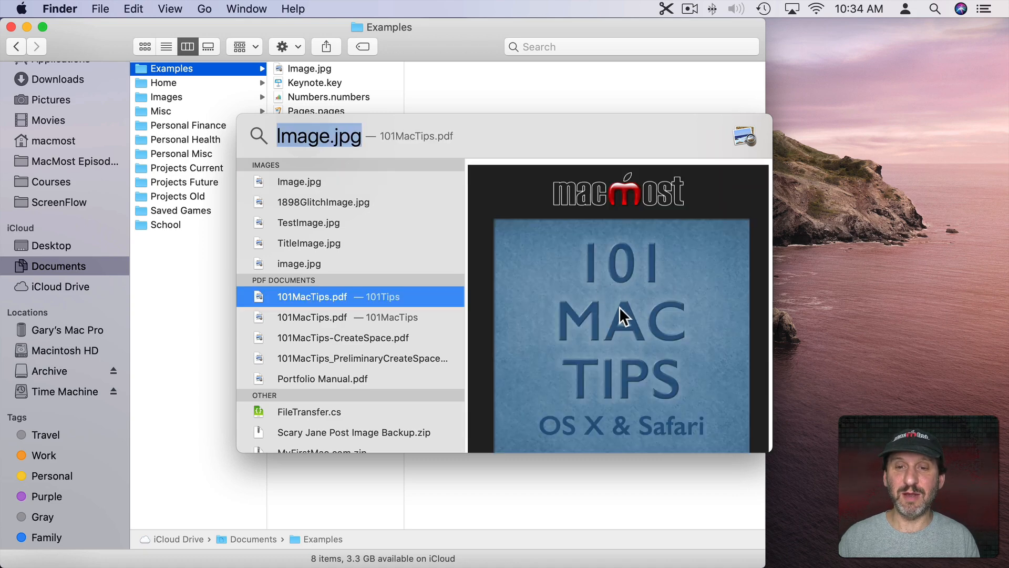
pyautogui.scroll(-3)
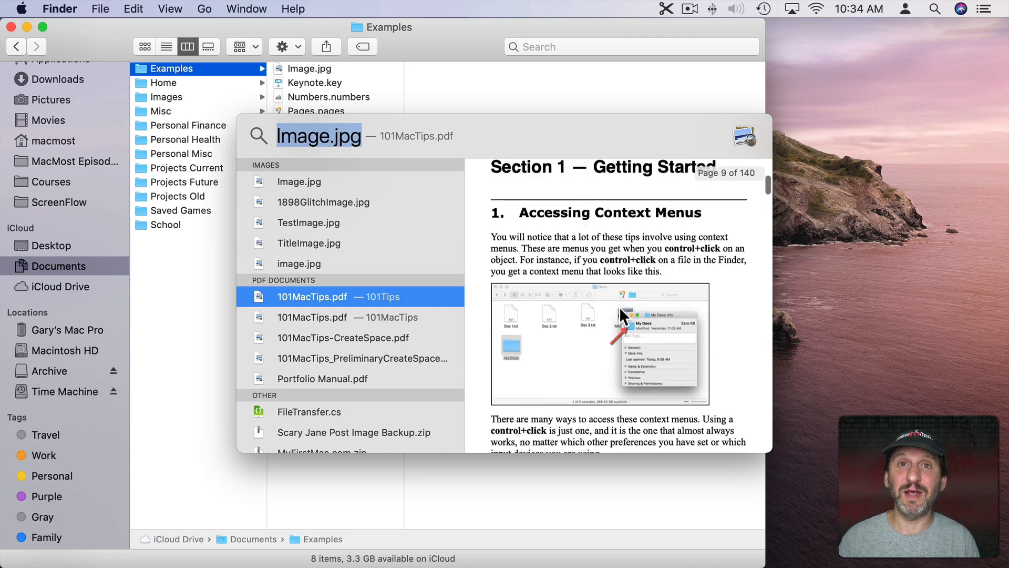
pyautogui.scroll(-3)
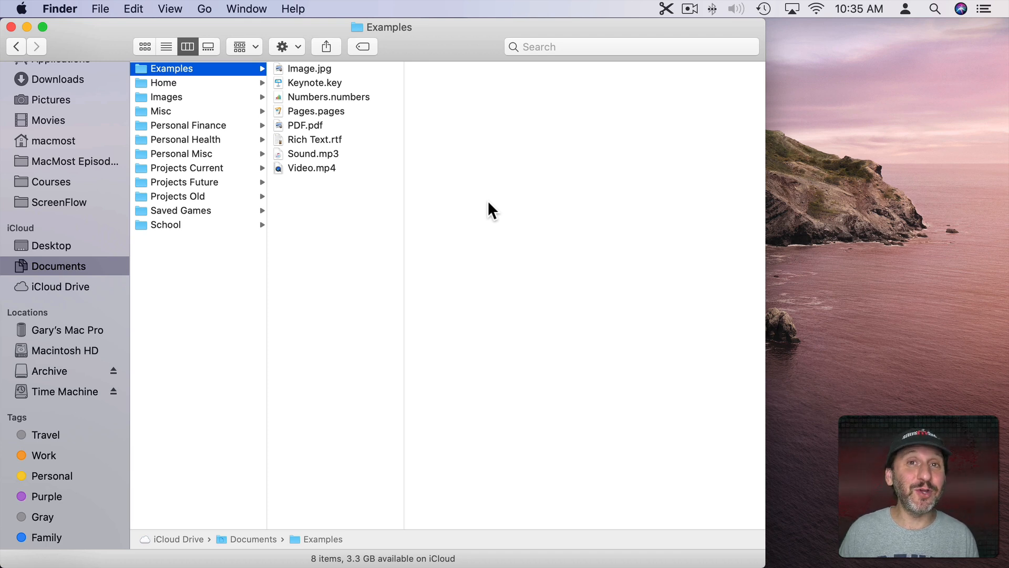
pyautogui.moveTo(331, 90)
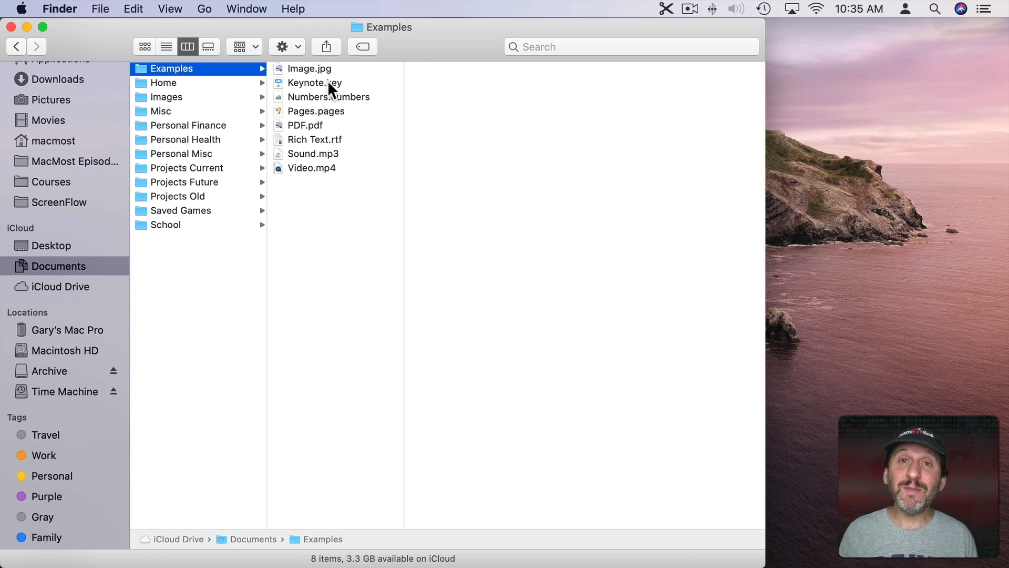
pyautogui.moveTo(302, 77)
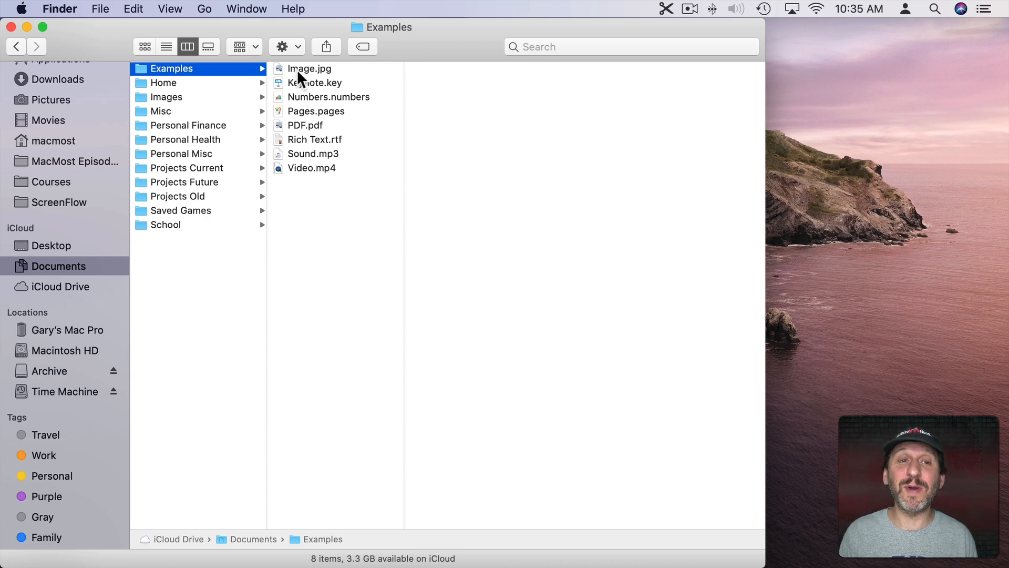
# Open Image.jpg, then select all 18 photos in the Images folder for a combined Preview.
pyautogui.doubleClick(309, 68)
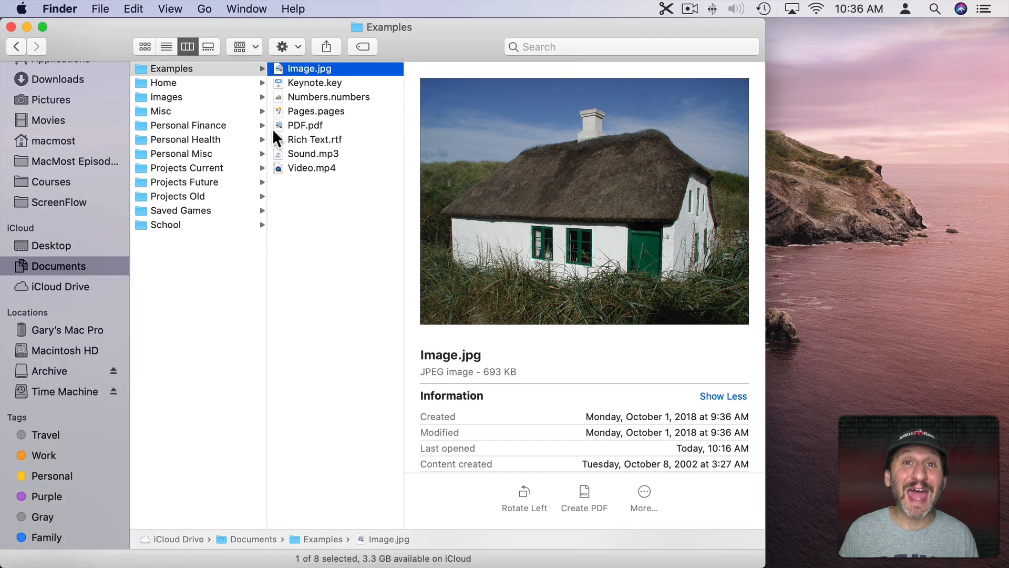
pyautogui.click(167, 97)
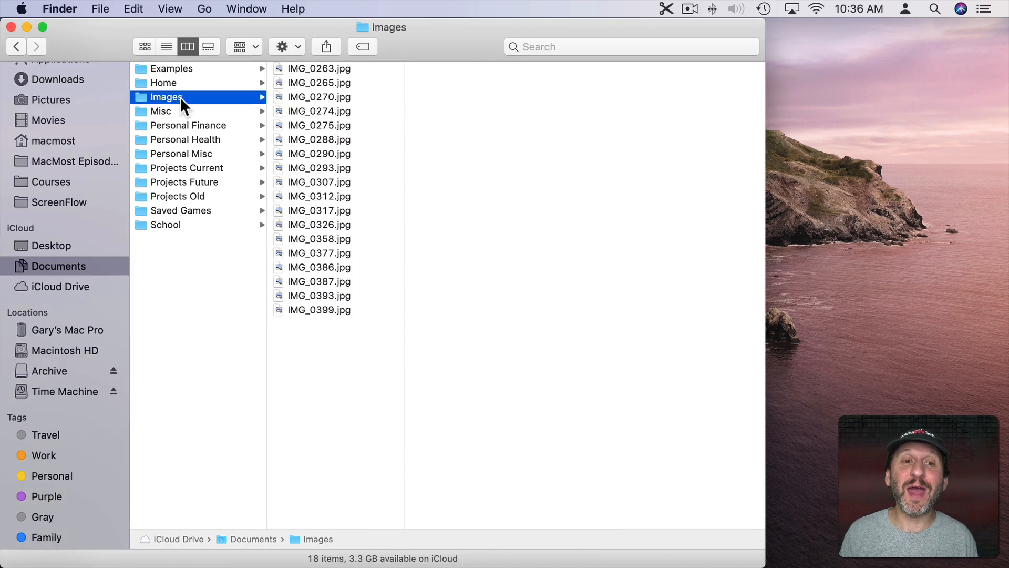
pyautogui.press('cmd+a')
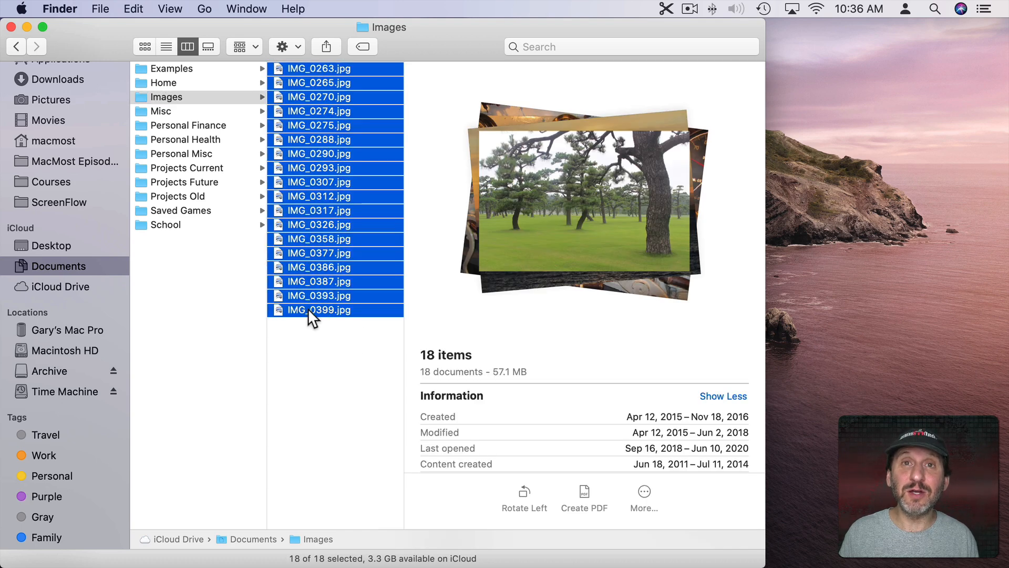
pyautogui.moveTo(311, 308); pyautogui.dragTo(341, 547)
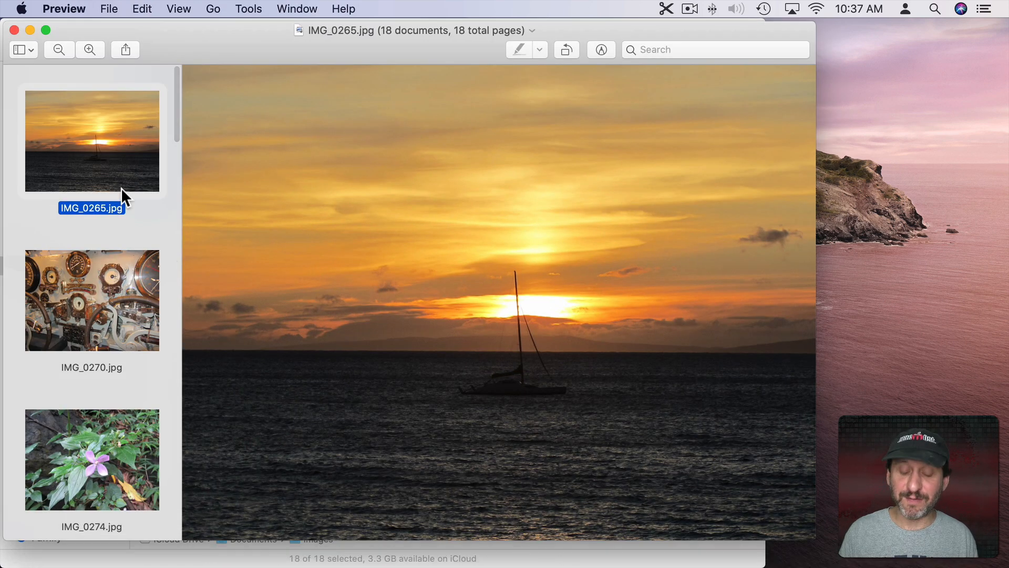
# Show IMG_0265.jpg from the sidebar, then step through the images toward IMG_0312.jpg.
pyautogui.click(92, 300)
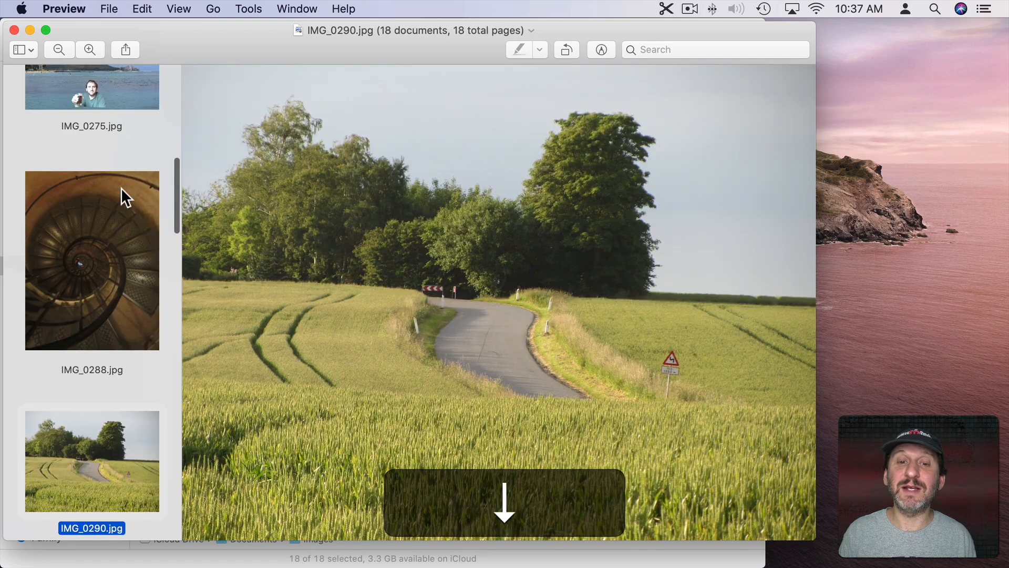
pyautogui.scroll(-3)
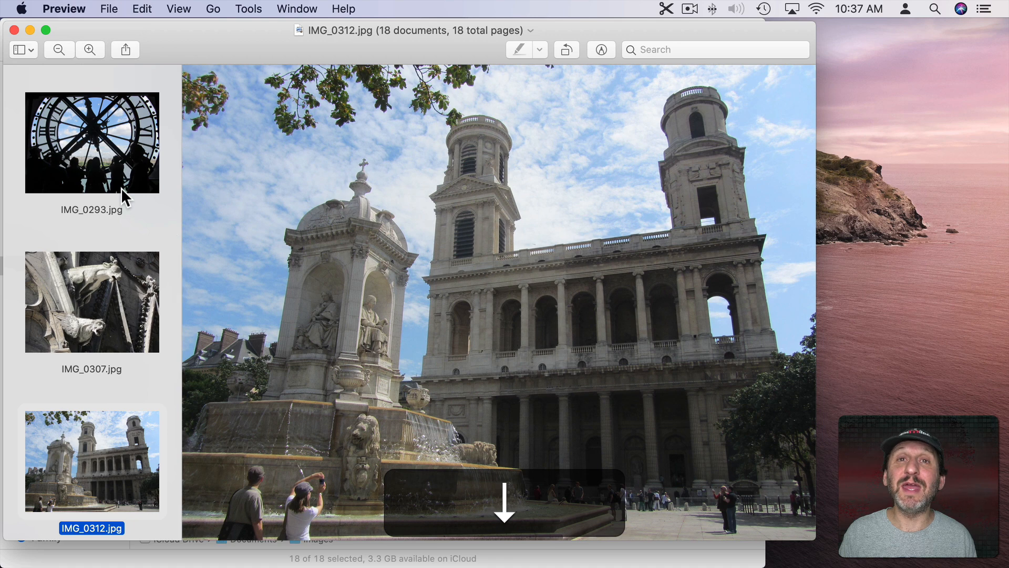